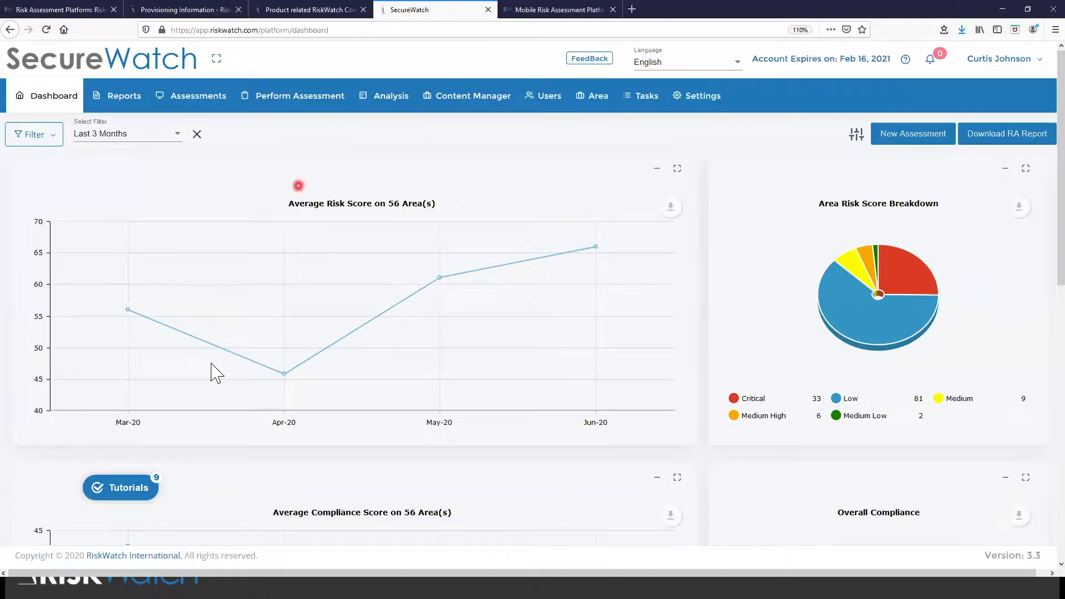
Go to Bulk Upload's Respondents and Groupings tab and download the Users upload template
{"action": "left_click", "coordinate": [121, 487]}
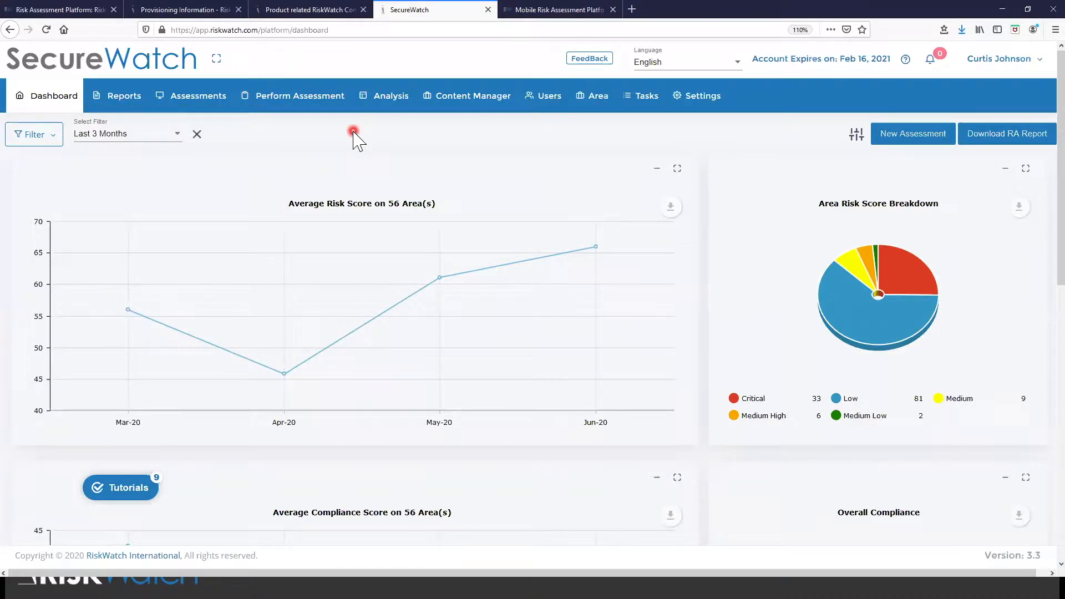
{"action": "mouse_move", "coordinate": [367, 145]}
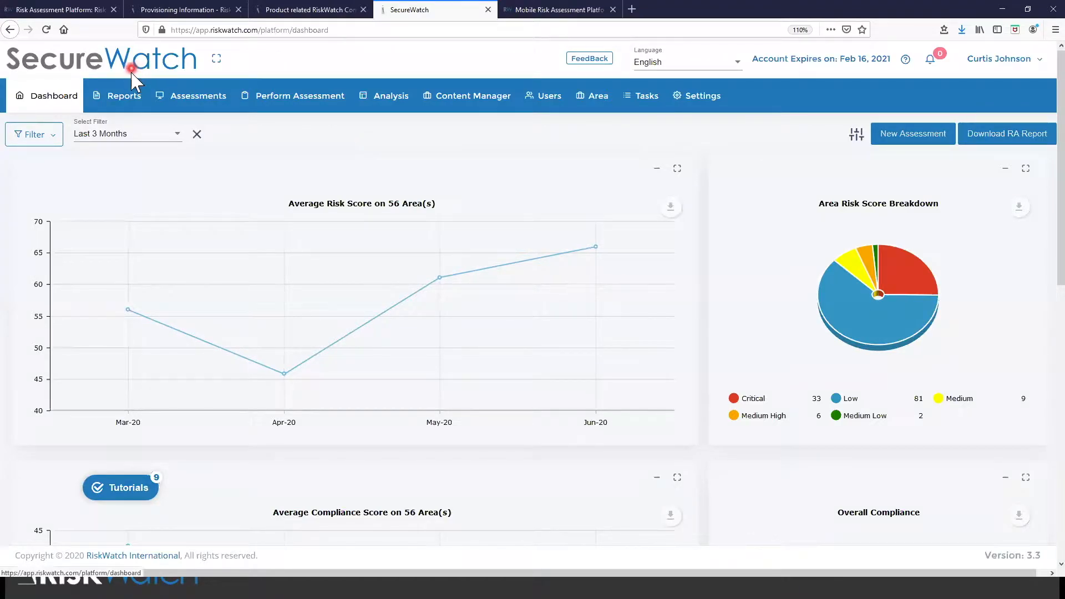
{"action": "mouse_move", "coordinate": [306, 146]}
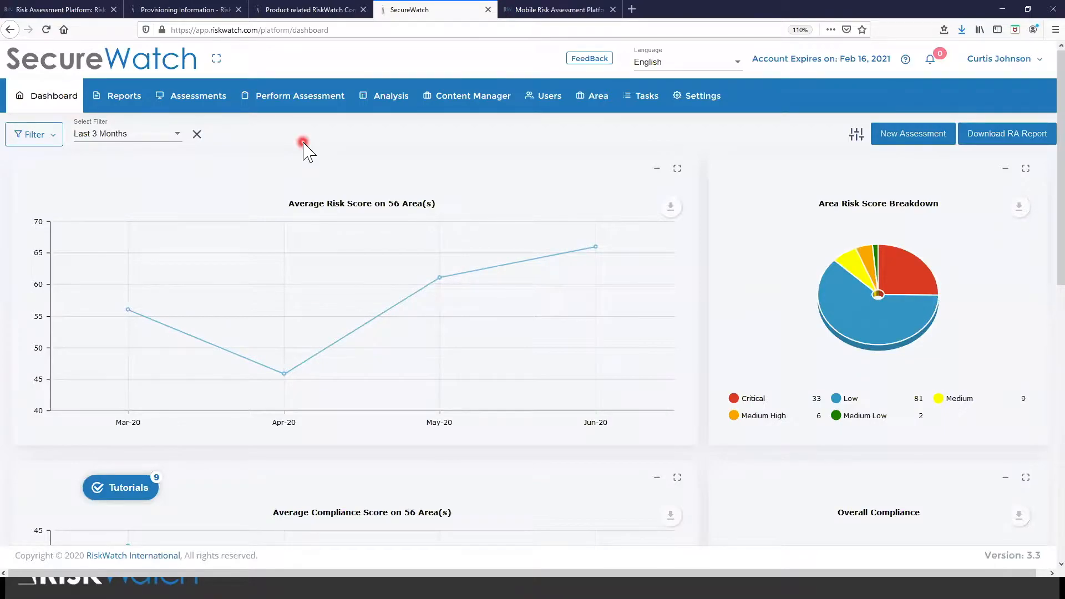
{"action": "mouse_move", "coordinate": [442, 115]}
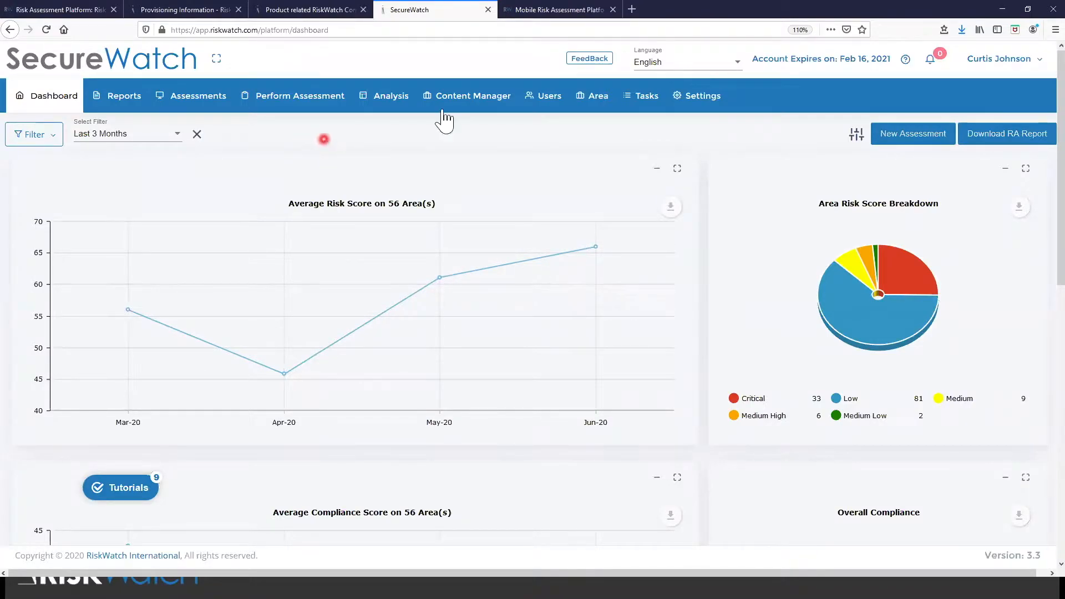
{"action": "left_click", "coordinate": [473, 95]}
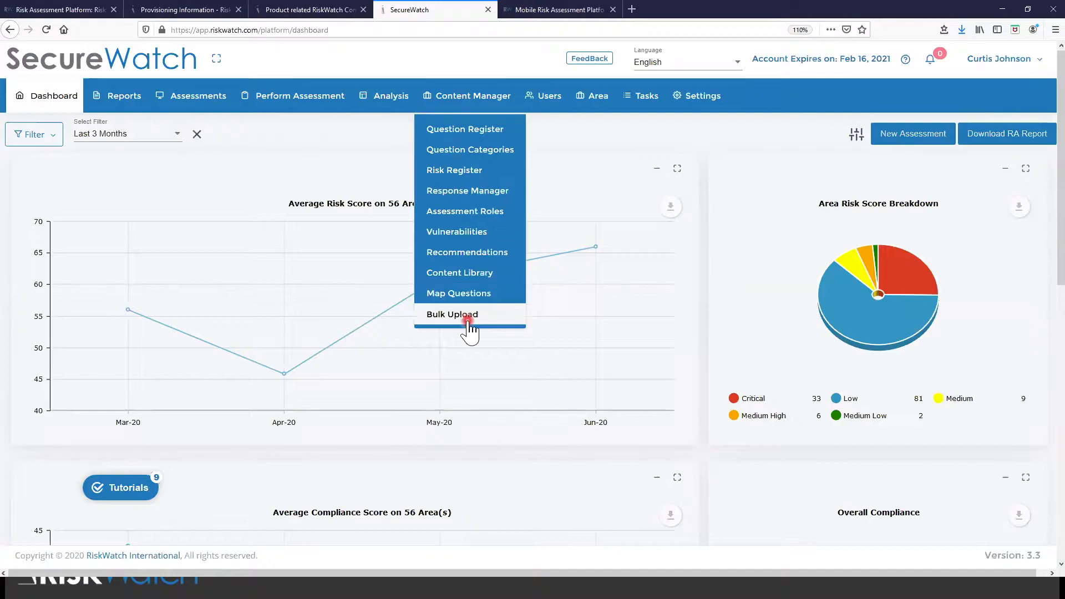
{"action": "left_click", "coordinate": [451, 314]}
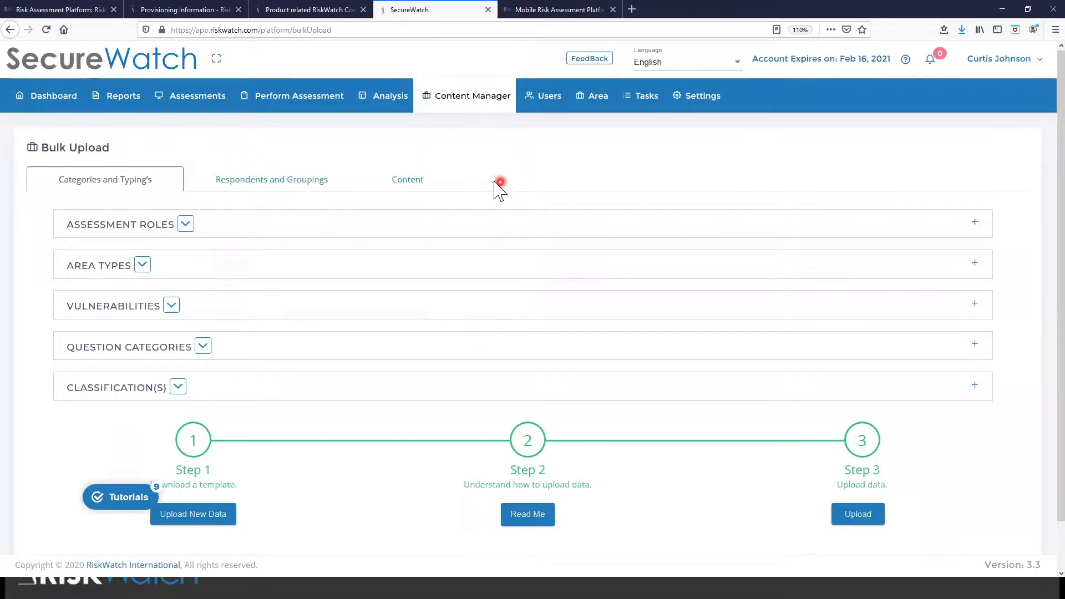
{"action": "left_click", "coordinate": [272, 179]}
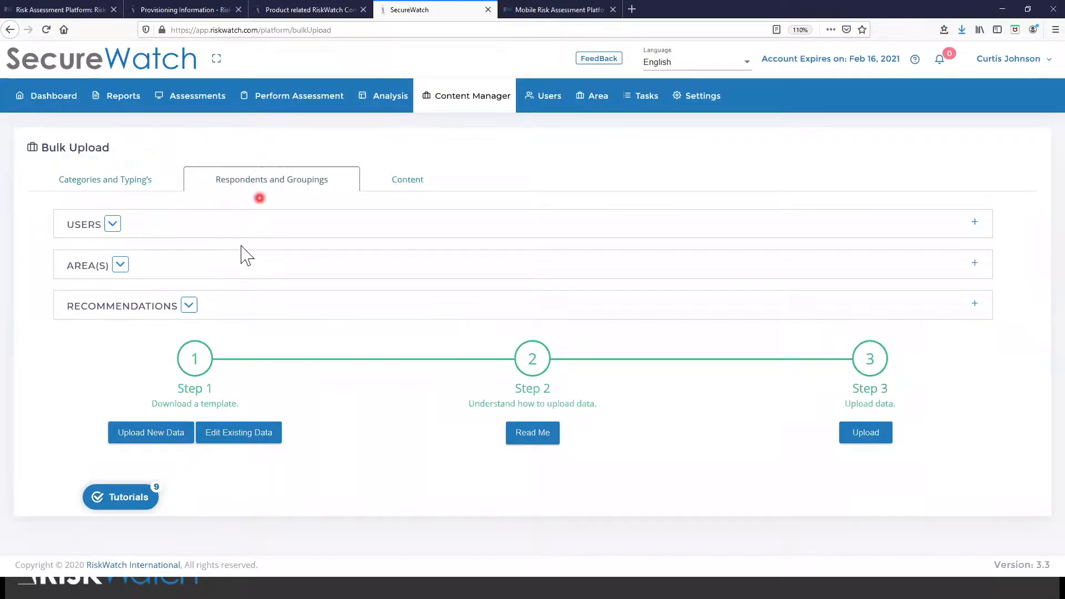
{"action": "left_click", "coordinate": [150, 432]}
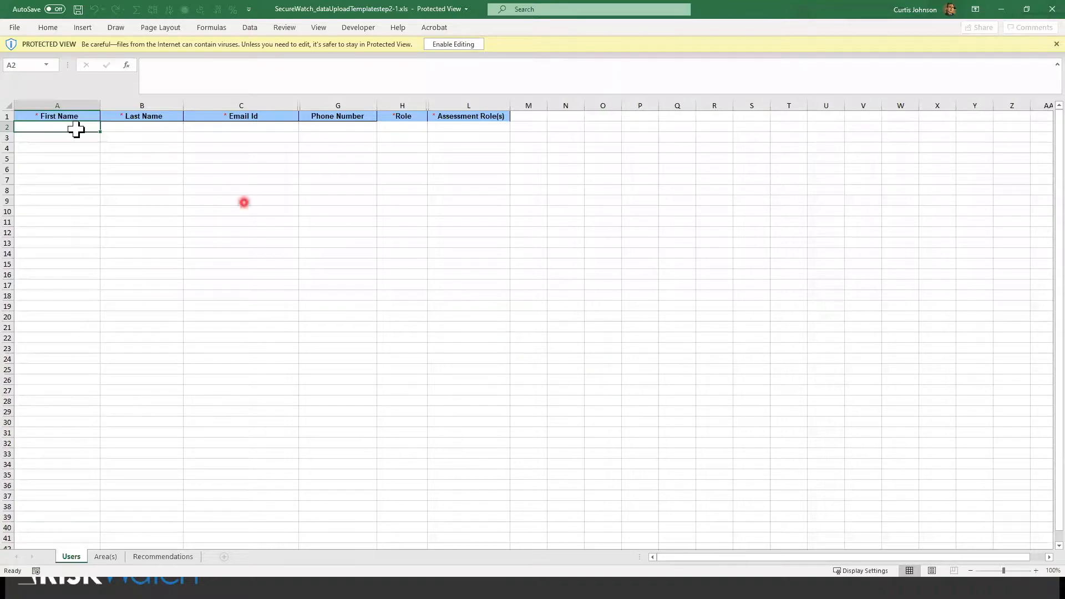
Select cells A2 to A20 under First Name on the Users sheet
{"action": "left_click_drag", "start_coordinate": [77, 127], "coordinate": [75, 316]}
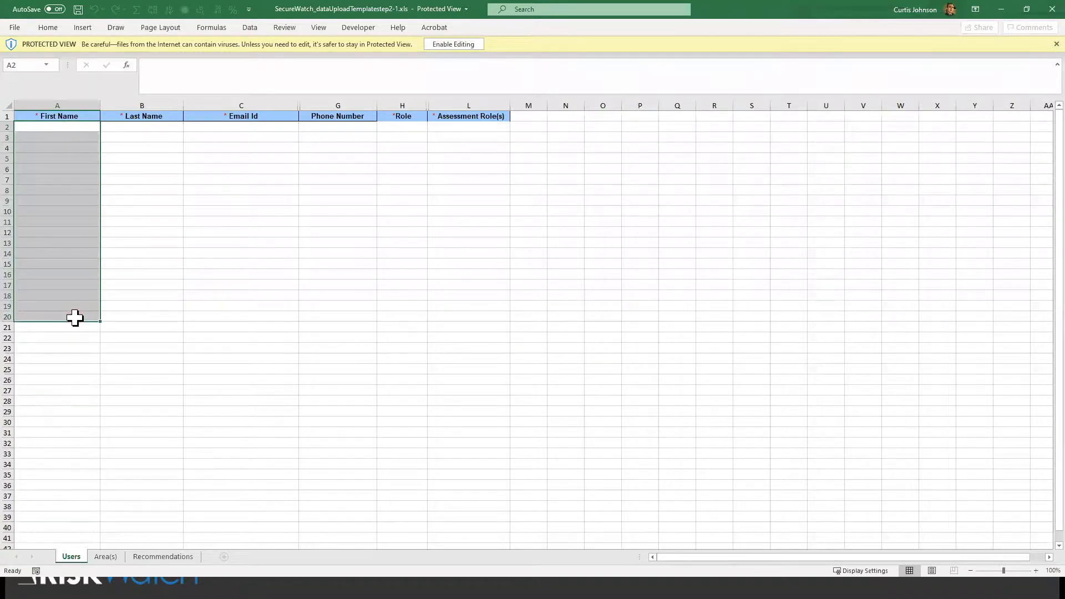
{"action": "mouse_move", "coordinate": [269, 315]}
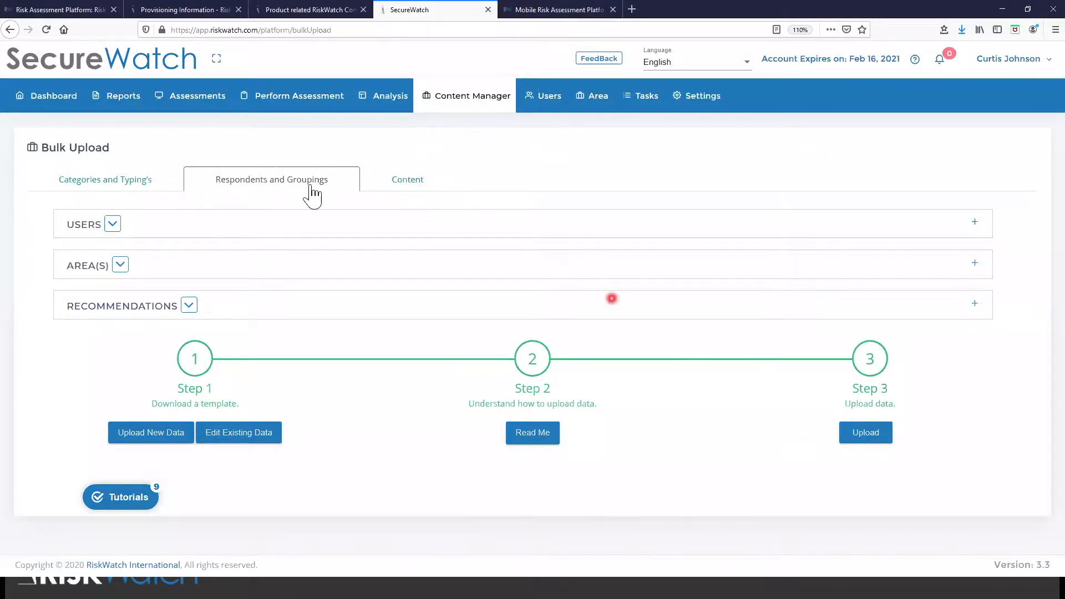
Go from Content to Assessments, start a New Assessment, and begin adding a new Area
{"action": "left_click", "coordinate": [406, 180]}
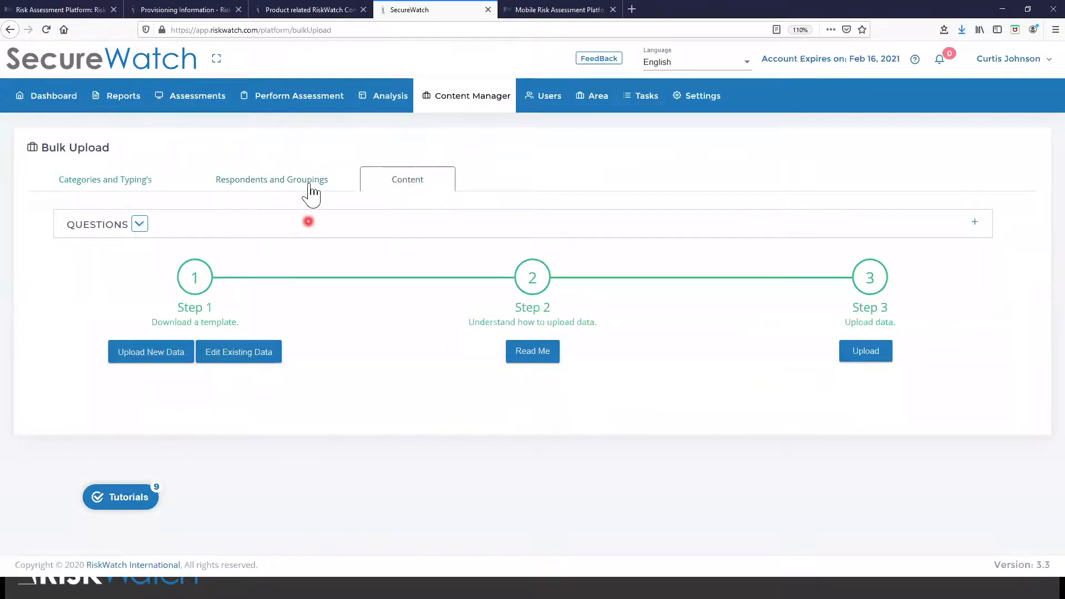
{"action": "left_click", "coordinate": [271, 180]}
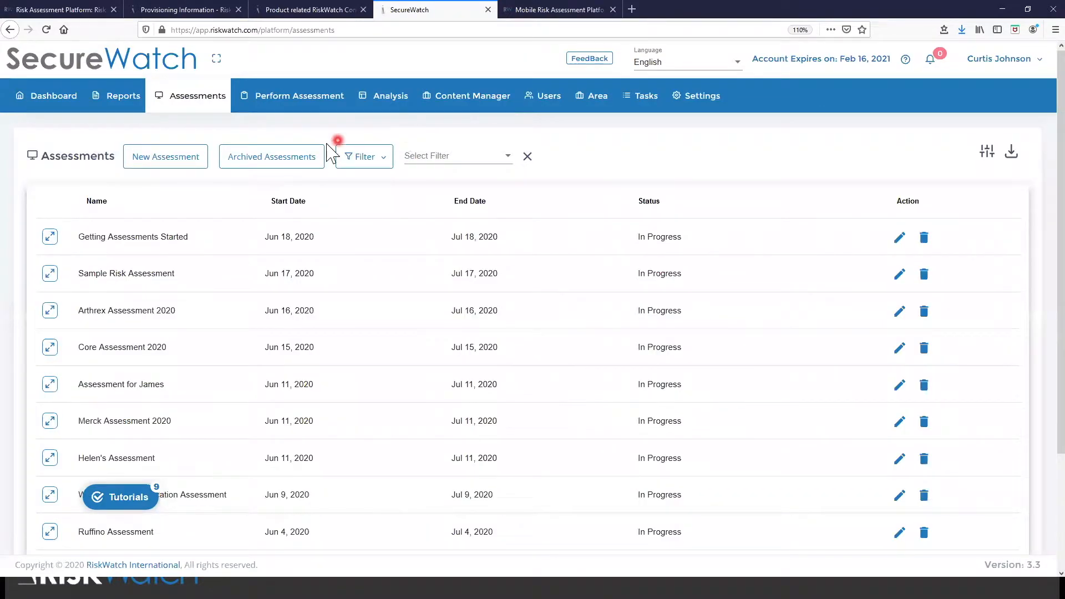
{"action": "left_click", "coordinate": [165, 156]}
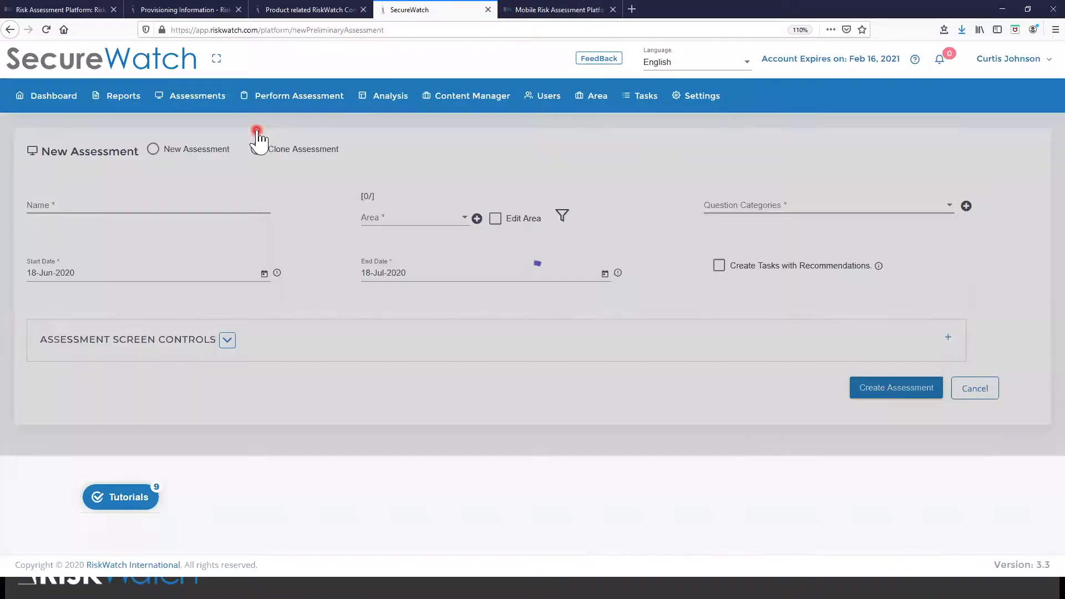
{"action": "left_click", "coordinate": [153, 148]}
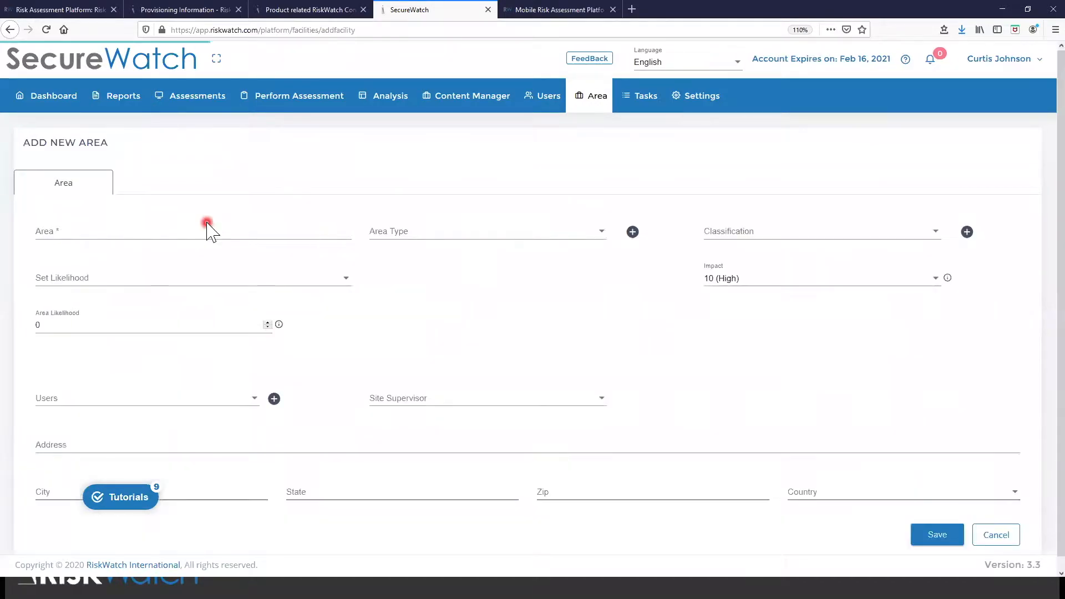
Name the area 'RiskWatch Facility 1', assign two users, and save it
{"action": "type", "text": "R"}
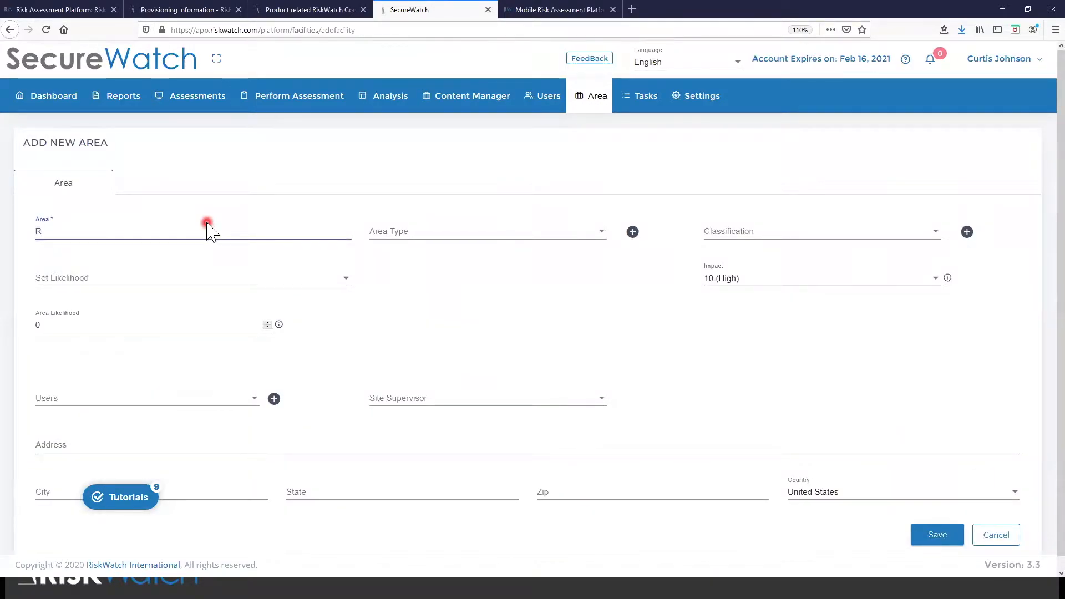
{"action": "type", "text": "iskWatch Facility 1"}
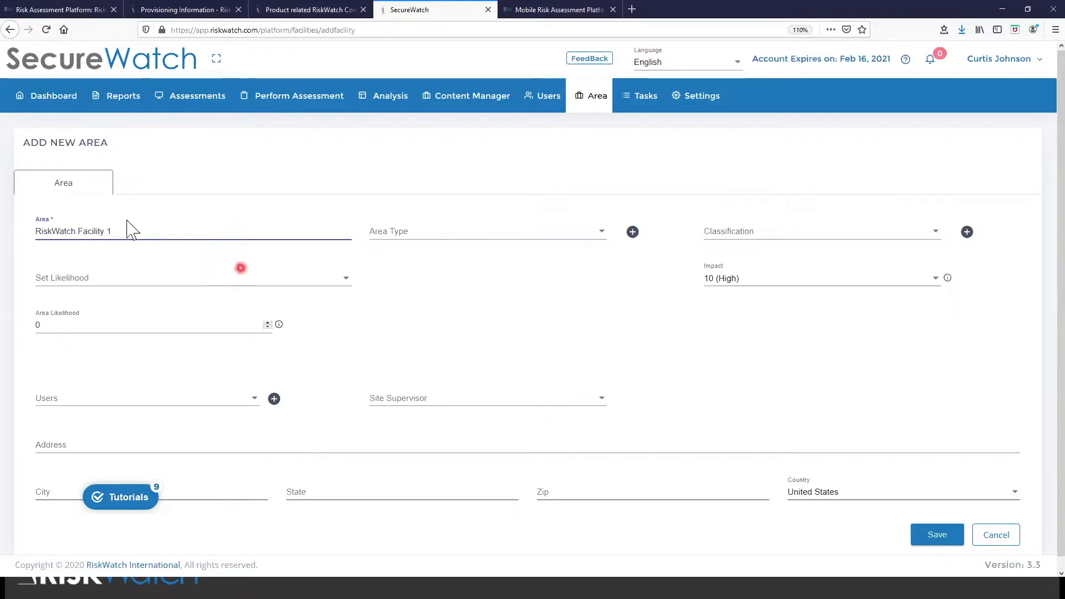
{"action": "mouse_move", "coordinate": [191, 415]}
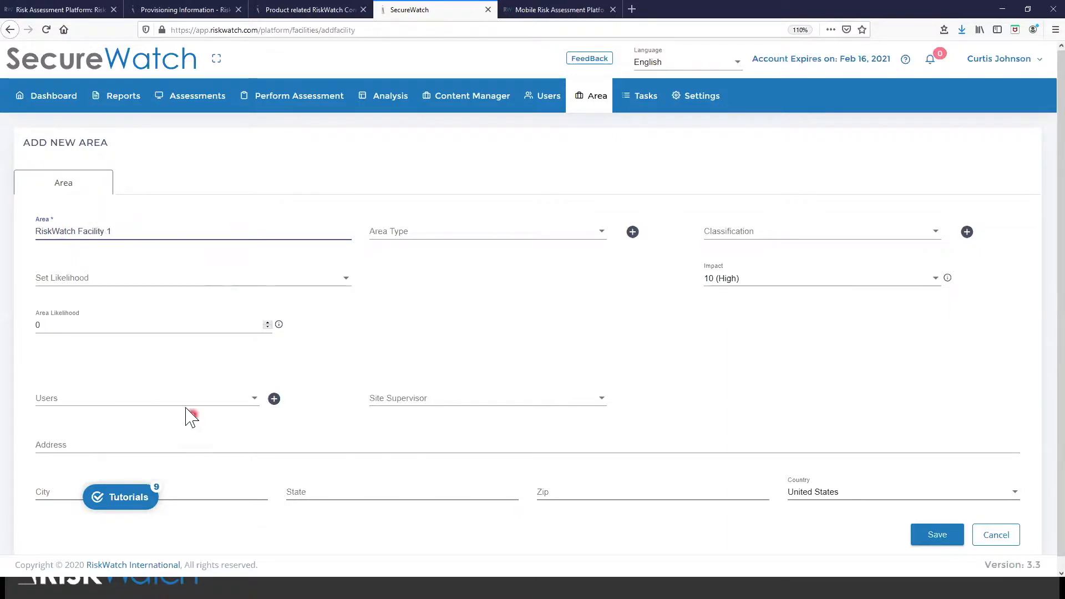
{"action": "left_click", "coordinate": [146, 398]}
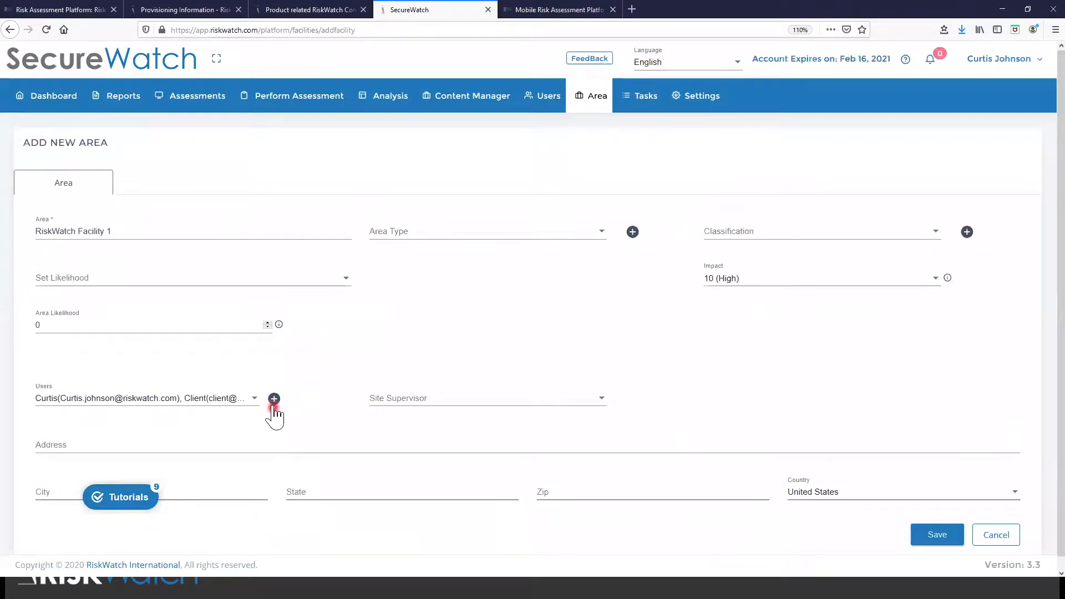
{"action": "mouse_move", "coordinate": [300, 394]}
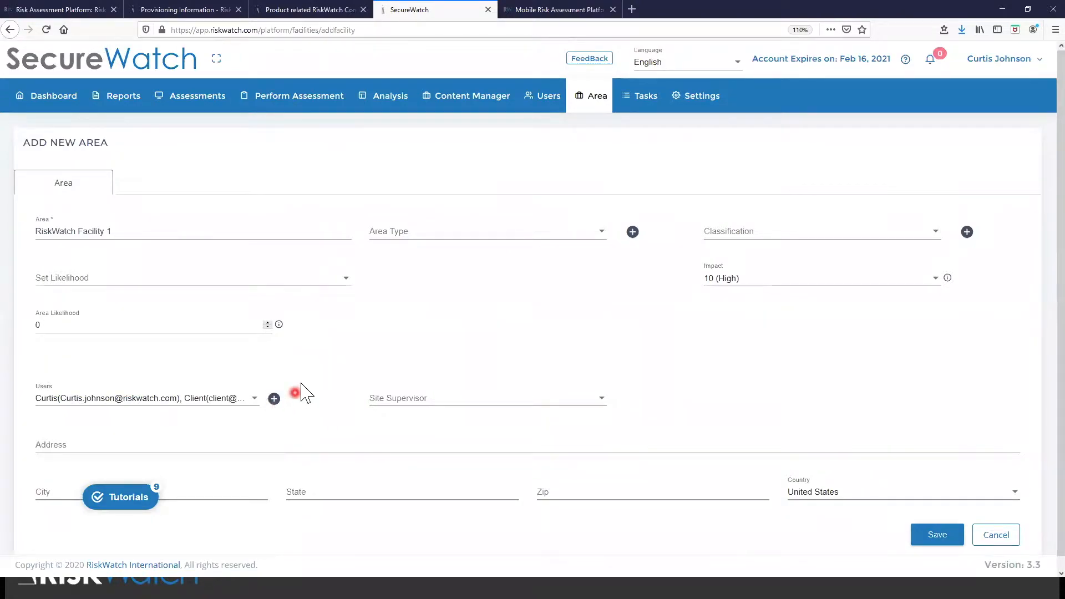
{"action": "mouse_move", "coordinate": [214, 408]}
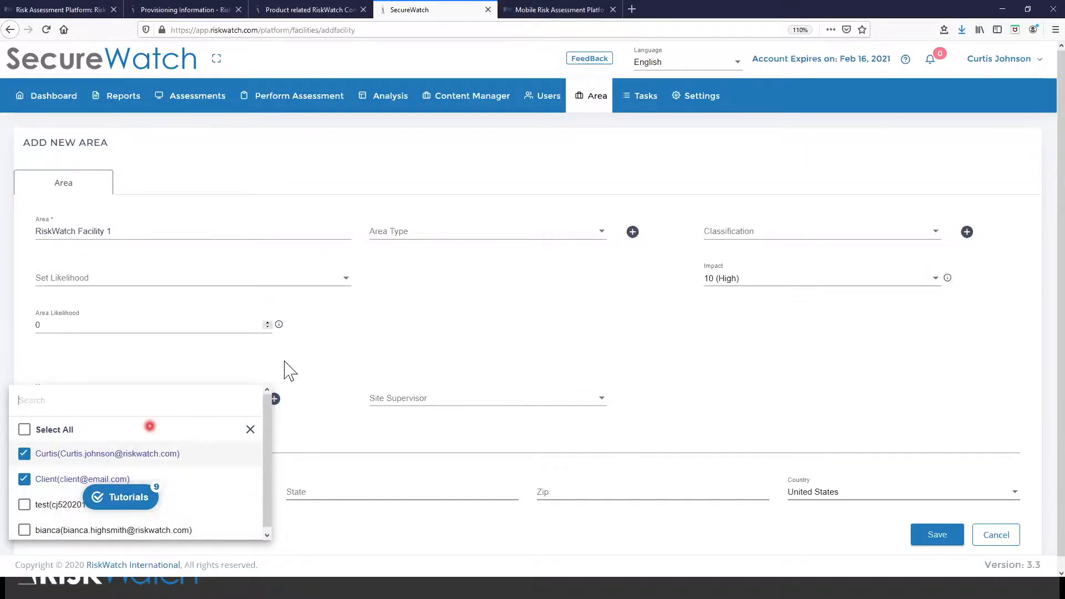
{"action": "left_click", "coordinate": [25, 479]}
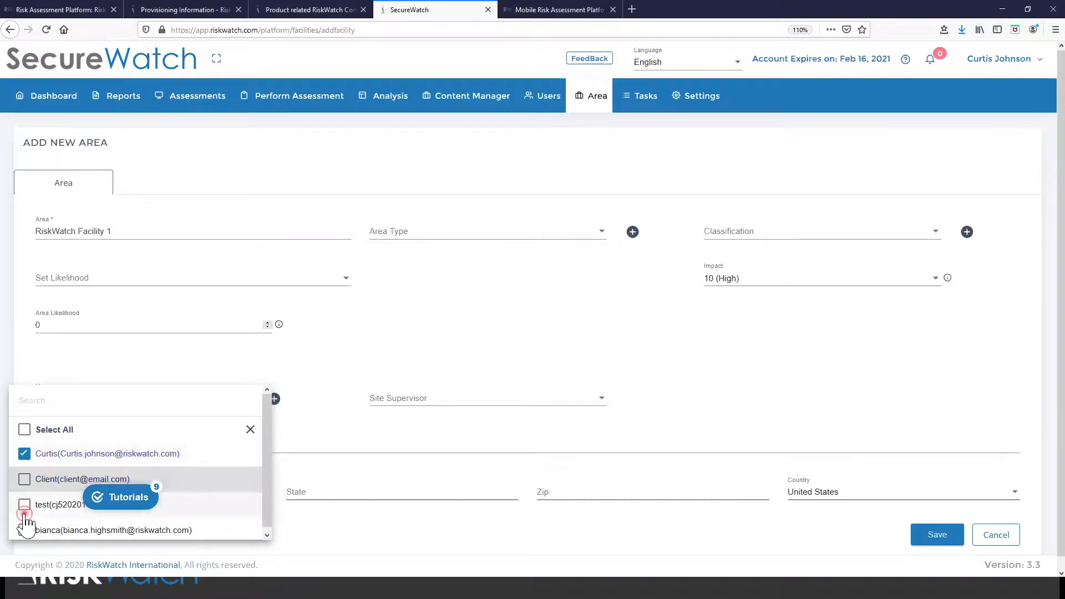
{"action": "left_click", "coordinate": [24, 504]}
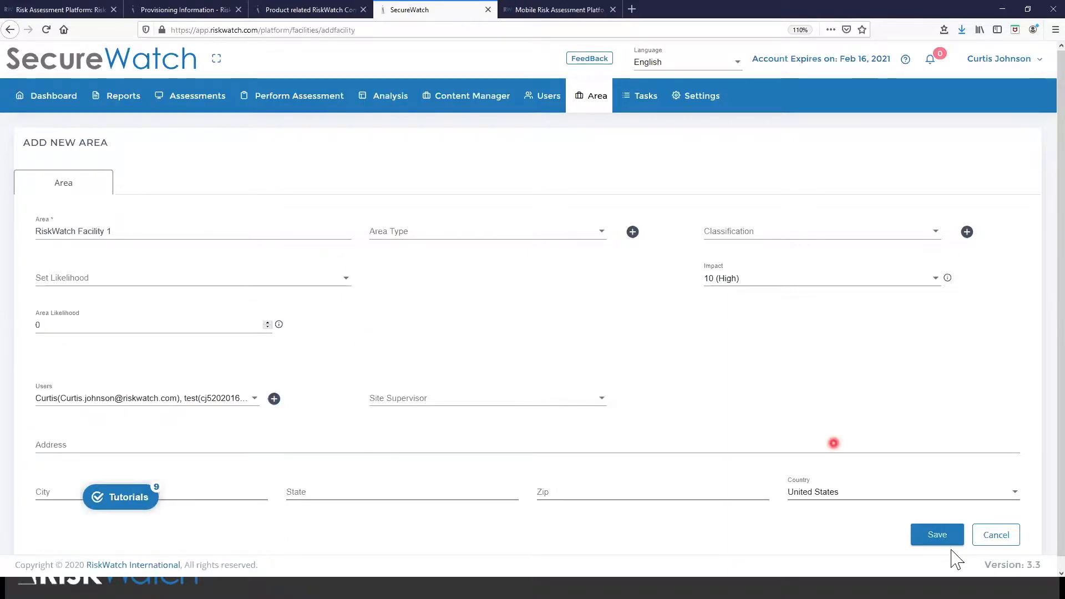
{"action": "left_click", "coordinate": [937, 535]}
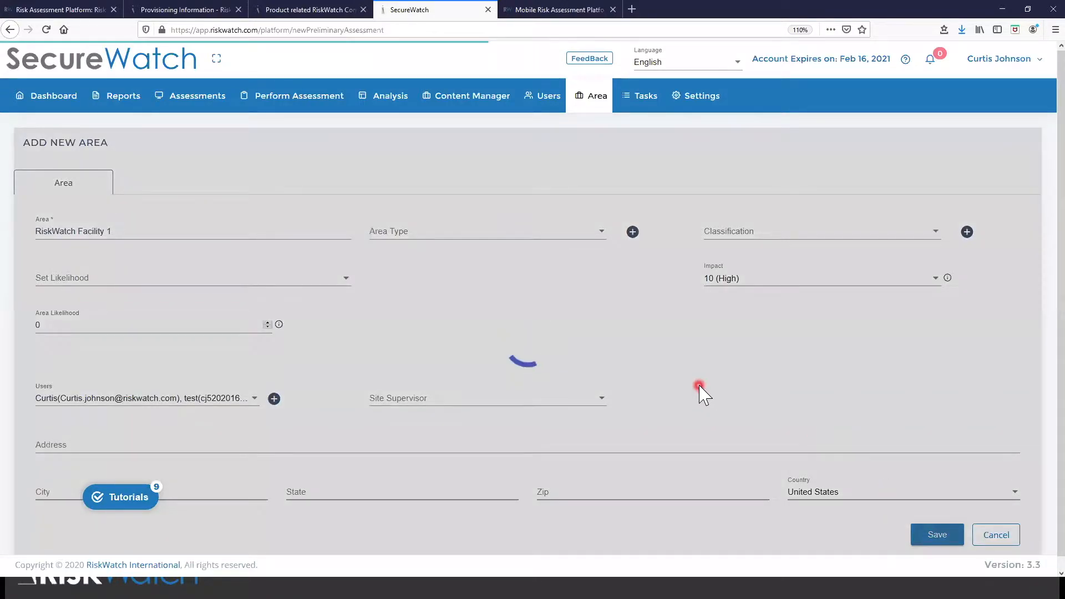
{"action": "left_click", "coordinate": [937, 534]}
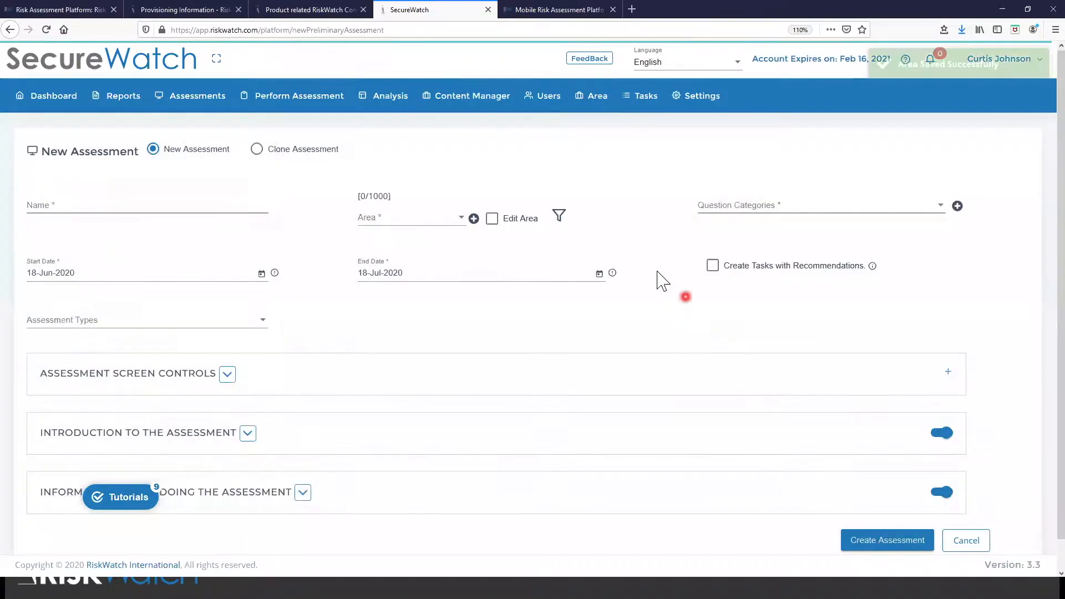
Select RiskWatch Facility 1 as the only assessment area, unticking Sample
{"action": "left_click", "coordinate": [411, 217]}
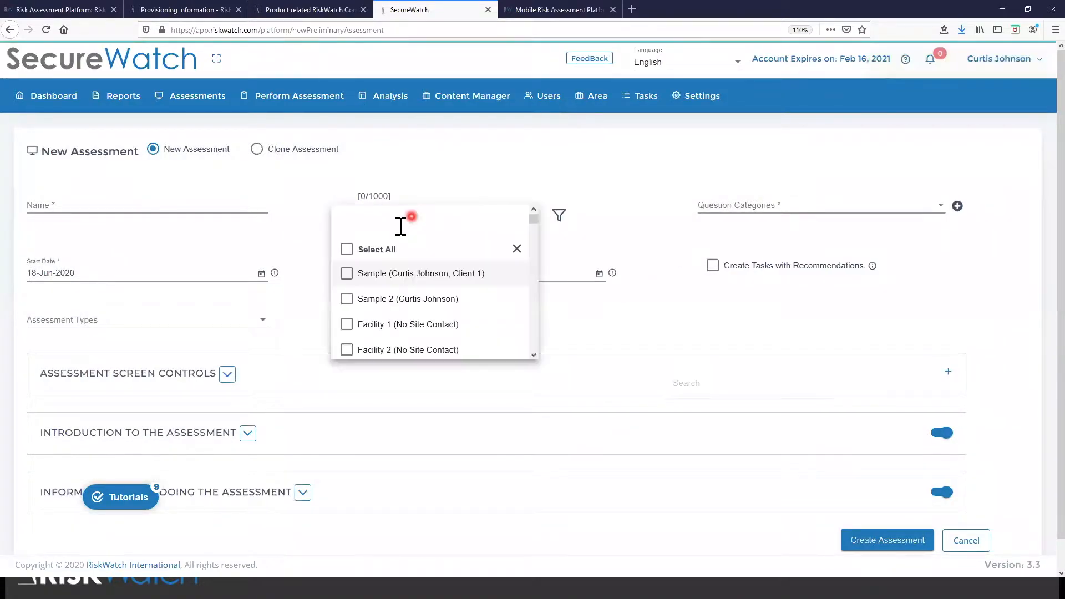
{"action": "type", "text": "Risk"}
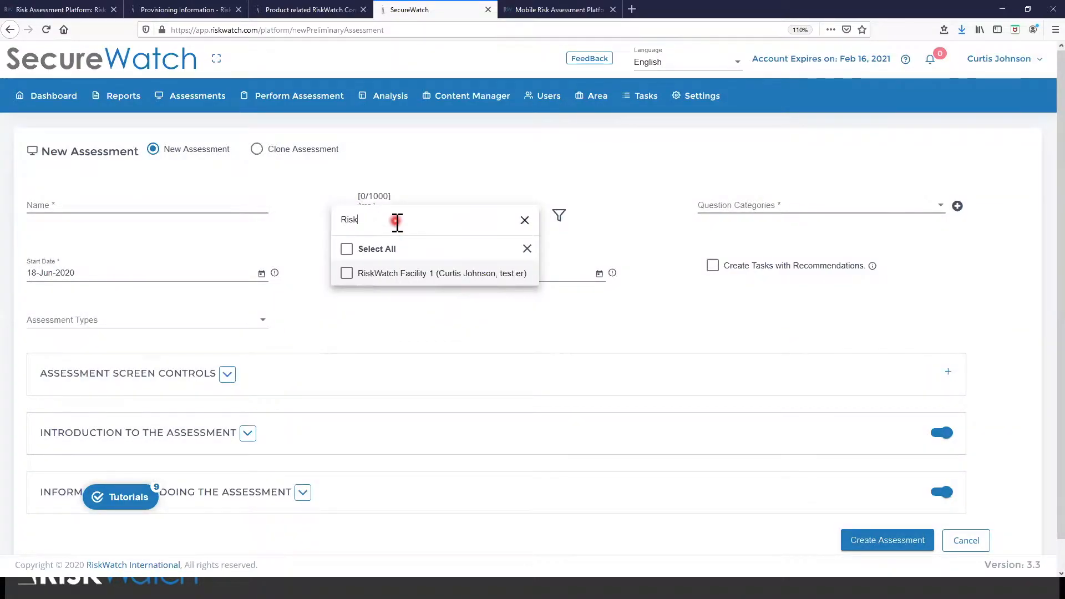
{"action": "left_click", "coordinate": [346, 273]}
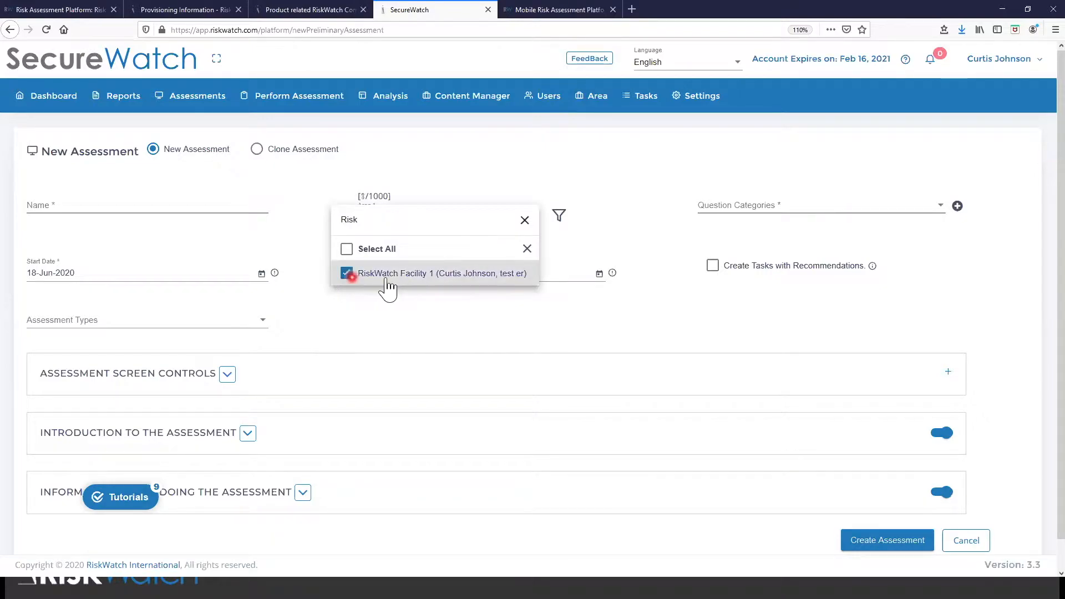
{"action": "left_click", "coordinate": [525, 220]}
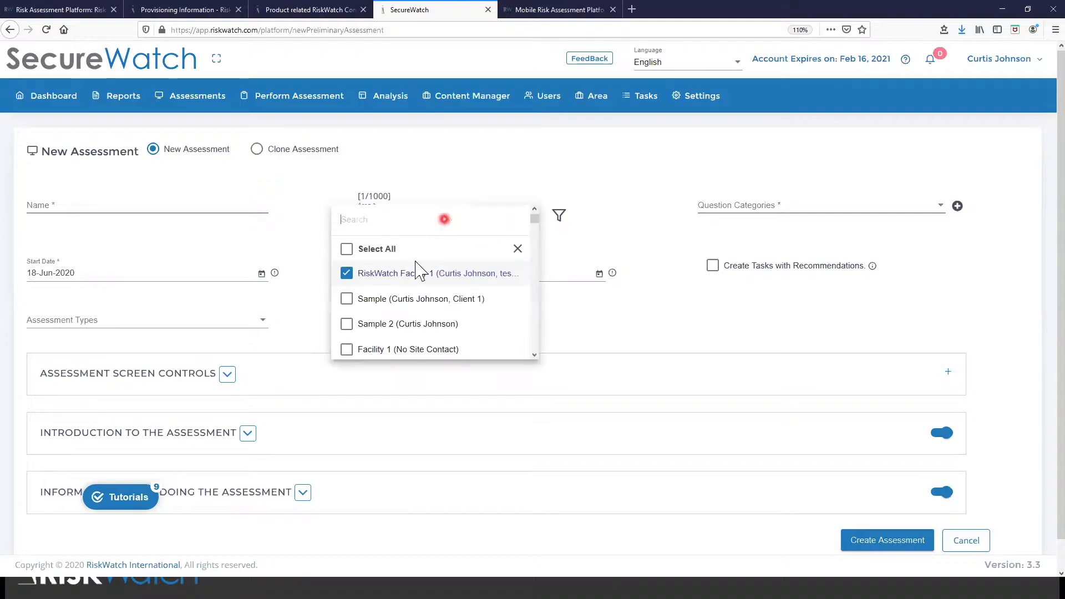
{"action": "left_click", "coordinate": [346, 298]}
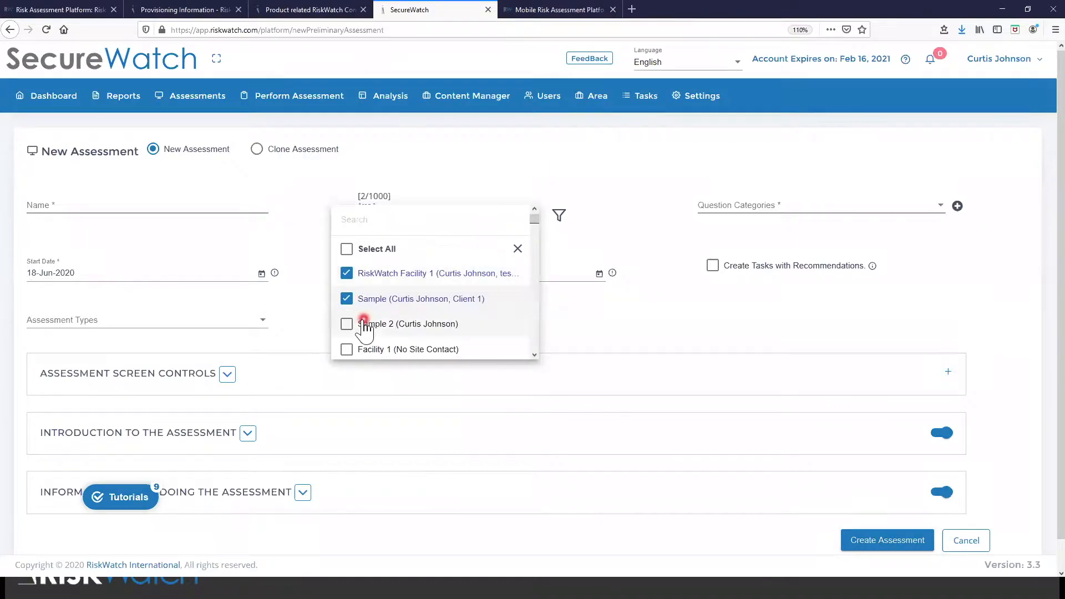
{"action": "left_click", "coordinate": [346, 324]}
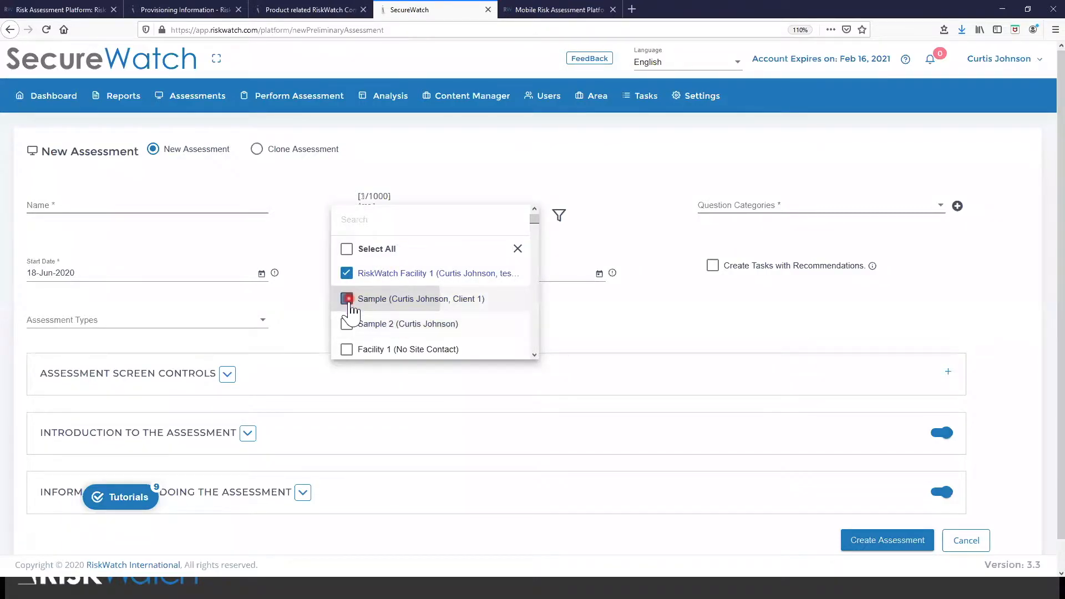
{"action": "left_click", "coordinate": [346, 299]}
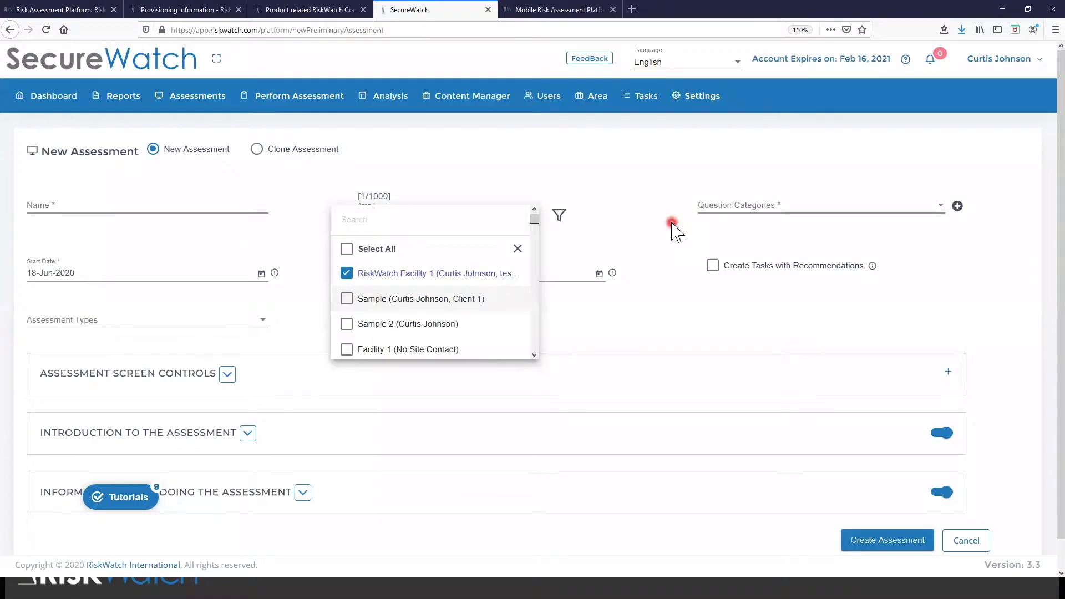
Include every 'PS -' question category in the assessment
{"action": "left_click", "coordinate": [819, 205]}
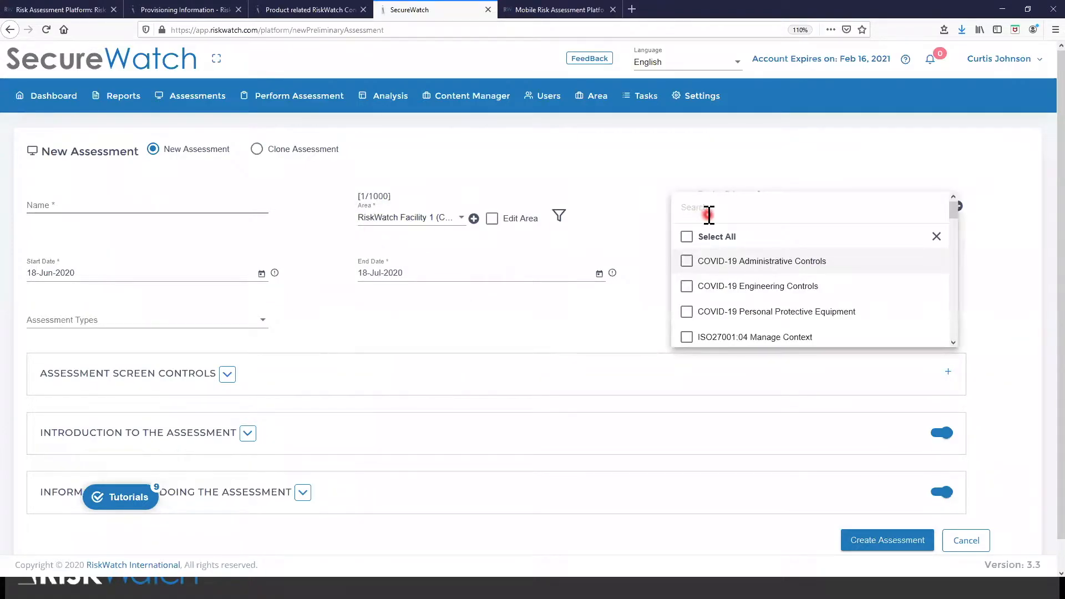
{"action": "type", "text": "PS -"}
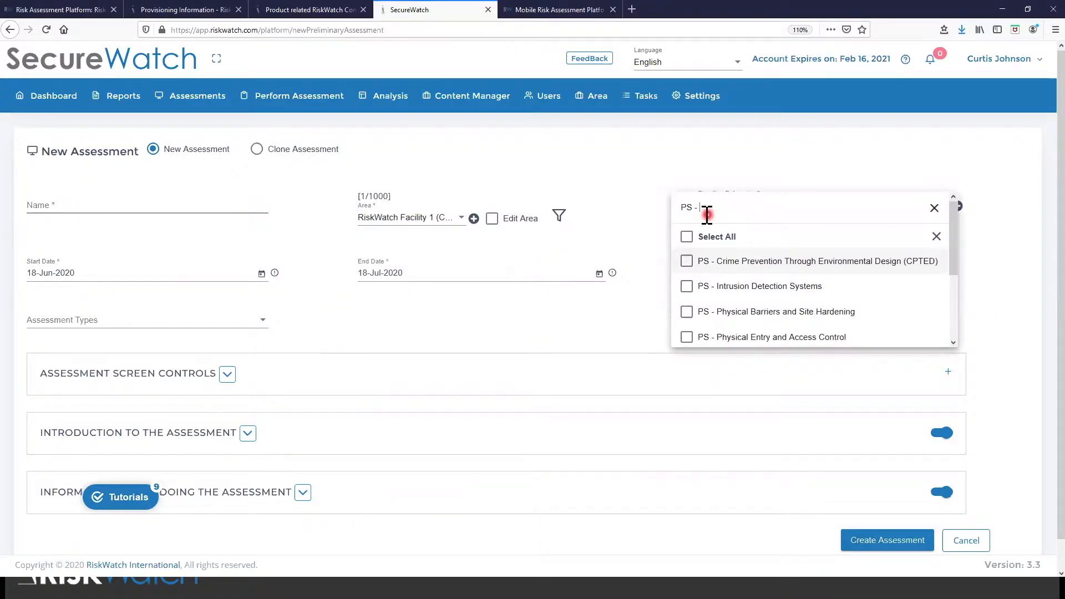
{"action": "left_click", "coordinate": [687, 237]}
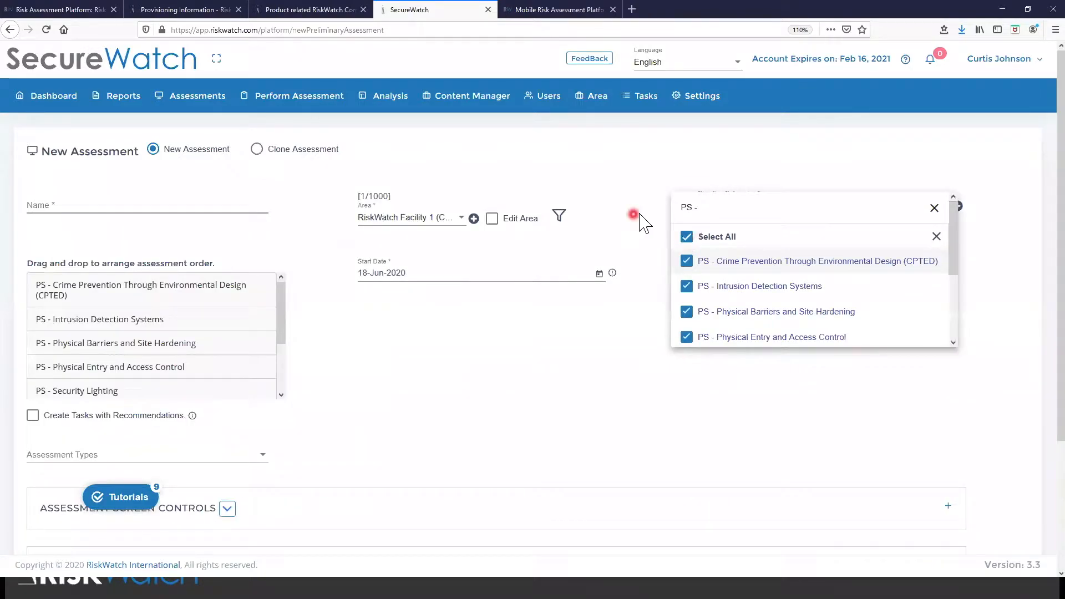
{"action": "left_click", "coordinate": [934, 208]}
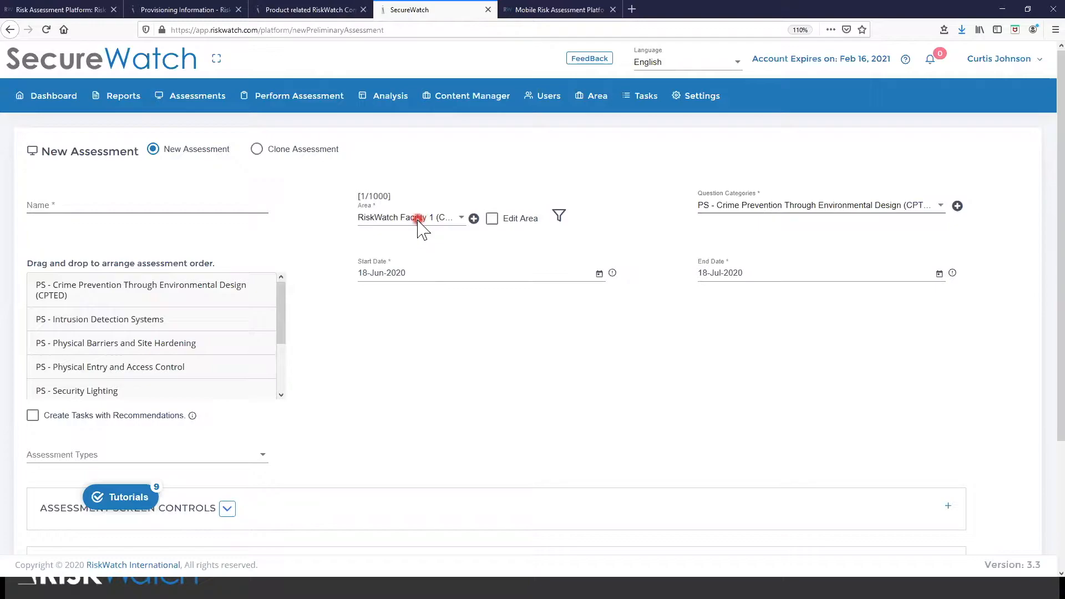
{"action": "mouse_move", "coordinate": [958, 206]}
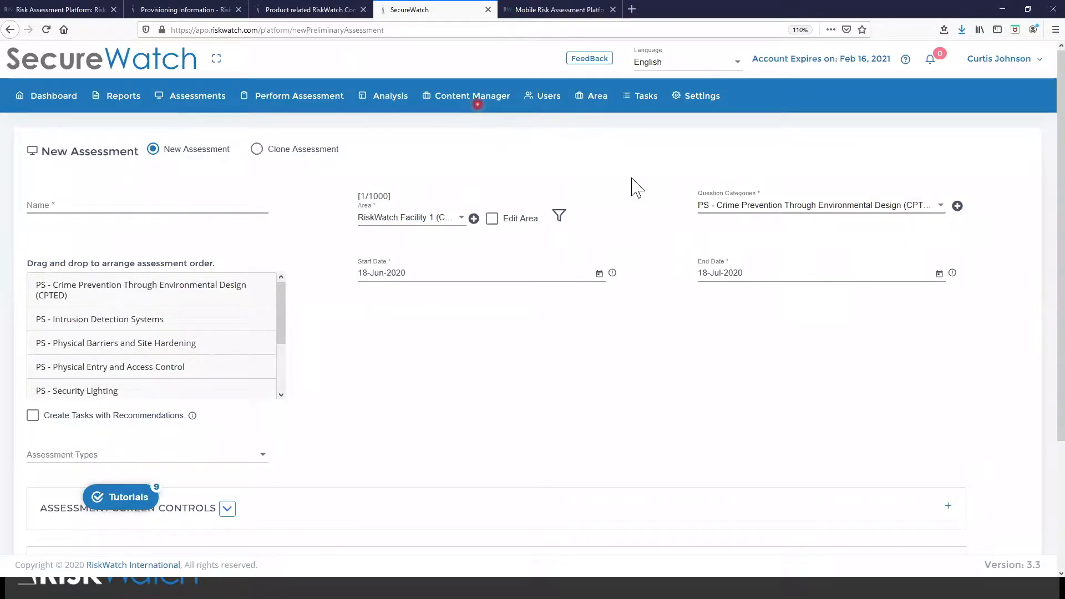
{"action": "mouse_move", "coordinate": [813, 189]}
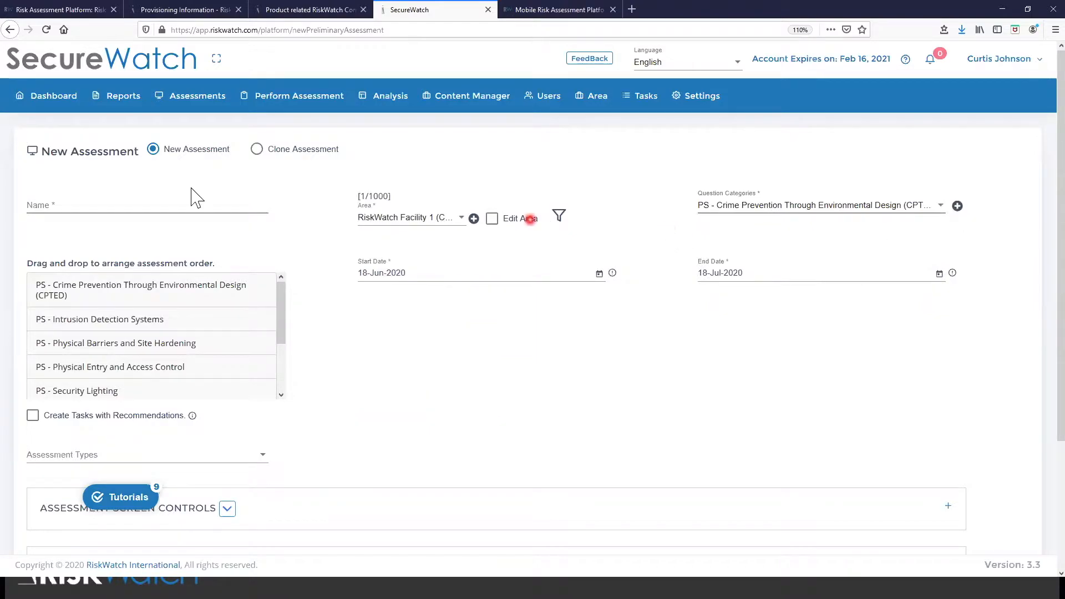
Name the assessment 'RiskWatch Assessment 2020' and create it
{"action": "left_click", "coordinate": [153, 203]}
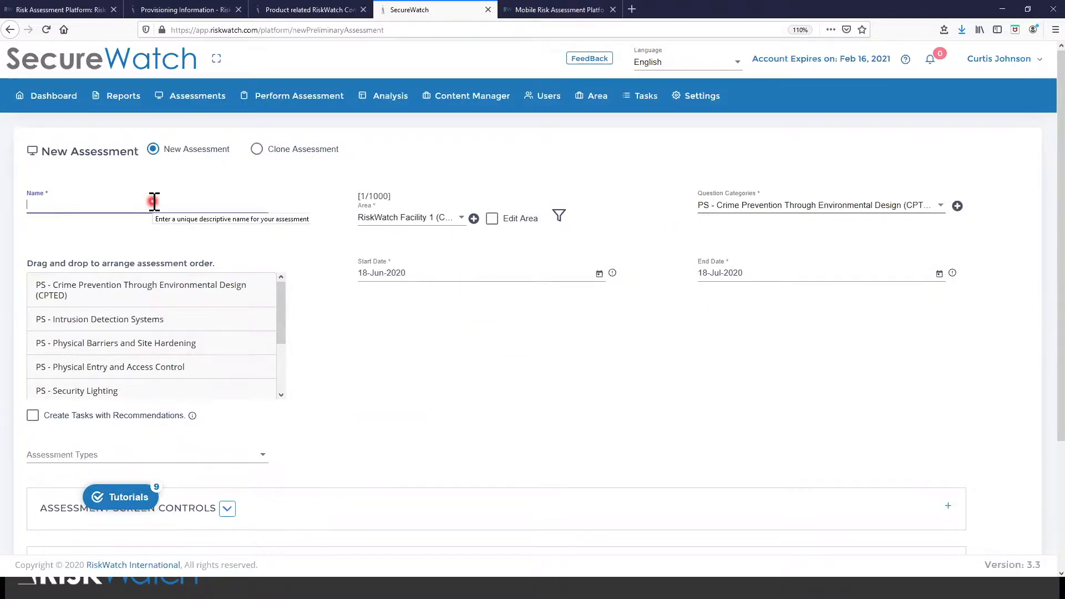
{"action": "type", "text": "RiskWatch Assessment 2020"}
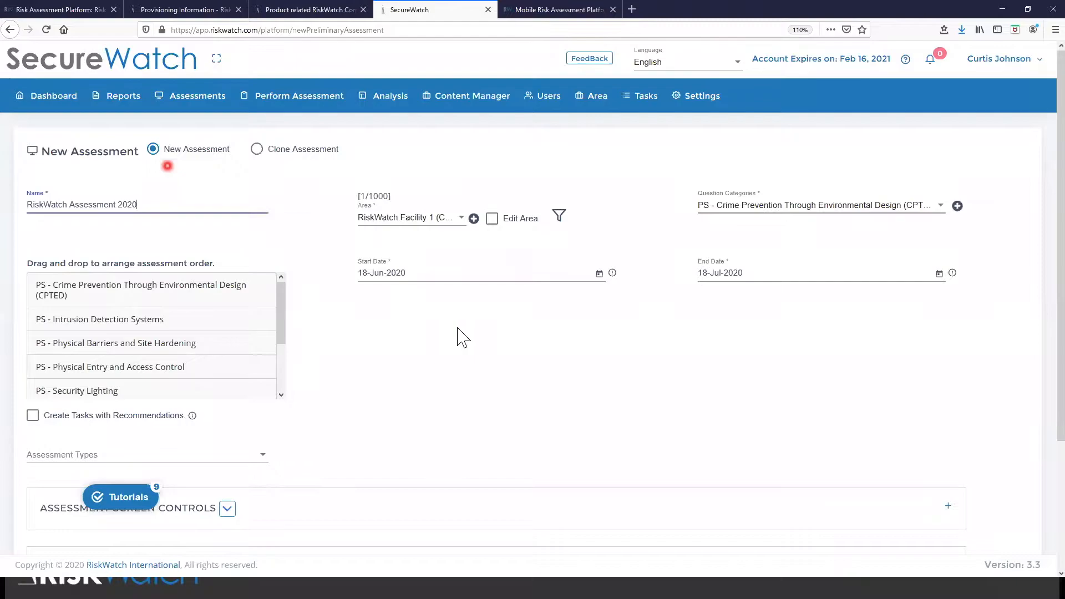
{"action": "scroll", "scroll_direction": "down", "scroll_amount": 3}
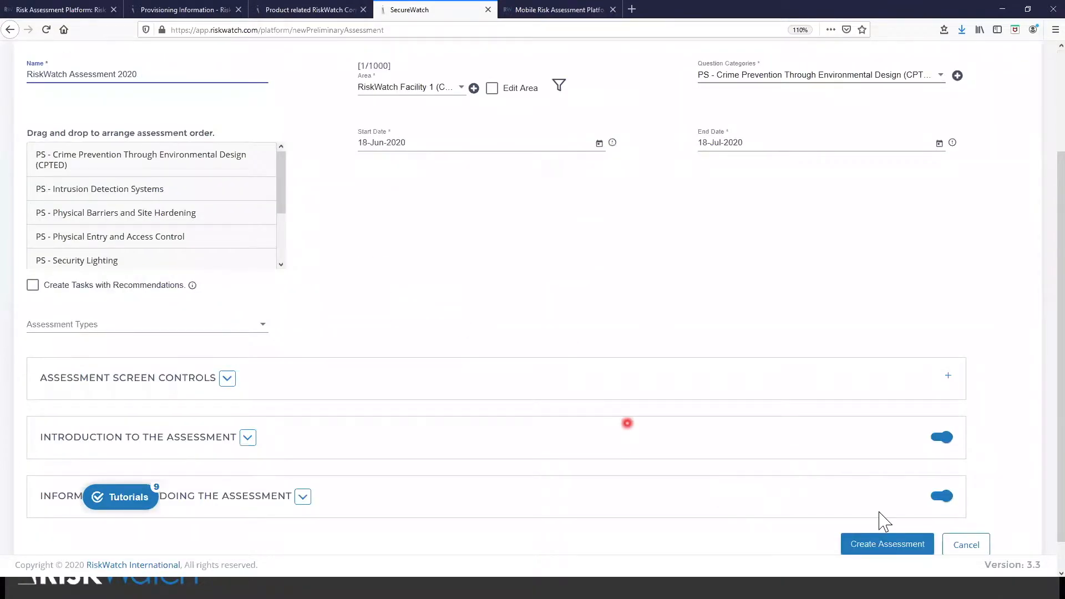
{"action": "left_click", "coordinate": [887, 543]}
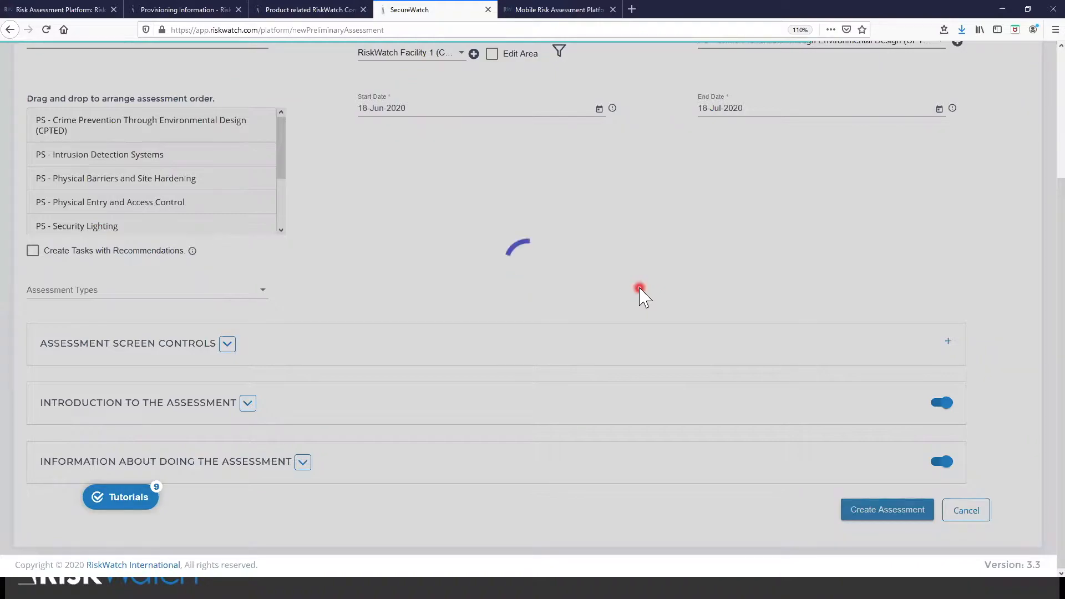
{"action": "left_click", "coordinate": [887, 509]}
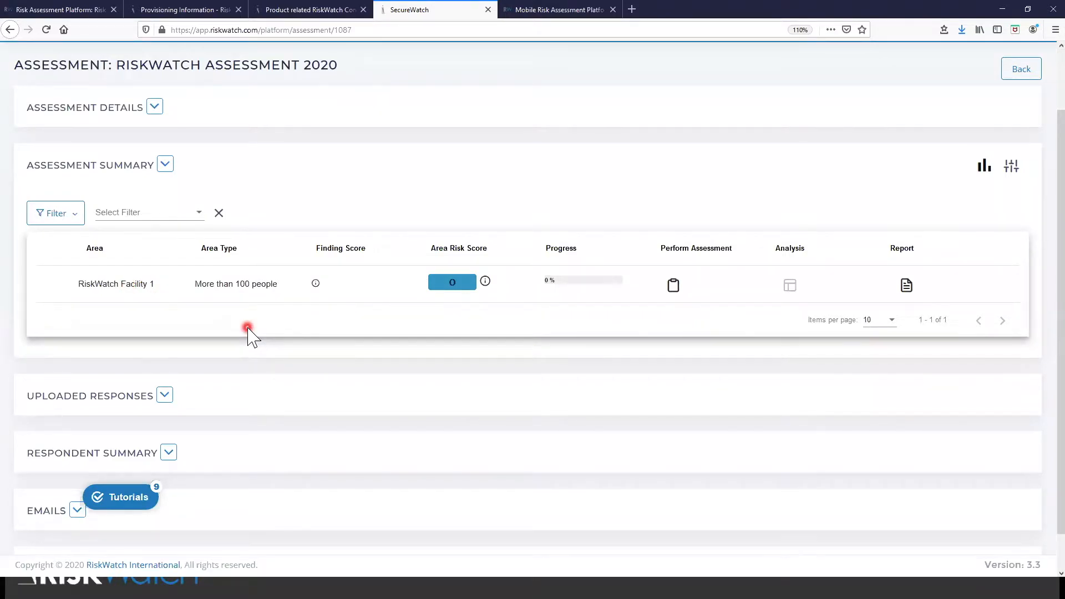
{"action": "mouse_move", "coordinate": [502, 187]}
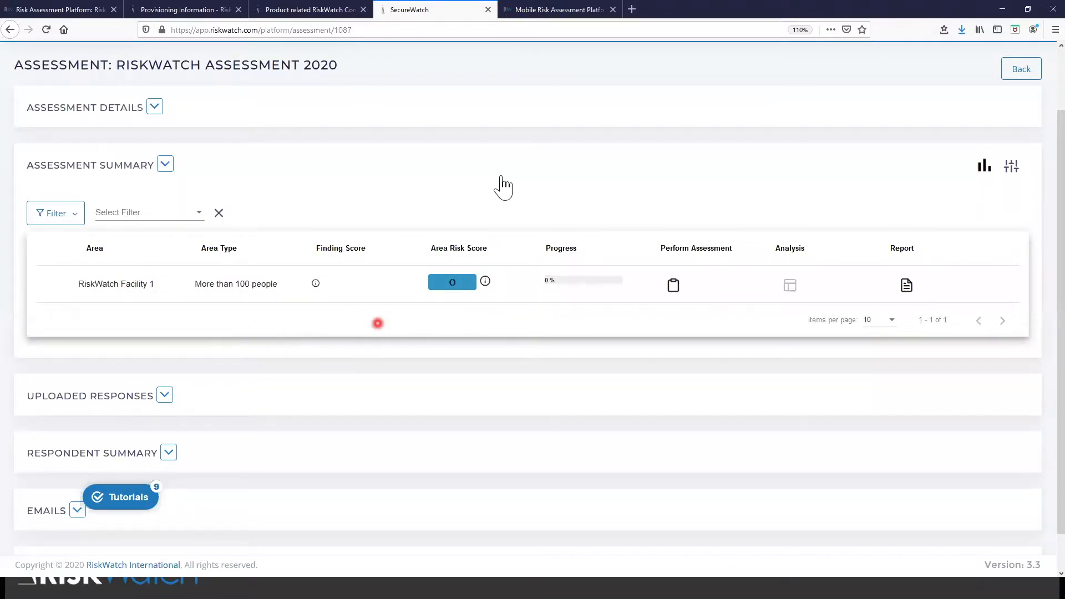
Check the new assessment summary, then switch to the RiskWatch Mobile browser tab
{"action": "left_click", "coordinate": [557, 9]}
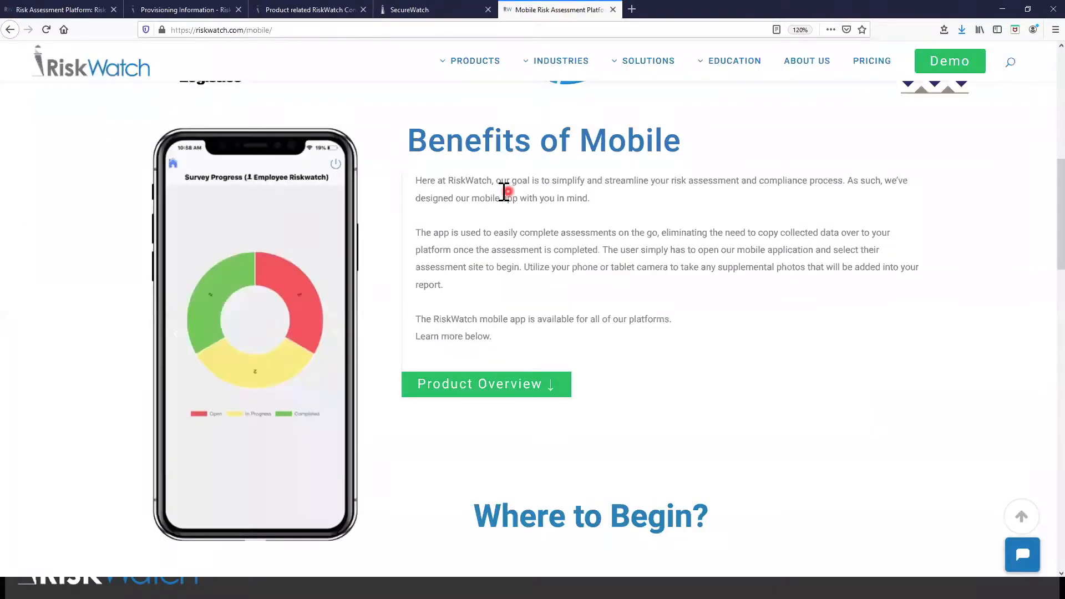
Read the Benefits of Mobile section and return to the SecureWatch tab
{"action": "scroll", "scroll_direction": "down", "scroll_amount": 3}
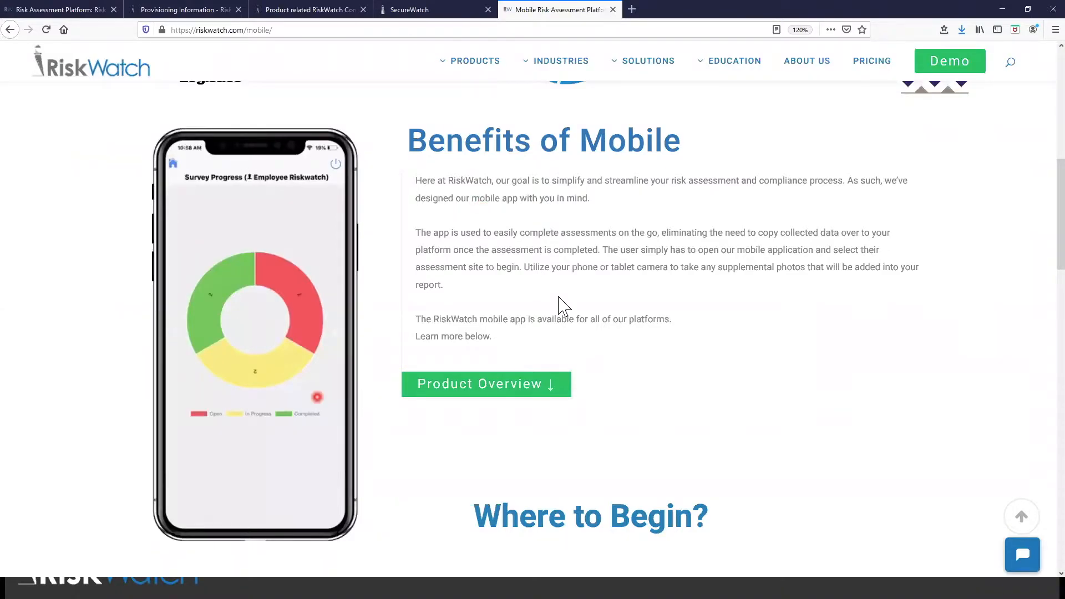
{"action": "left_click", "coordinate": [435, 9]}
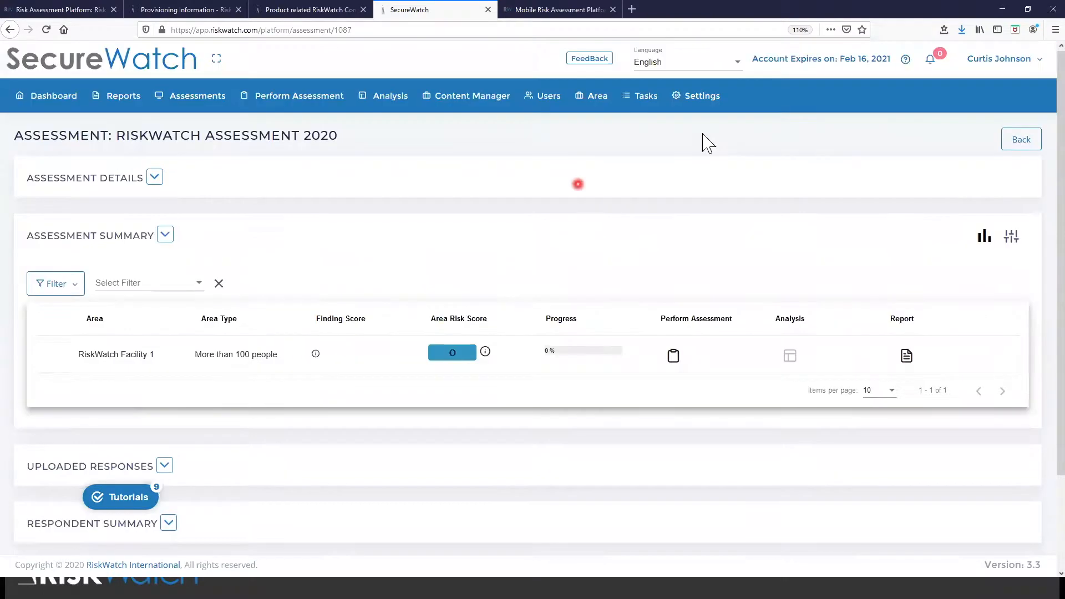
{"action": "mouse_move", "coordinate": [570, 263]}
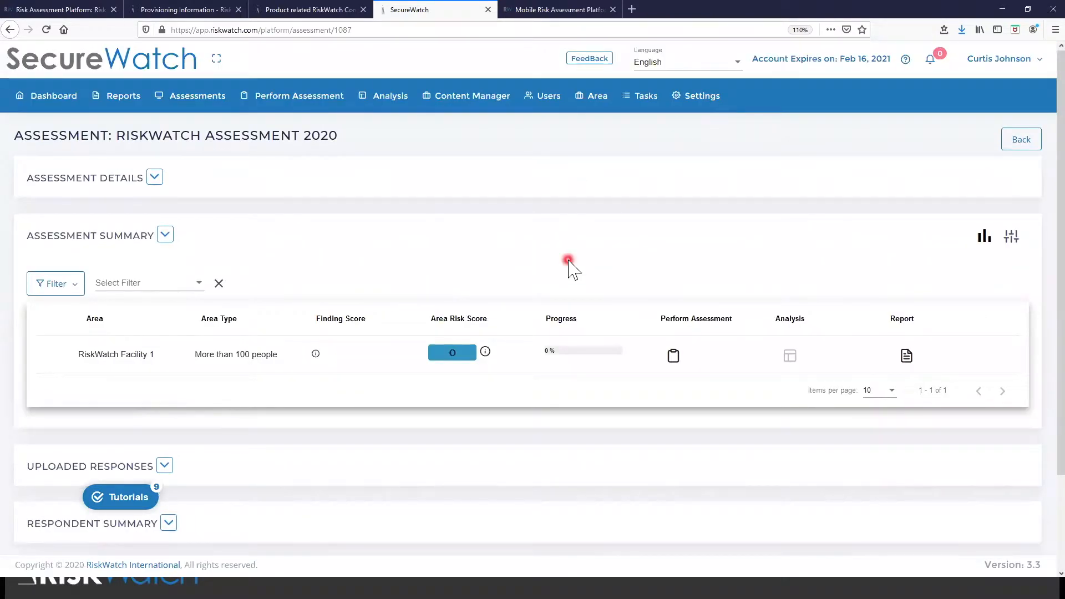
Open the Perform Assessment survey for RiskWatch Facility 1, showing 0 of 56 answered
{"action": "scroll", "scroll_direction": "down", "scroll_amount": 3}
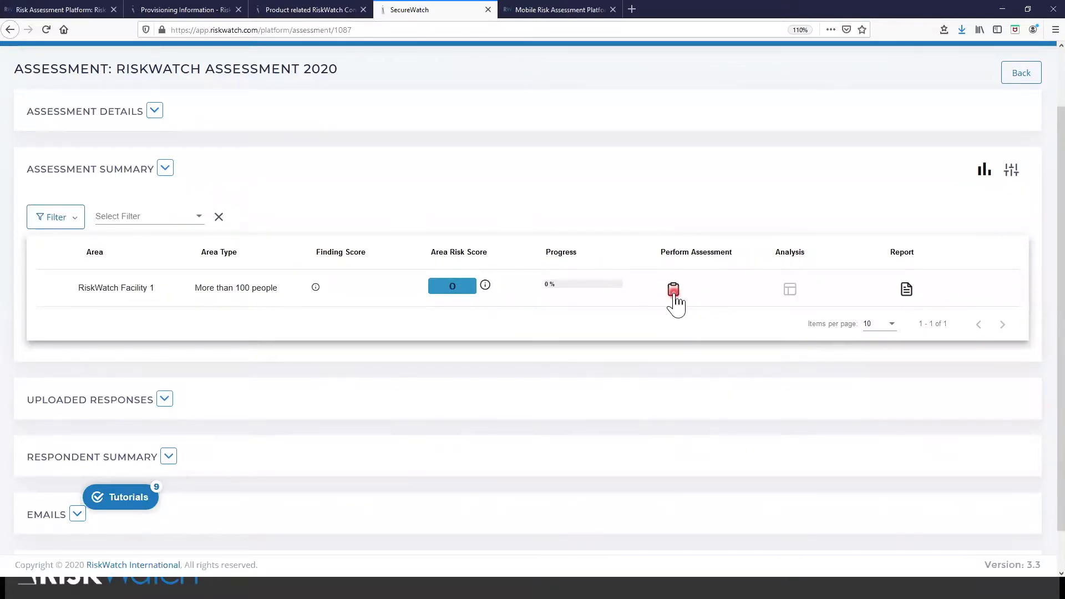
{"action": "left_click", "coordinate": [672, 288]}
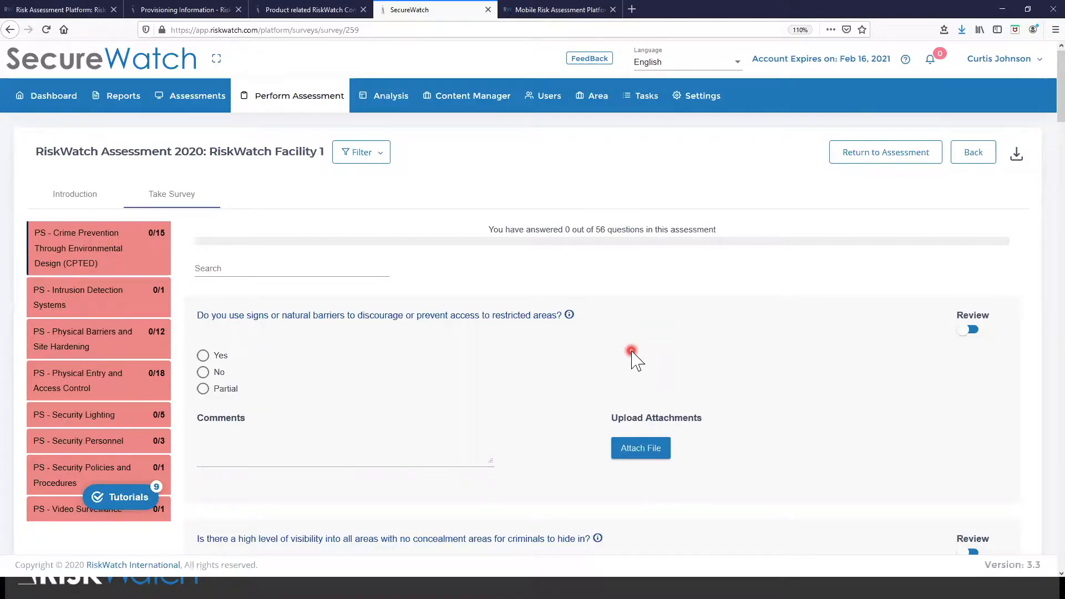
{"action": "mouse_move", "coordinate": [95, 81]}
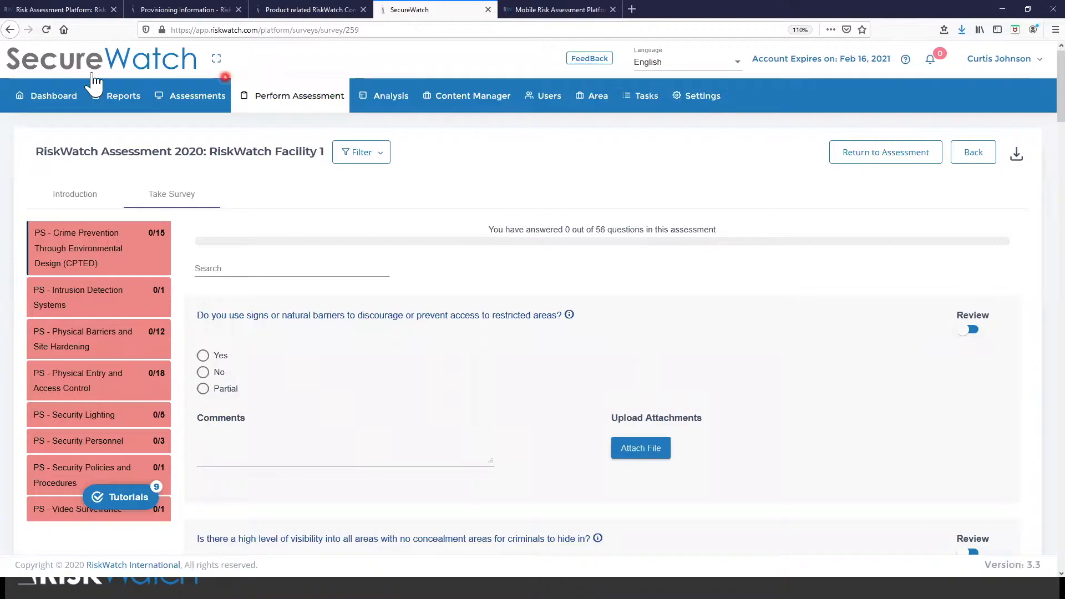
{"action": "mouse_move", "coordinate": [815, 132]}
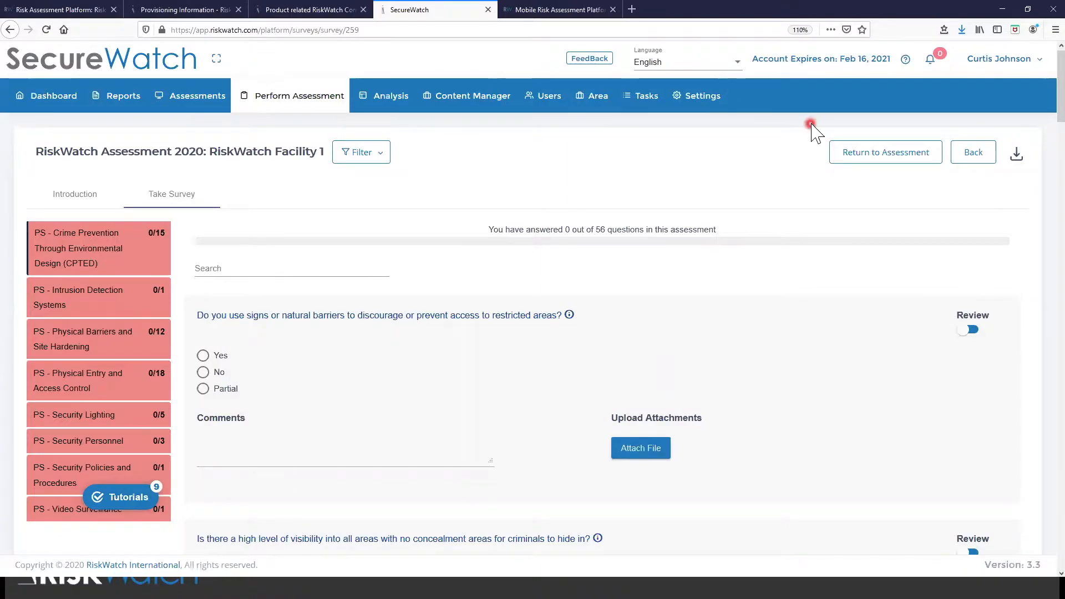
{"action": "left_click", "coordinate": [467, 95]}
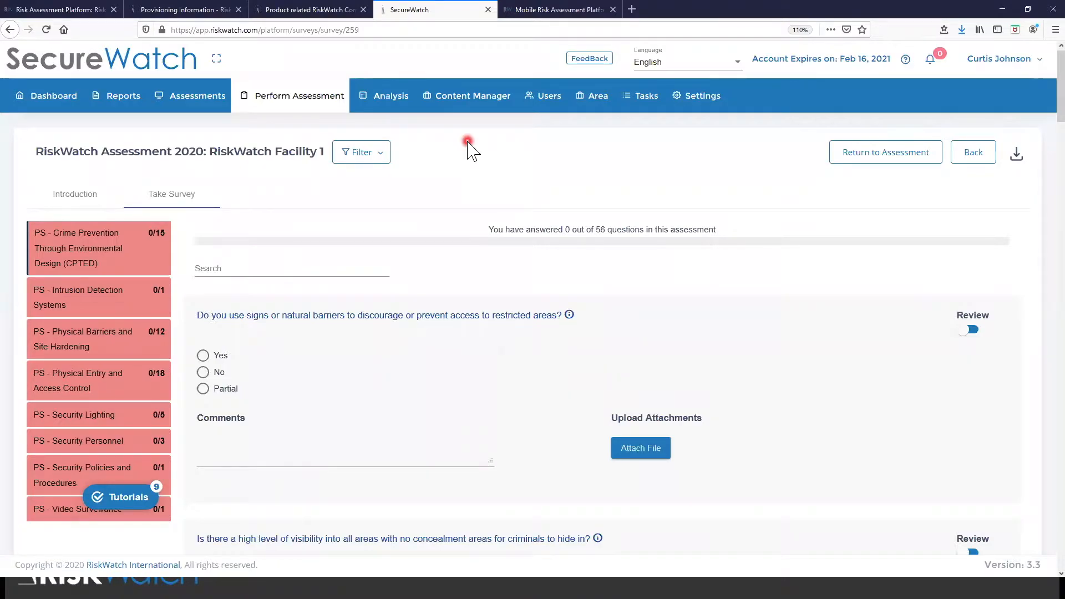
{"action": "mouse_move", "coordinate": [326, 102]}
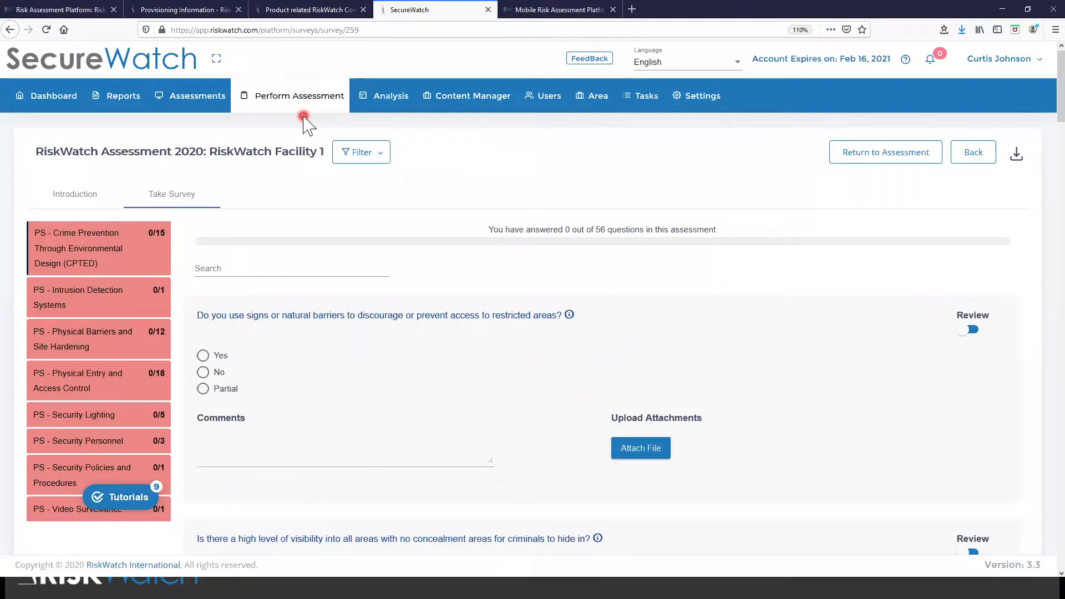
{"action": "mouse_move", "coordinate": [244, 127]}
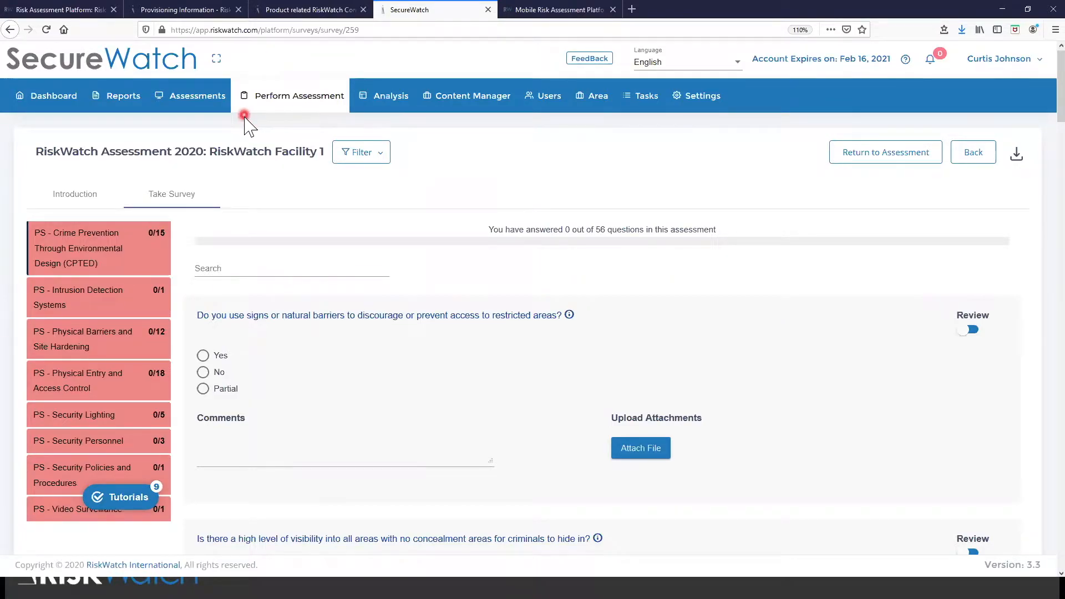
{"action": "mouse_move", "coordinate": [272, 126]}
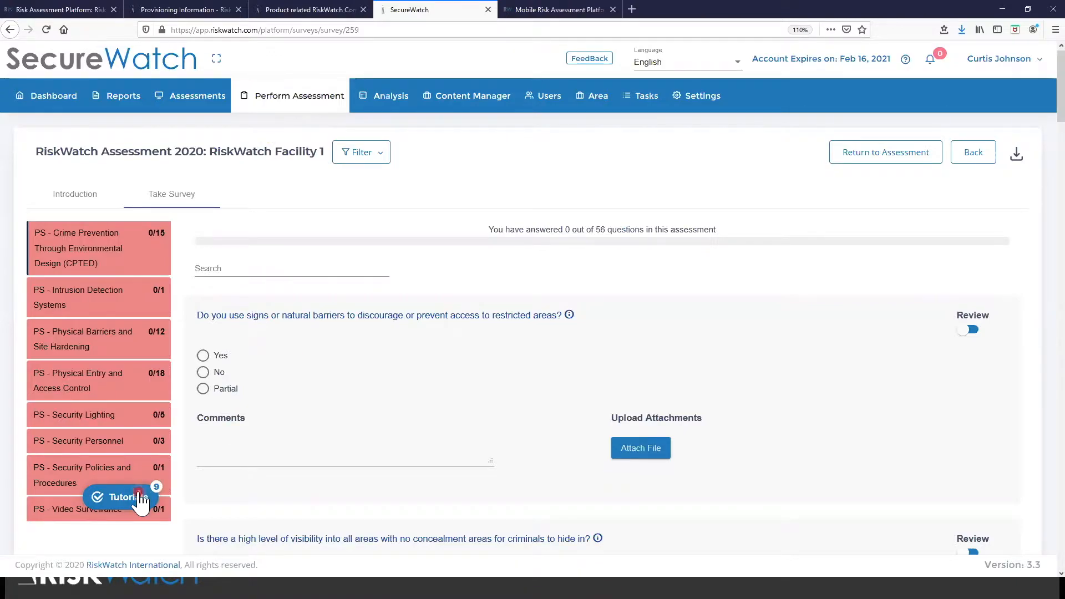
Start the Perform the Assessment tutorial and reach the list of assessments to perform
{"action": "left_click", "coordinate": [119, 497]}
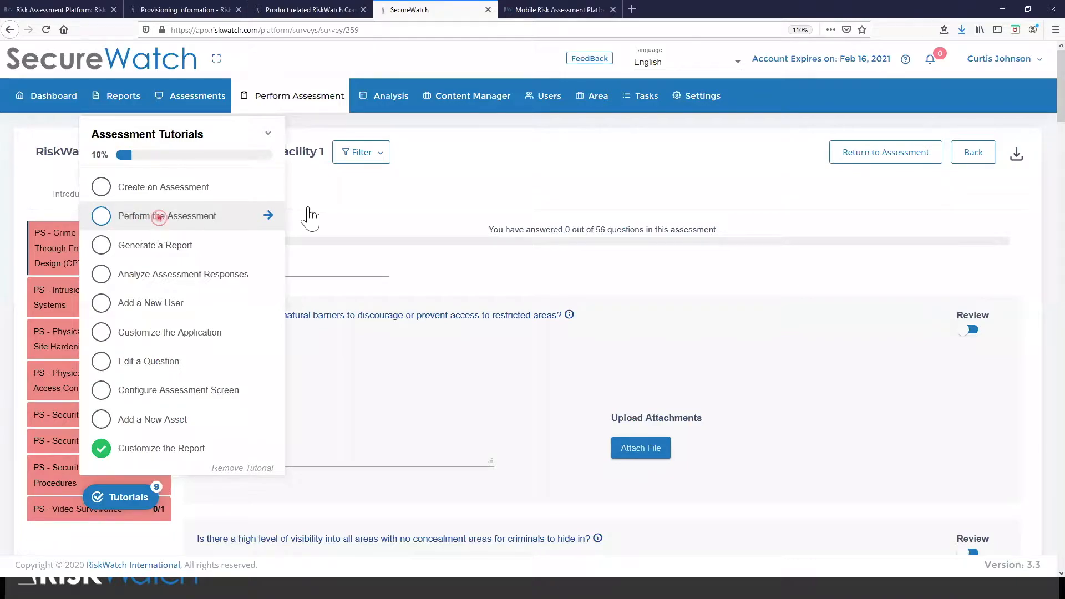
{"action": "left_click", "coordinate": [46, 95]}
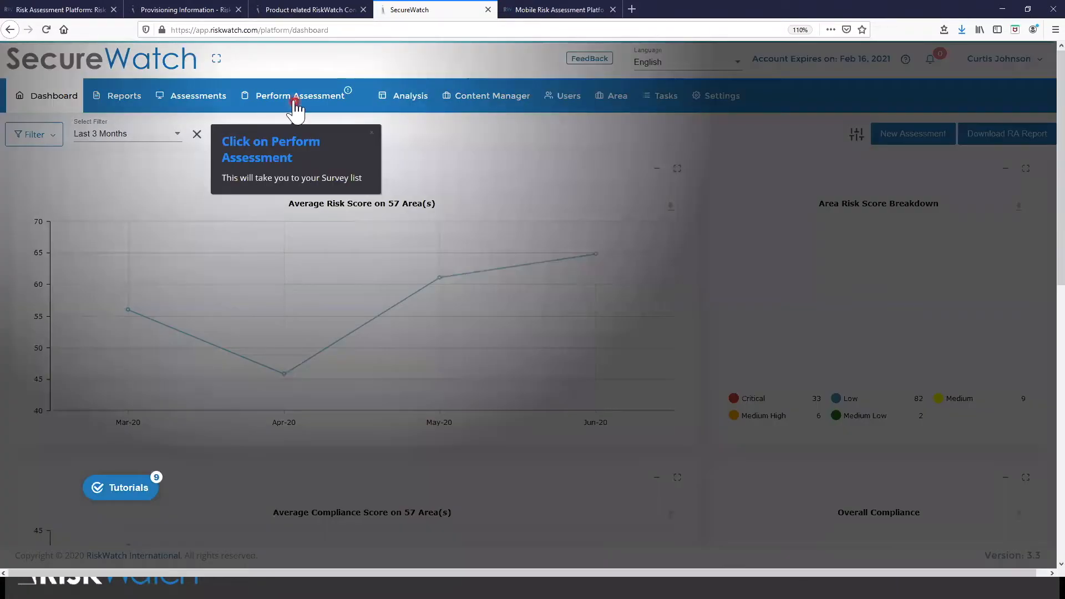
{"action": "left_click", "coordinate": [299, 95]}
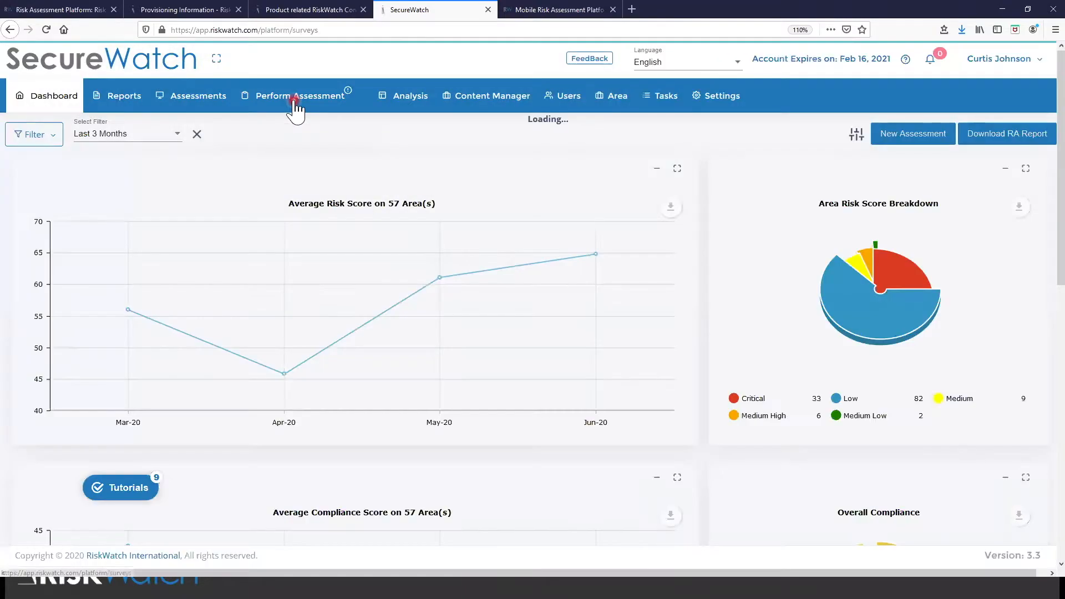
{"action": "left_click", "coordinate": [300, 95]}
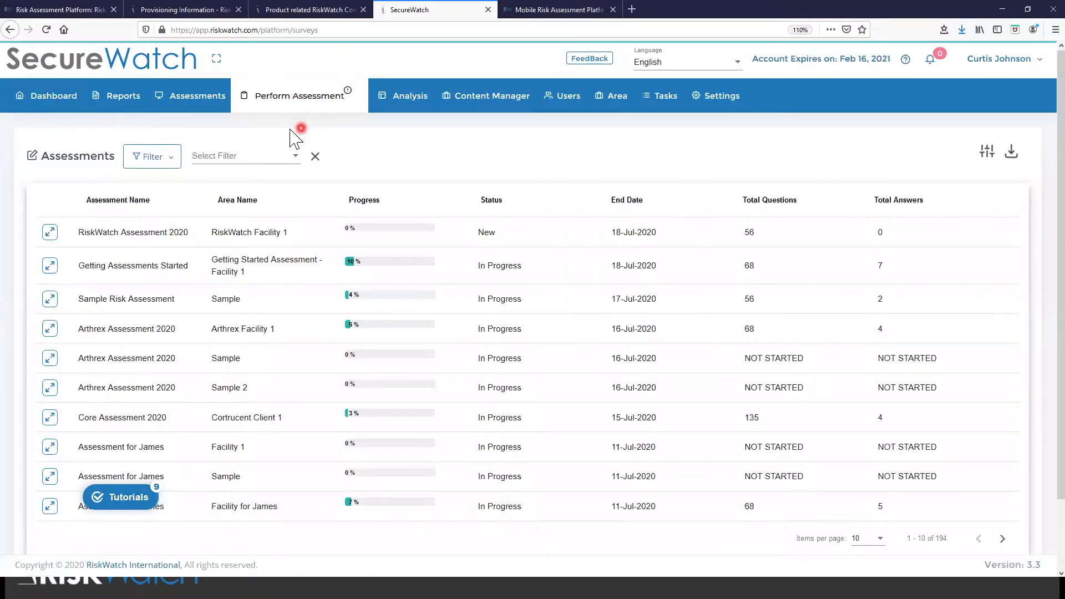
{"action": "left_click", "coordinate": [198, 107]}
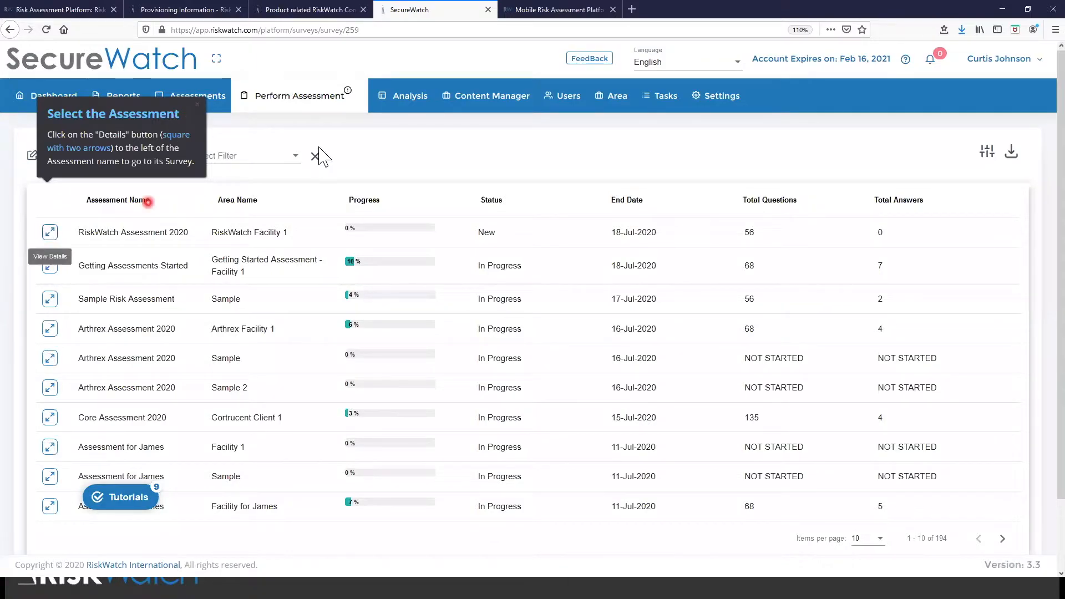
Open the RiskWatch Assessment 2020 survey and advance past the tutorial tips
{"action": "left_click", "coordinate": [49, 231]}
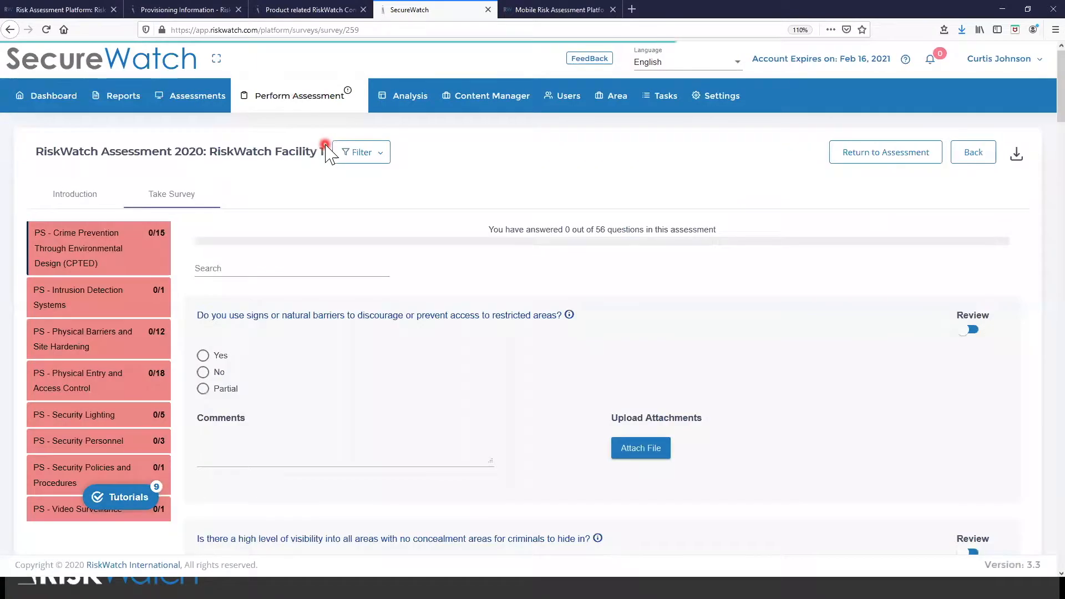
{"action": "left_click", "coordinate": [324, 147]}
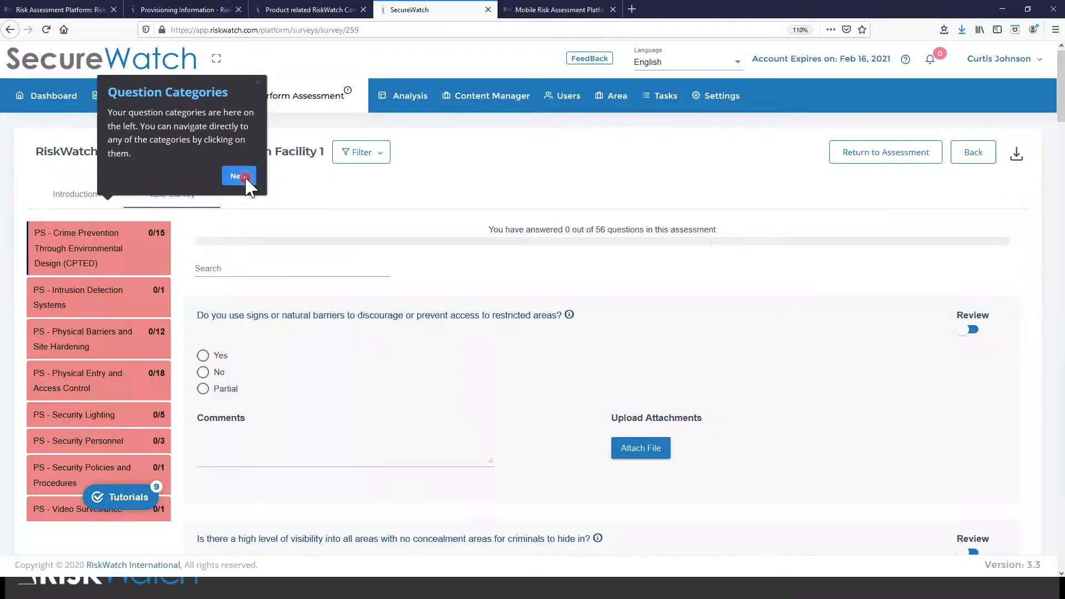
{"action": "left_click", "coordinate": [239, 175]}
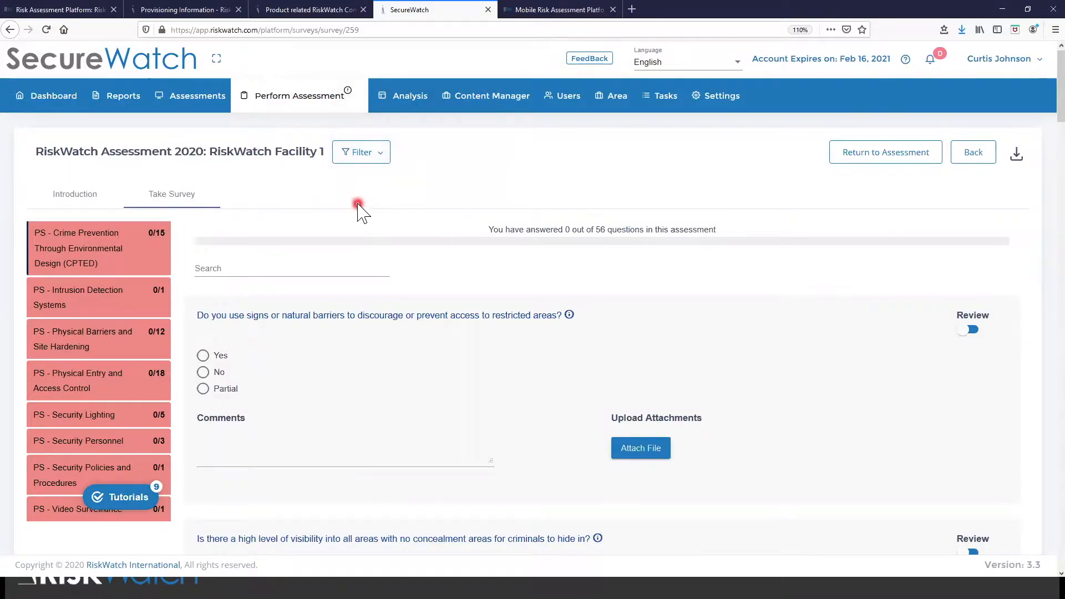
{"action": "mouse_move", "coordinate": [111, 380]}
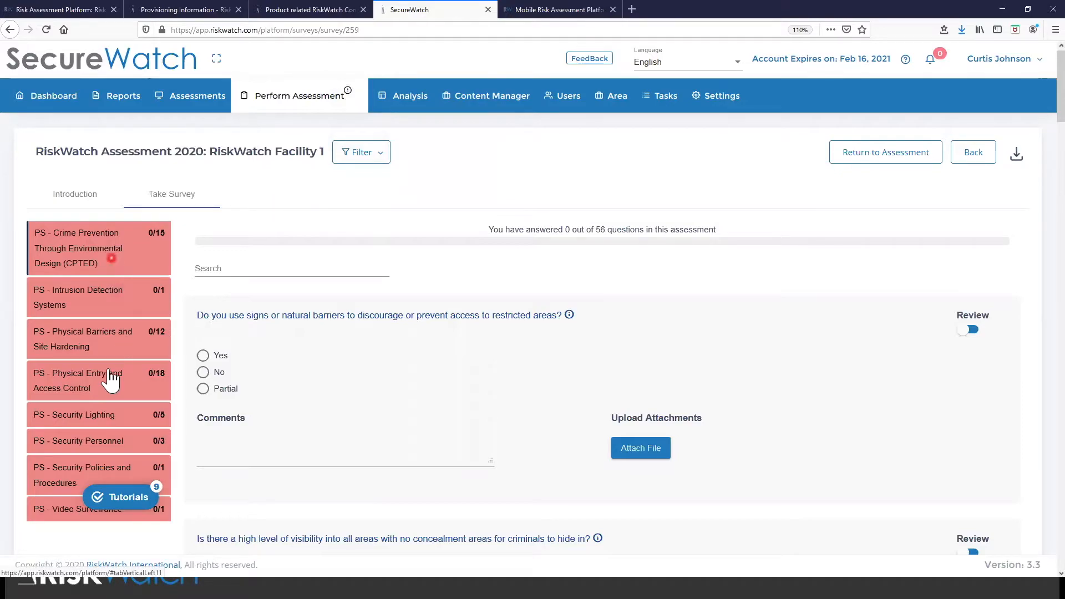
{"action": "mouse_move", "coordinate": [100, 281]}
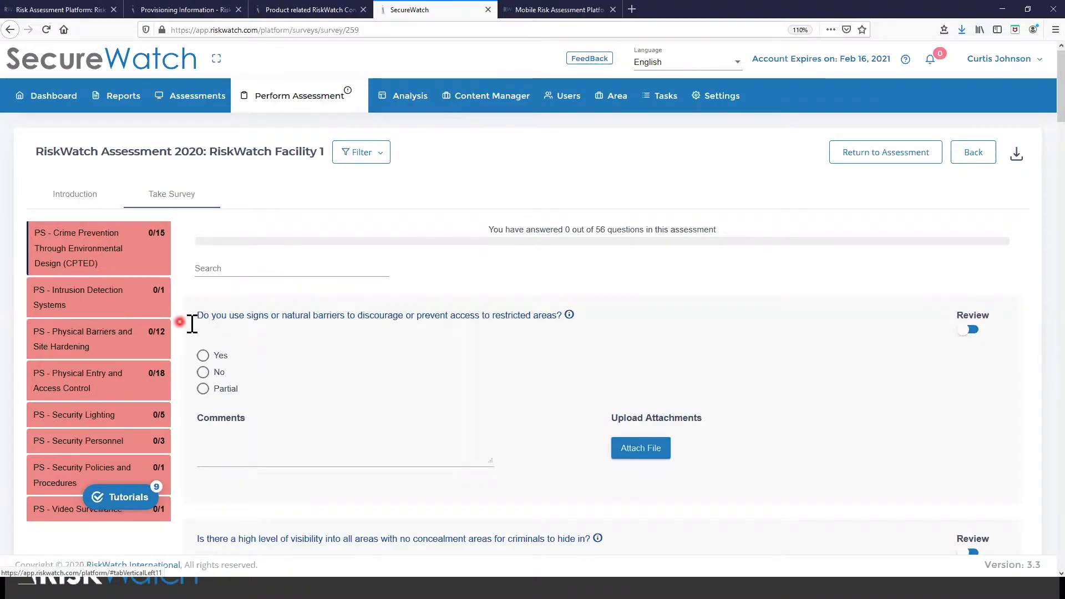
{"action": "left_click_drag", "start_coordinate": [196, 315], "coordinate": [557, 314]}
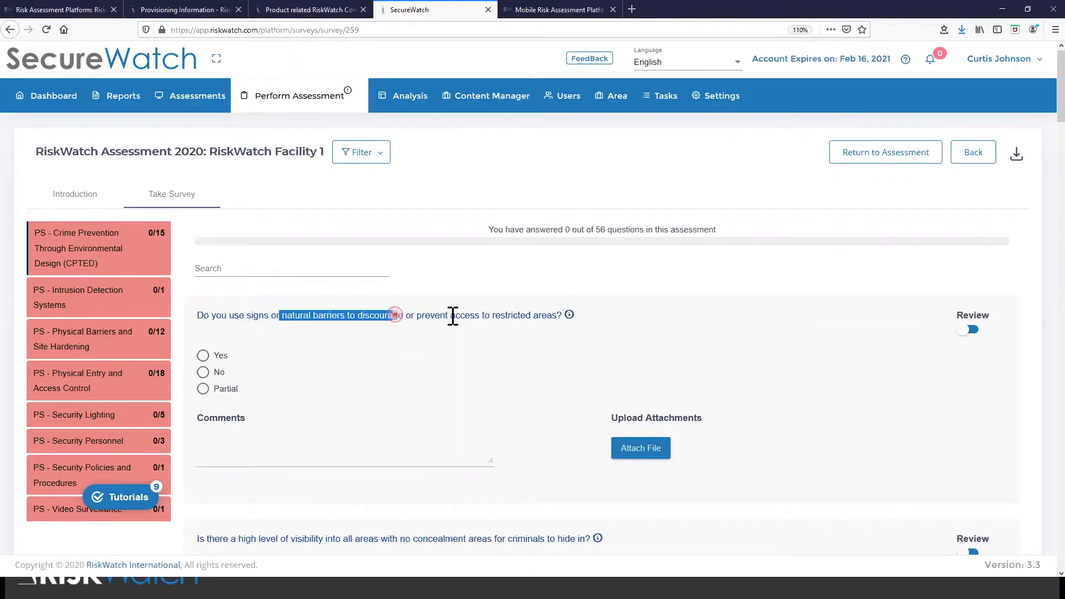
{"action": "left_click_drag", "start_coordinate": [394, 314], "coordinate": [560, 315]}
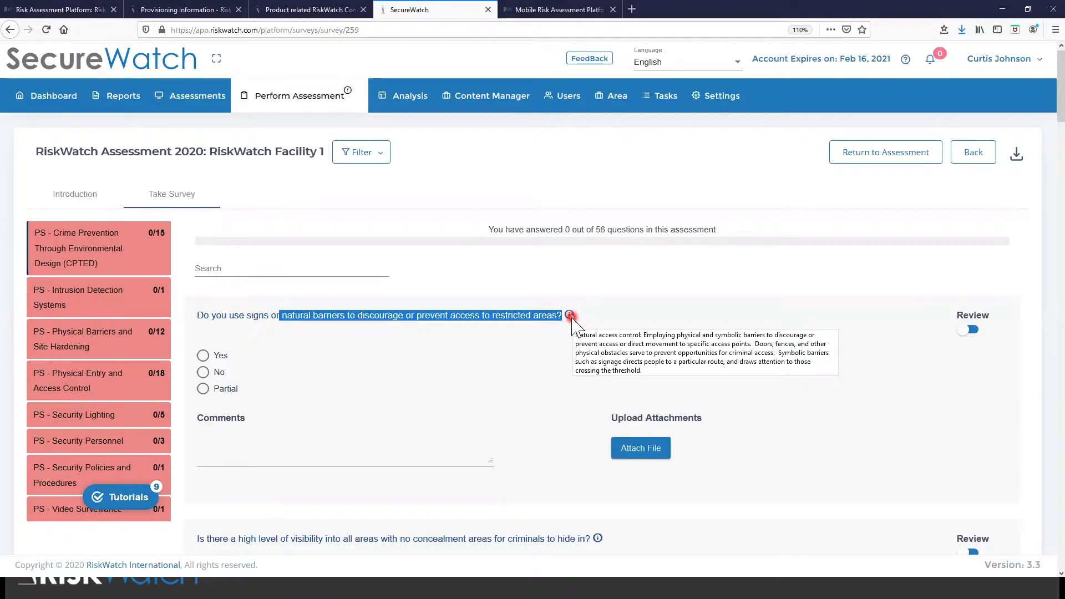
{"action": "mouse_move", "coordinate": [490, 338]}
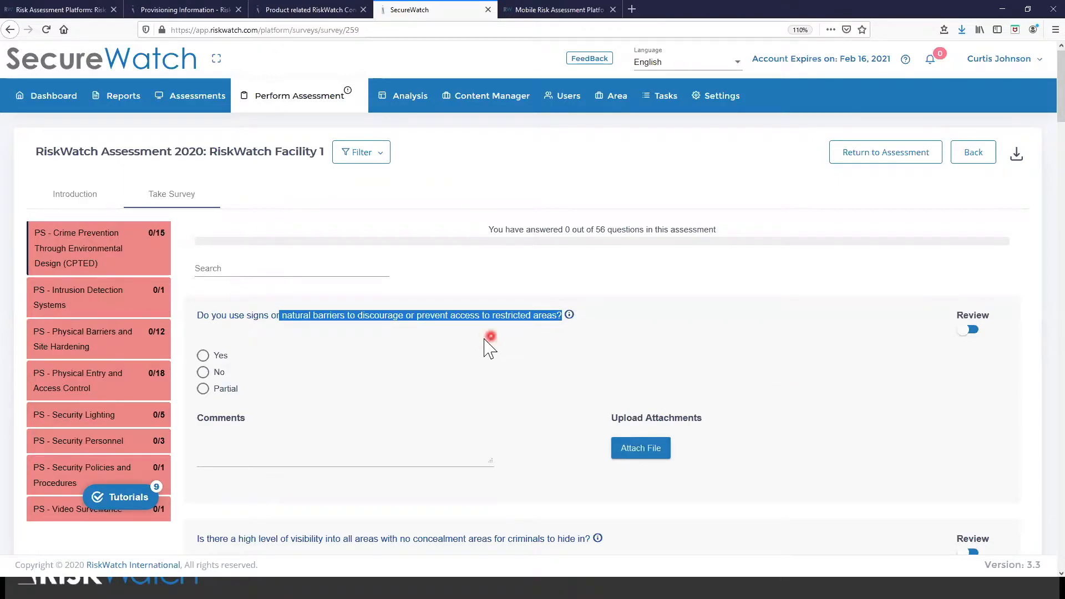
Answer the natural barriers question Yes, then change the answer to No
{"action": "left_click", "coordinate": [203, 355]}
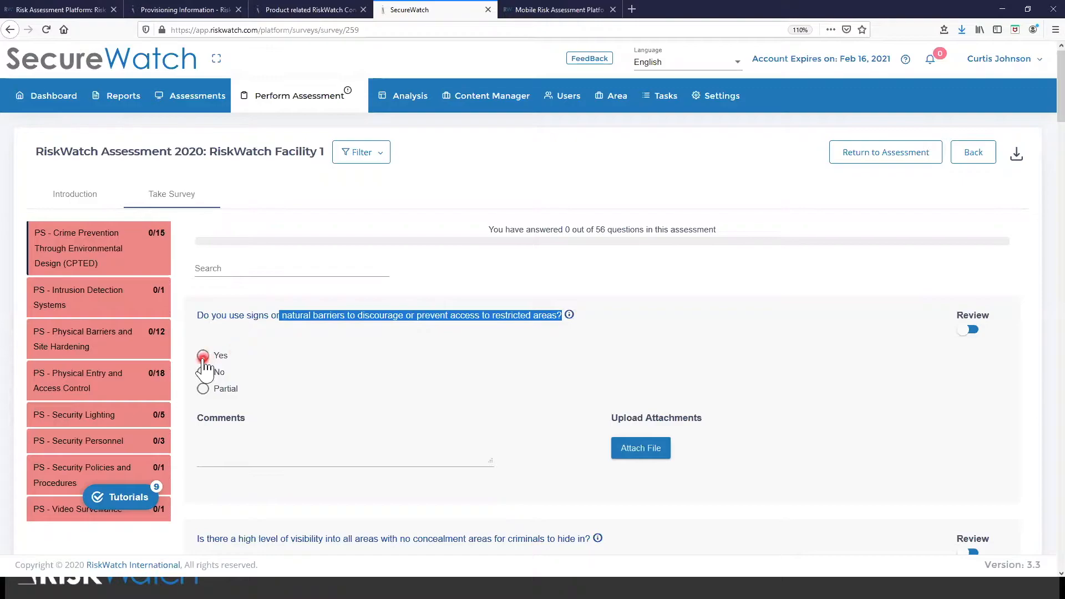
{"action": "left_click", "coordinate": [202, 355]}
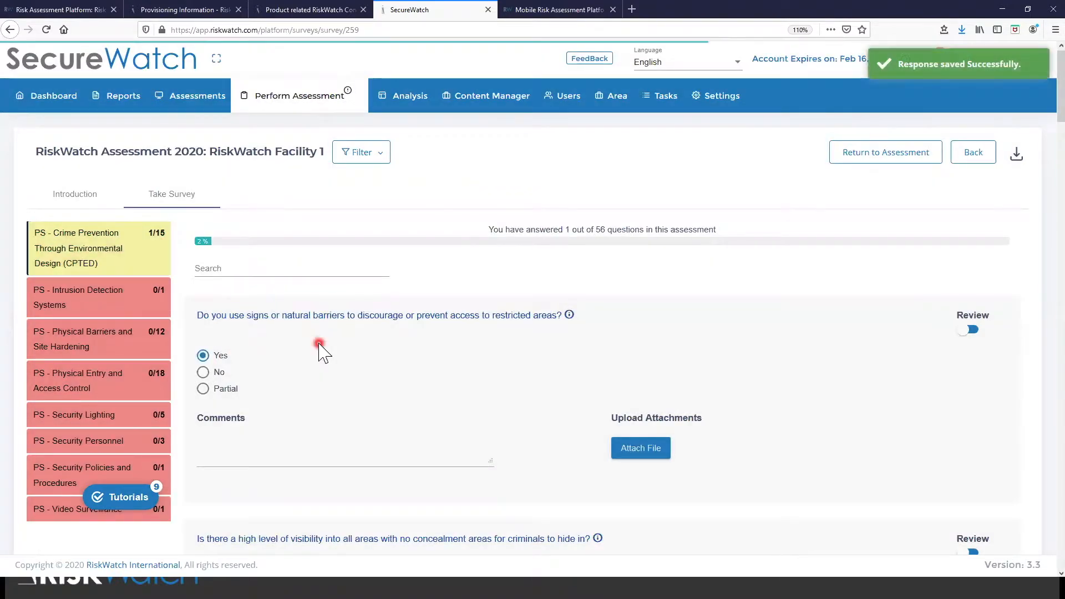
{"action": "mouse_move", "coordinate": [372, 370]}
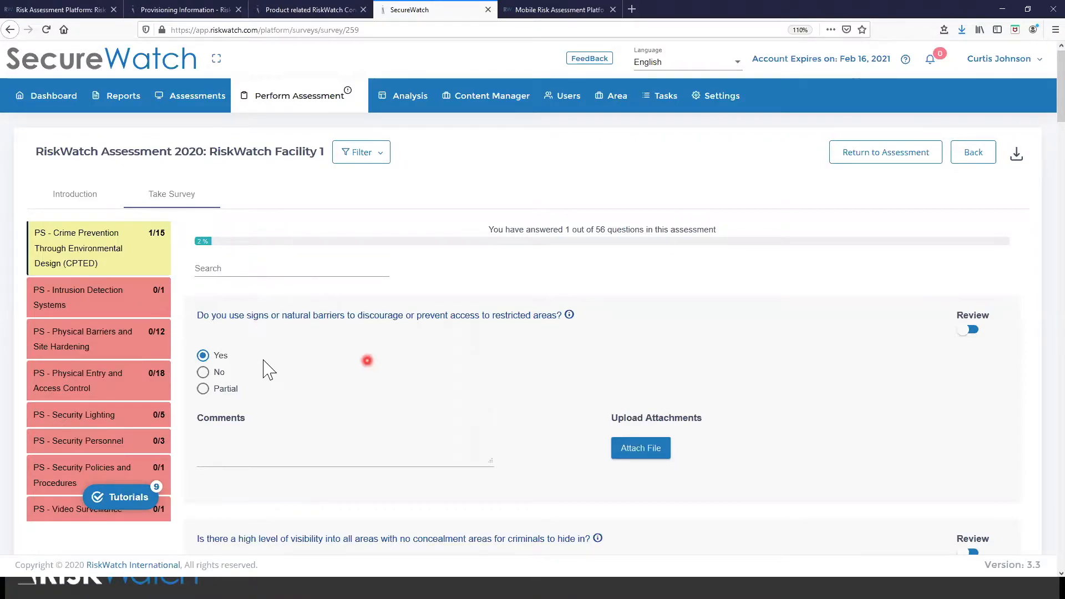
{"action": "left_click", "coordinate": [202, 371]}
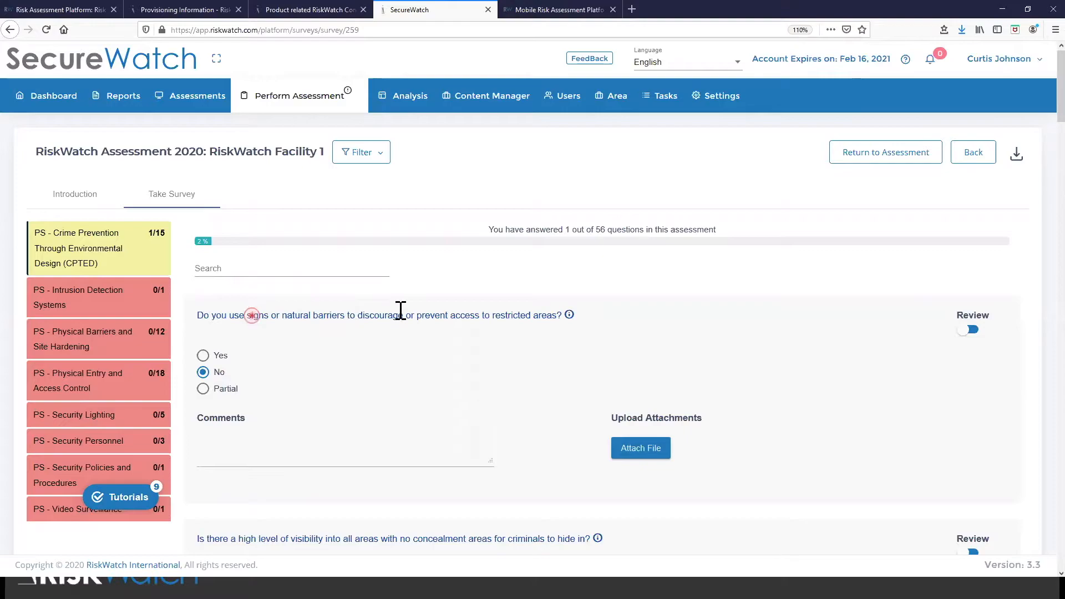
{"action": "mouse_move", "coordinate": [399, 345]}
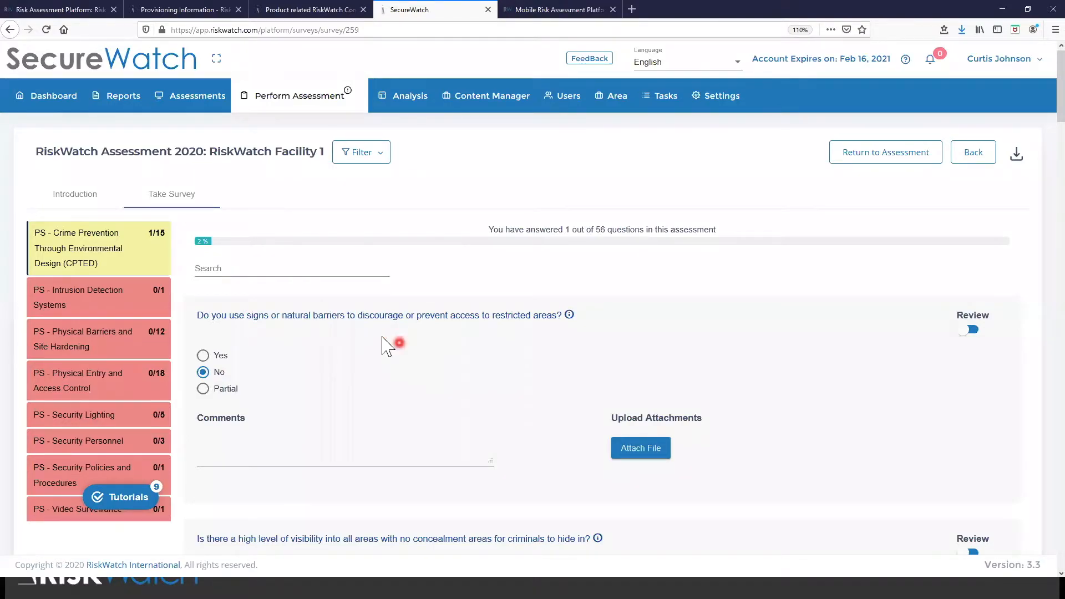
{"action": "mouse_move", "coordinate": [410, 95]}
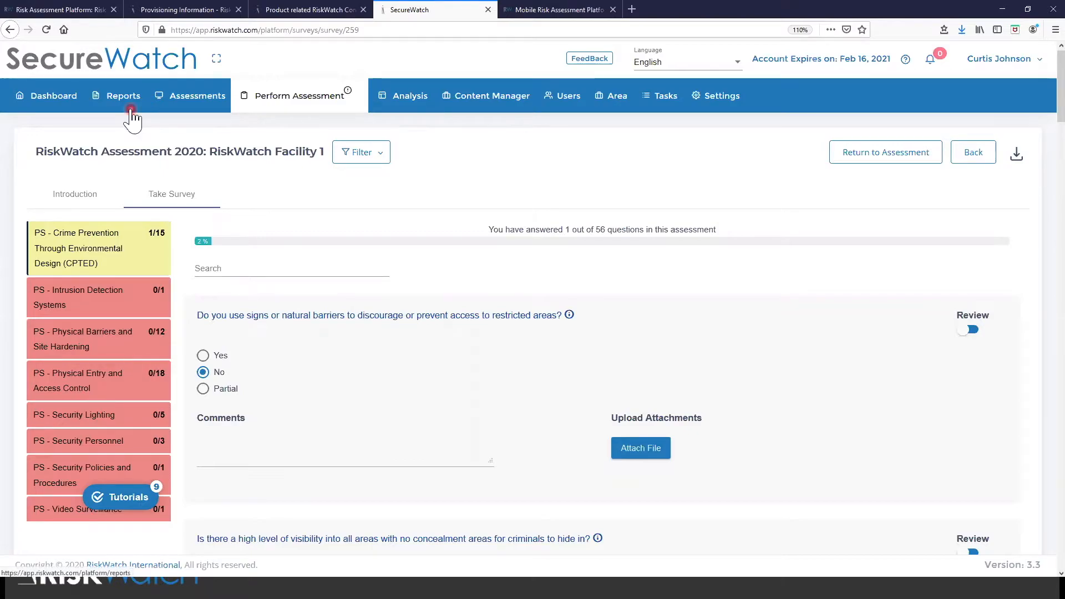
{"action": "mouse_move", "coordinate": [337, 353]}
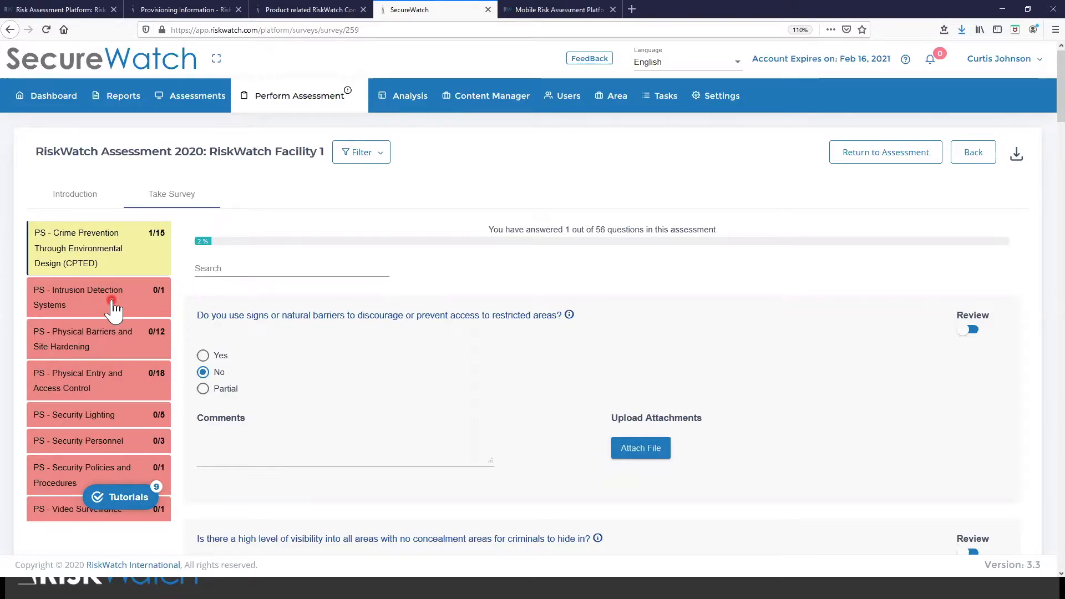
Open the Intrusion Detection Systems questions and answer the first IDS question, switching No to Yes
{"action": "left_click", "coordinate": [78, 296]}
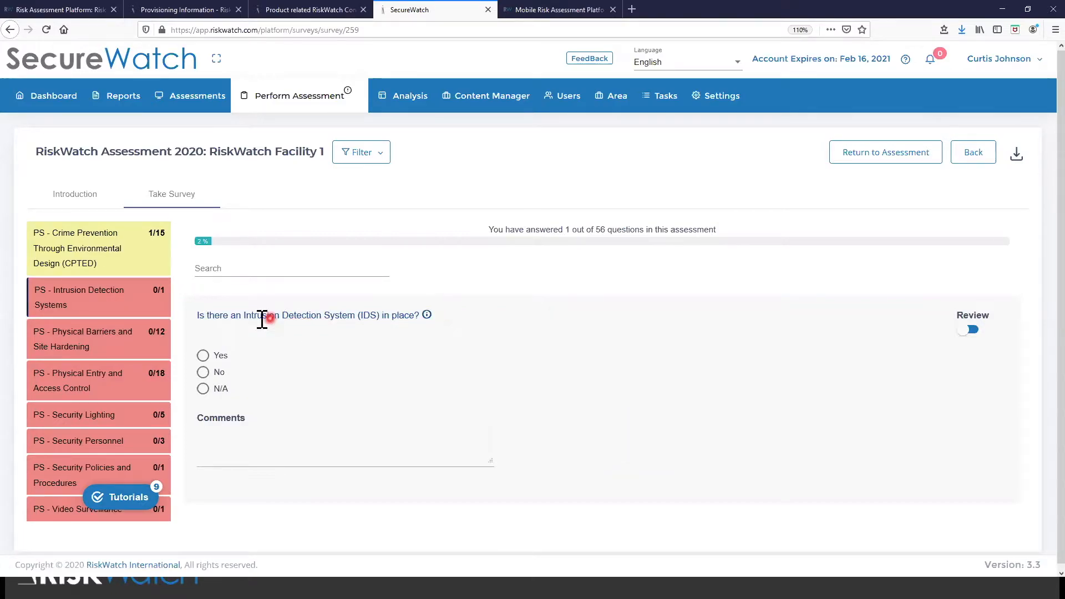
{"action": "left_click_drag", "start_coordinate": [245, 315], "coordinate": [376, 314]}
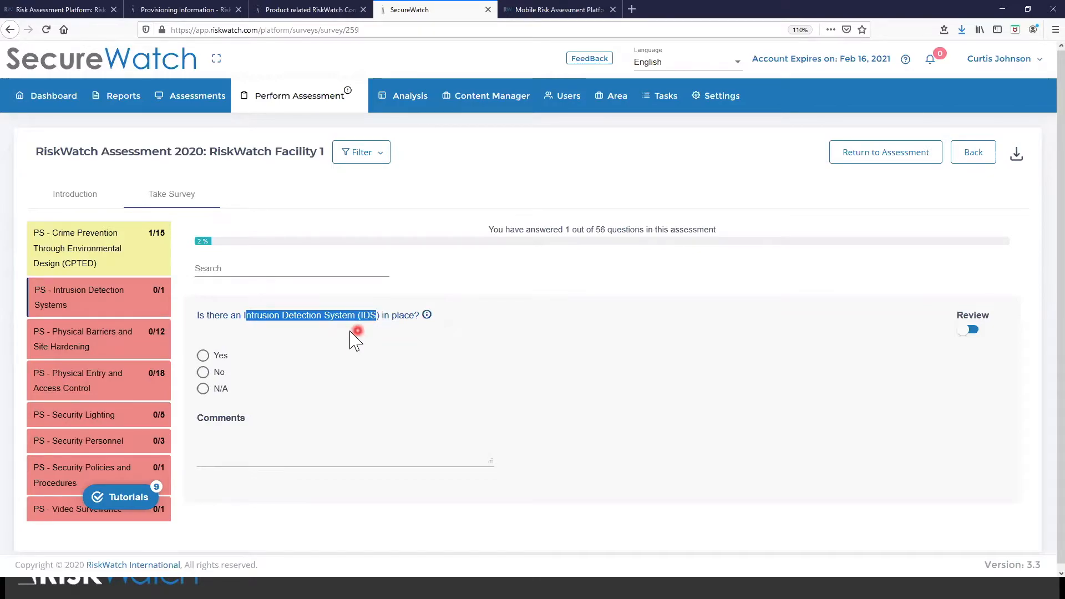
{"action": "left_click", "coordinate": [202, 372]}
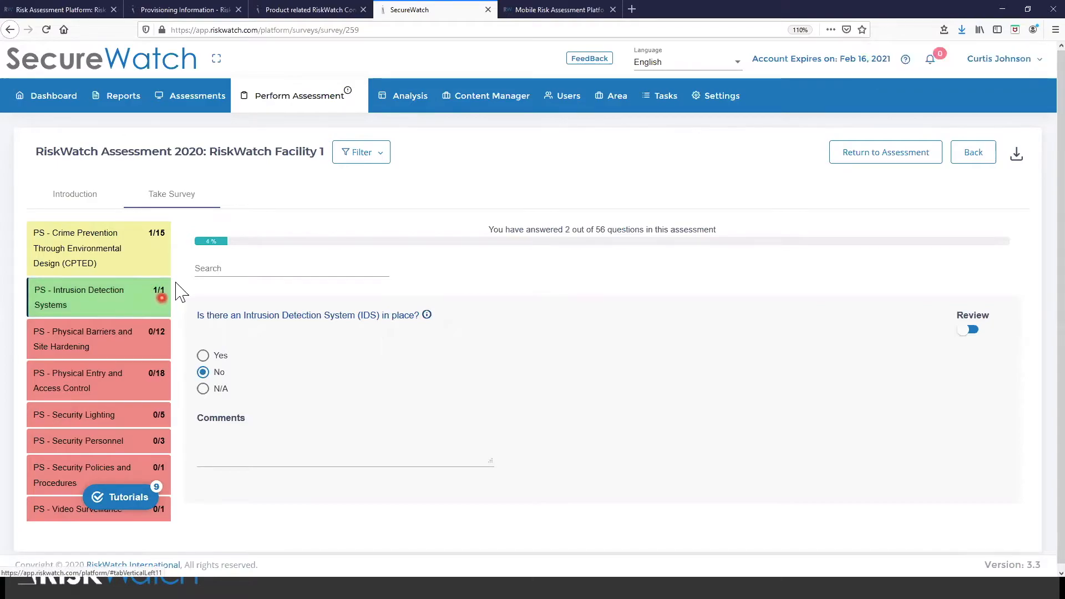
{"action": "left_click", "coordinate": [202, 354]}
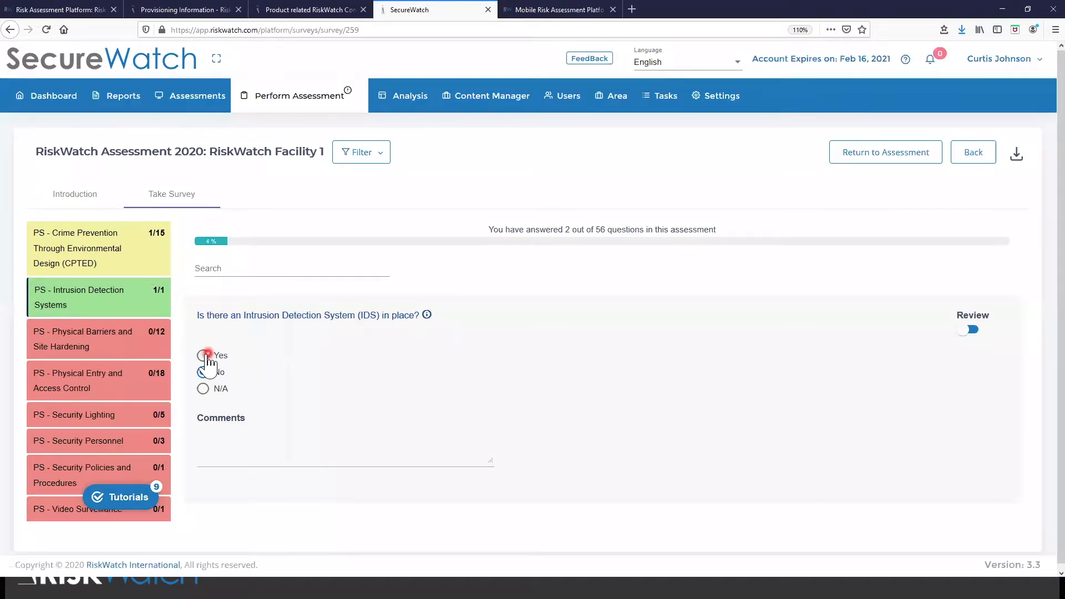
{"action": "left_click", "coordinate": [202, 354]}
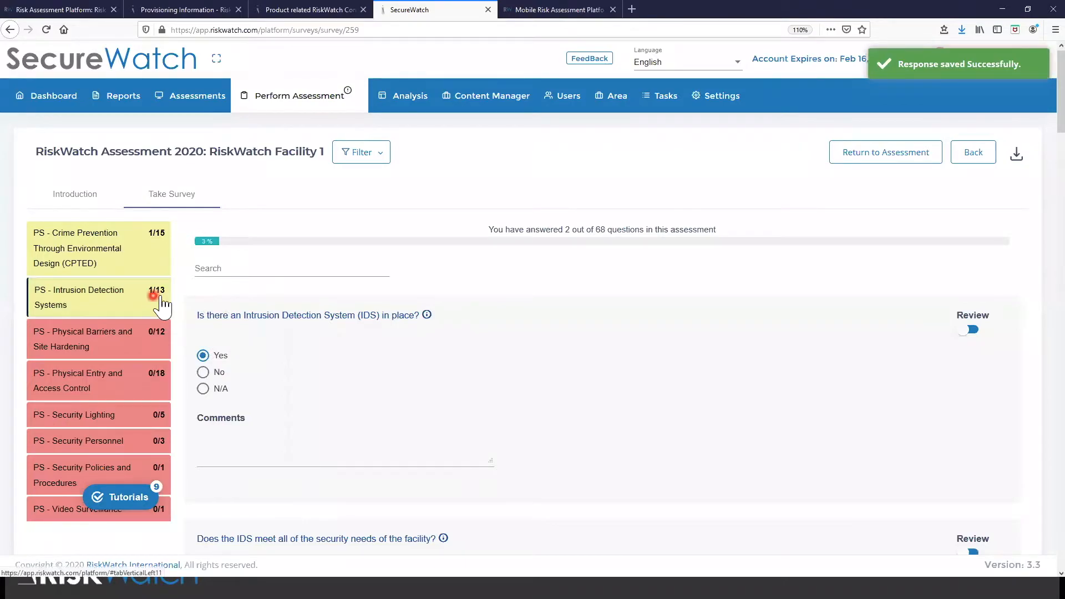
Answer IDS security needs Yes; interference, integration and cost-benefit No; then show Security Lighting
{"action": "scroll", "scroll_direction": "down", "scroll_amount": 3}
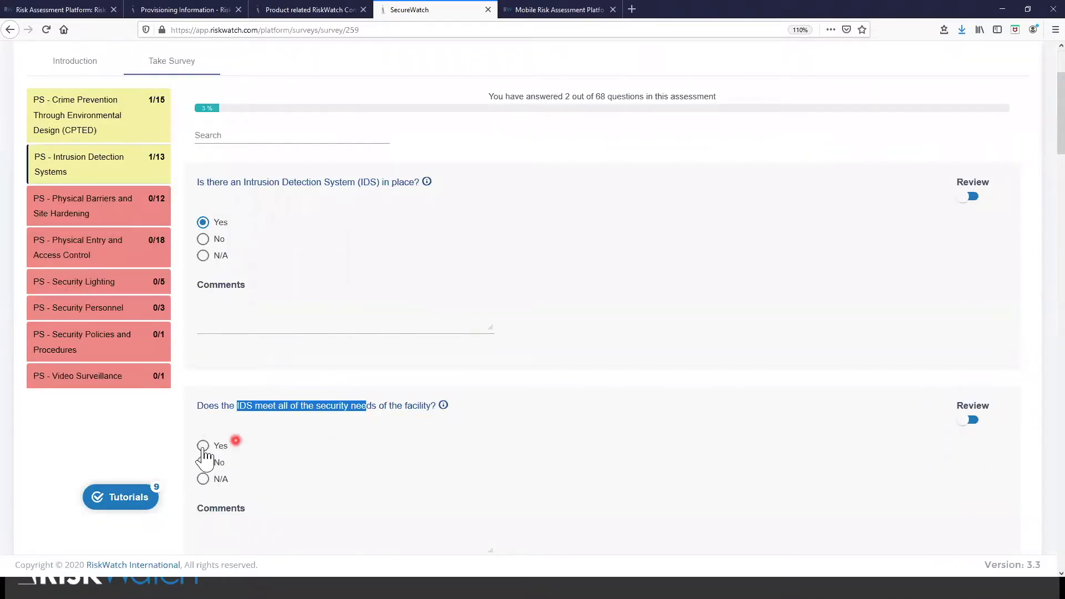
{"action": "left_click", "coordinate": [202, 446]}
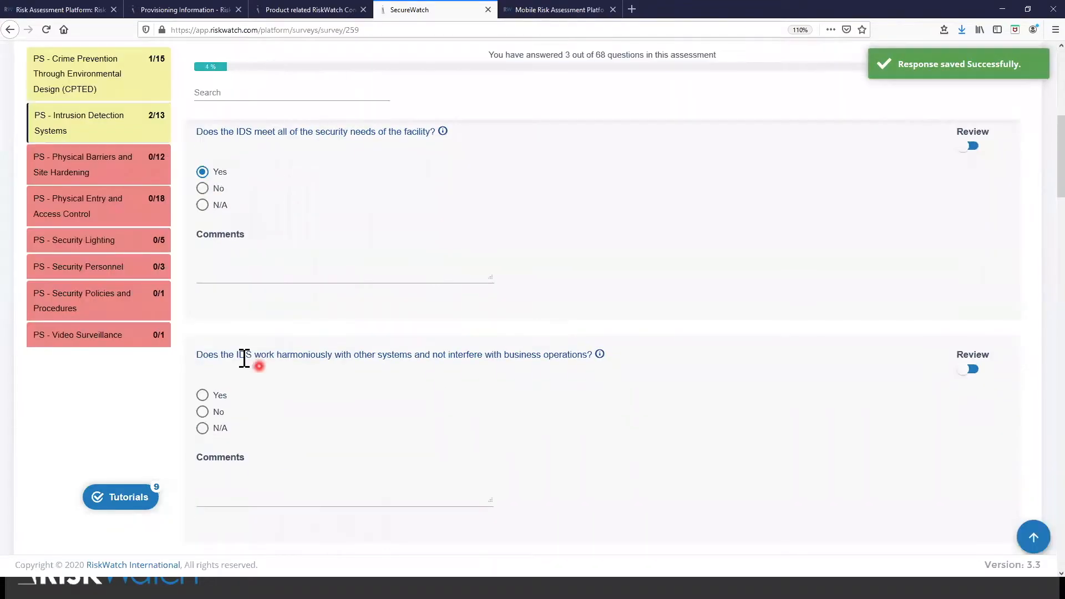
{"action": "left_click", "coordinate": [202, 412]}
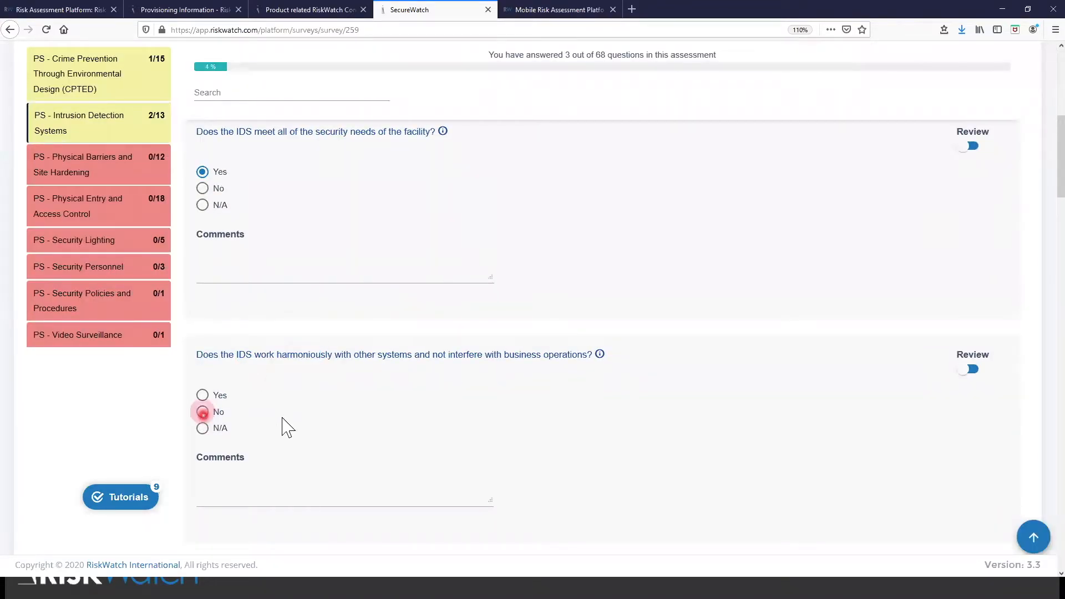
{"action": "left_click", "coordinate": [202, 412]}
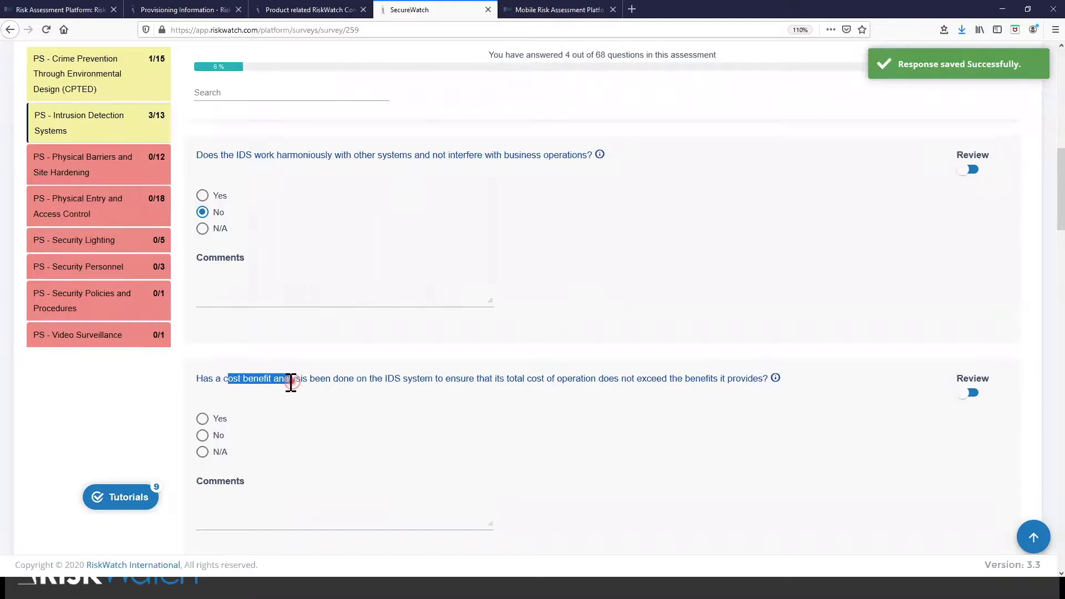
{"action": "left_click", "coordinate": [202, 435]}
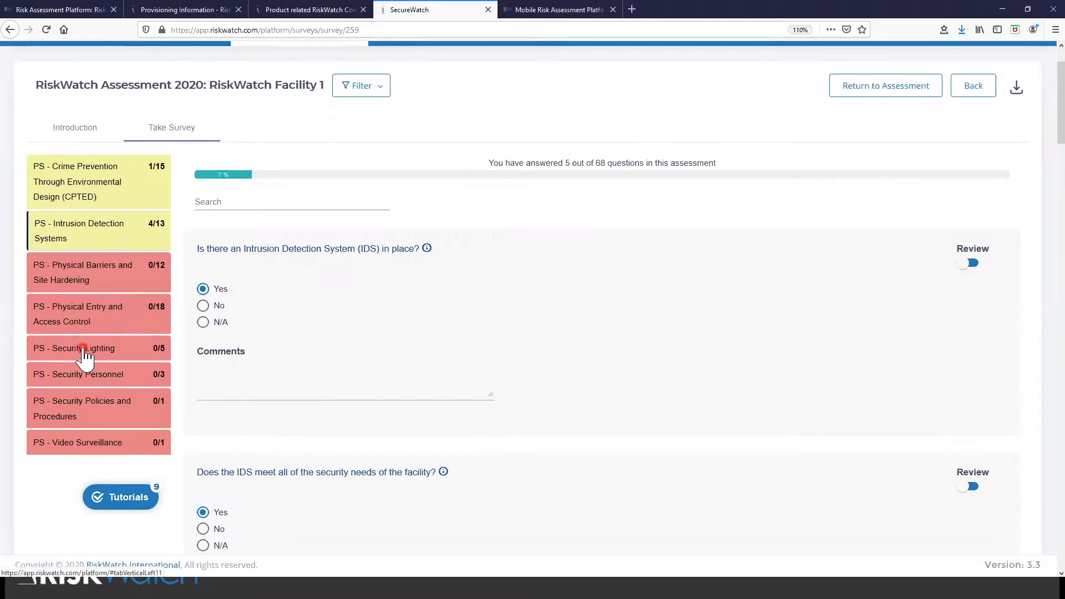
{"action": "left_click", "coordinate": [73, 348]}
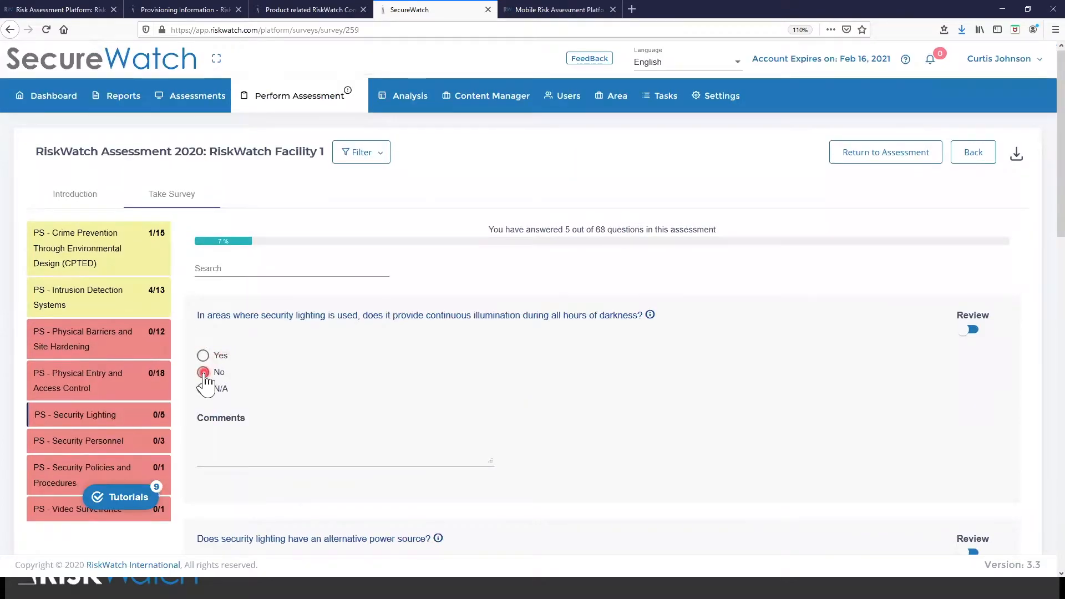
Answer No to the continuous-illumination lighting question and go to the Analysis page
{"action": "left_click", "coordinate": [202, 371]}
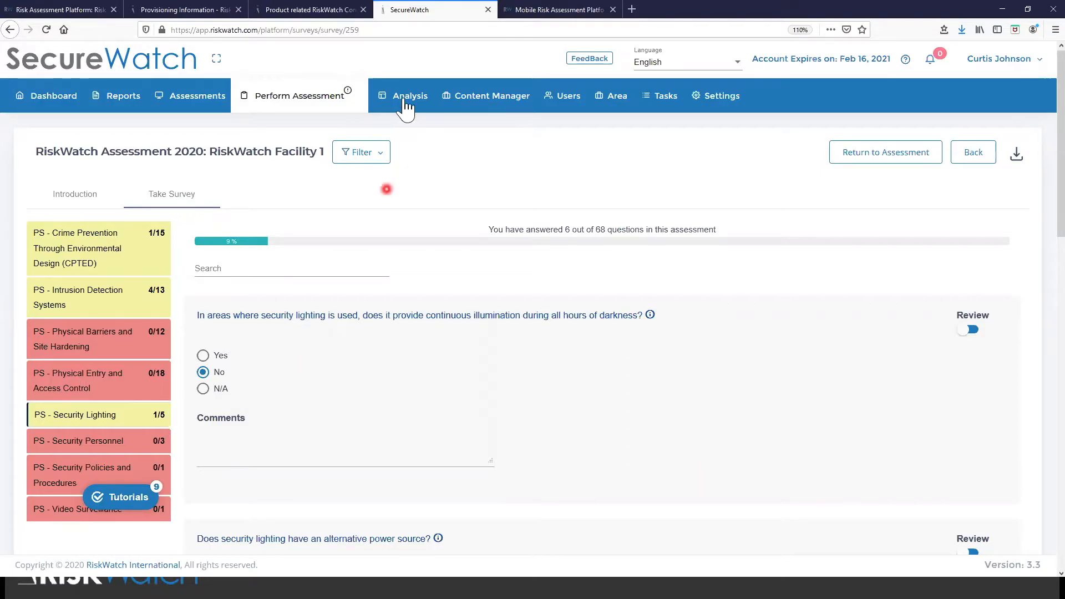
{"action": "left_click", "coordinate": [408, 95]}
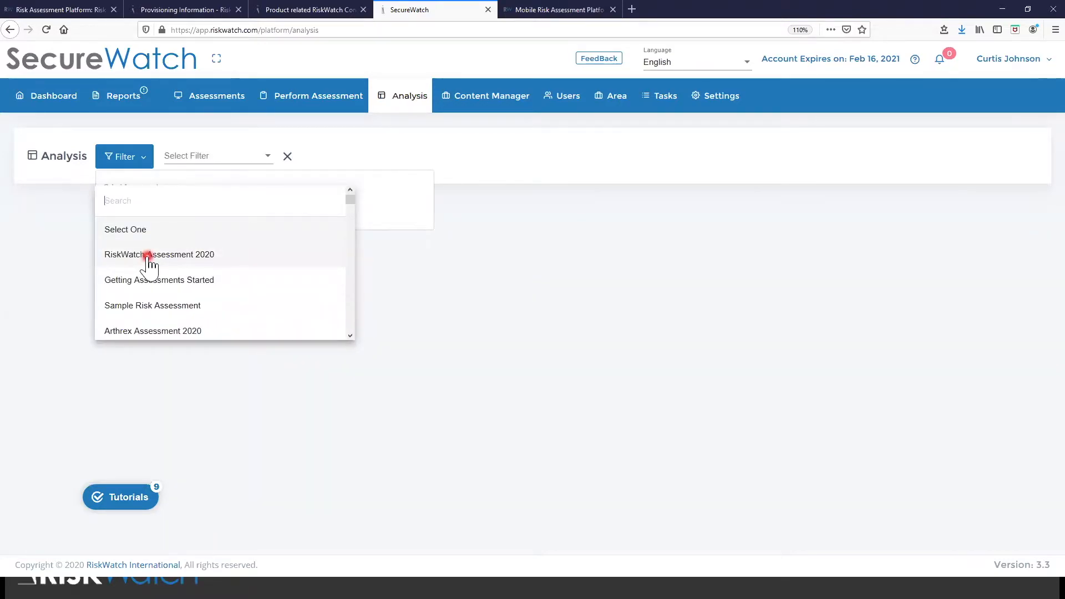
Analyse the RiskWatch Assessment 2020 results and review the first question's wording
{"action": "left_click", "coordinate": [158, 254]}
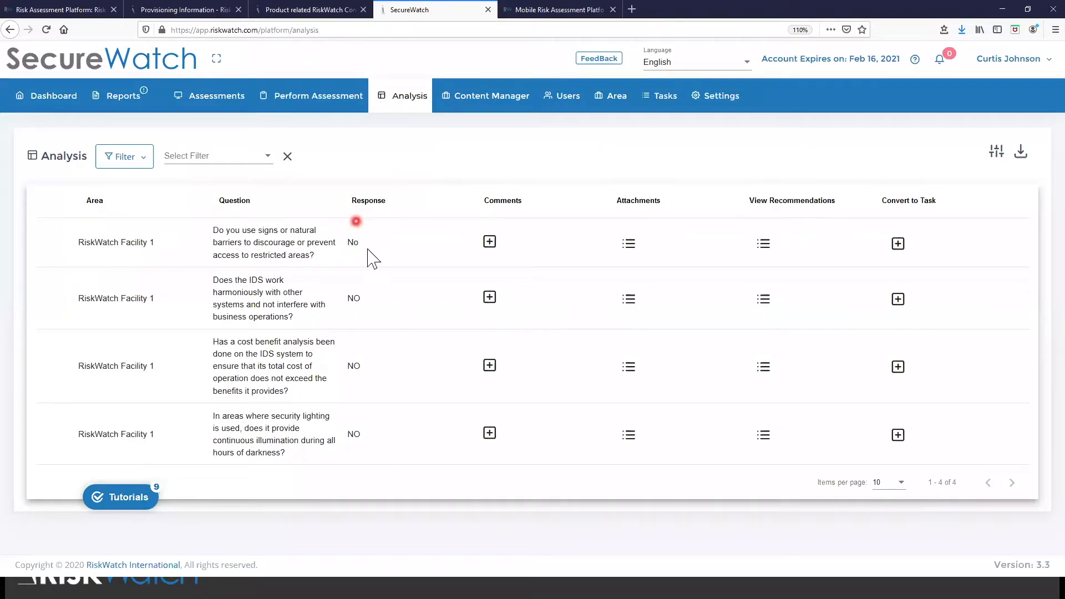
{"action": "double_click", "coordinate": [305, 255]}
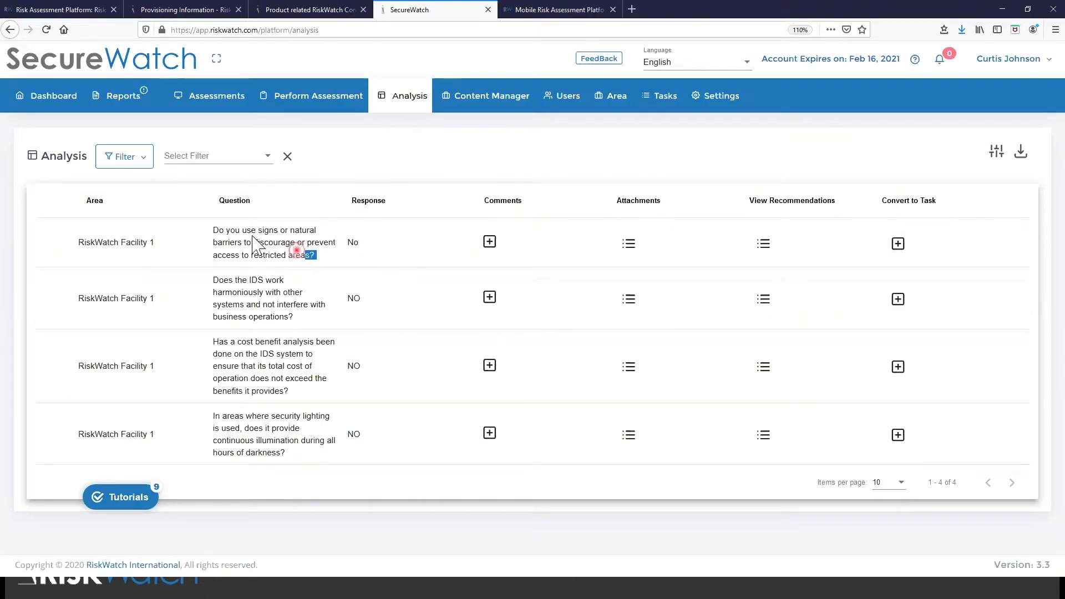
{"action": "triple_click", "coordinate": [265, 242]}
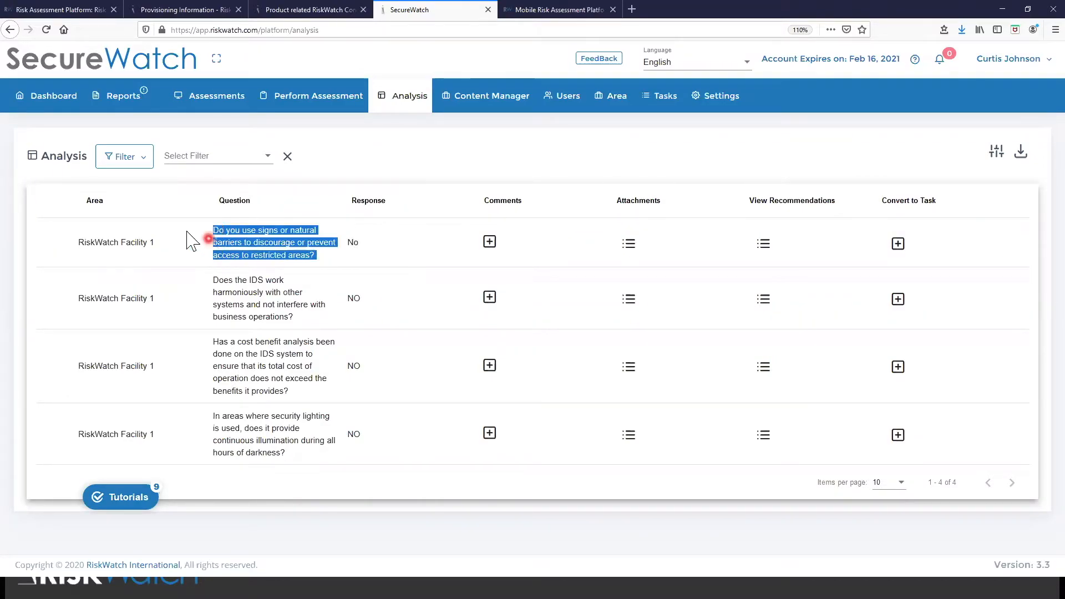
Filter the analysis to Non-Compliant questions and start a comment on the first row
{"action": "left_click", "coordinate": [124, 156]}
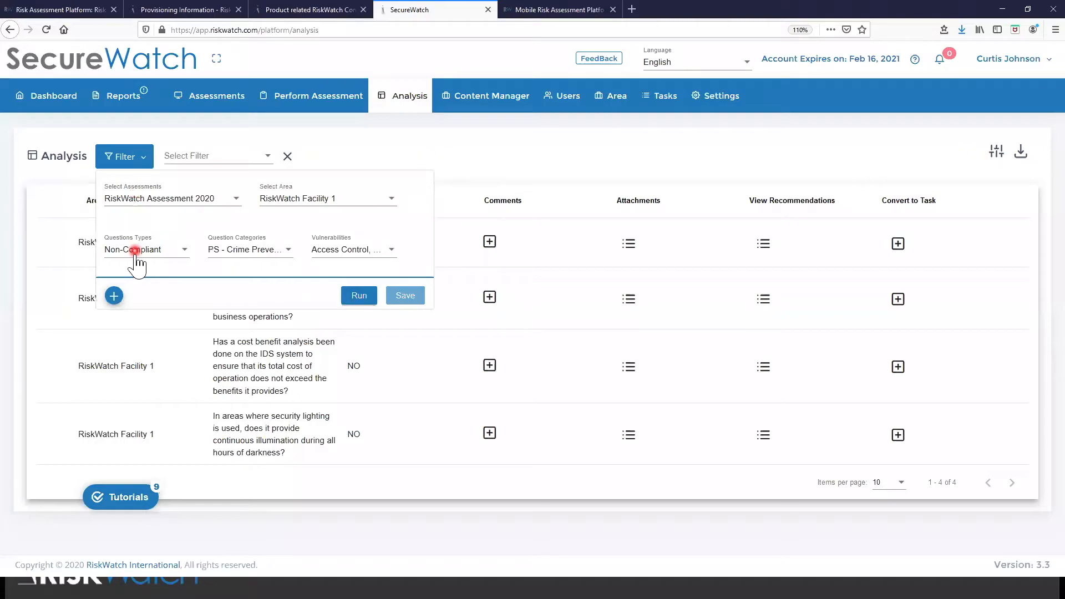
{"action": "left_click", "coordinate": [146, 249]}
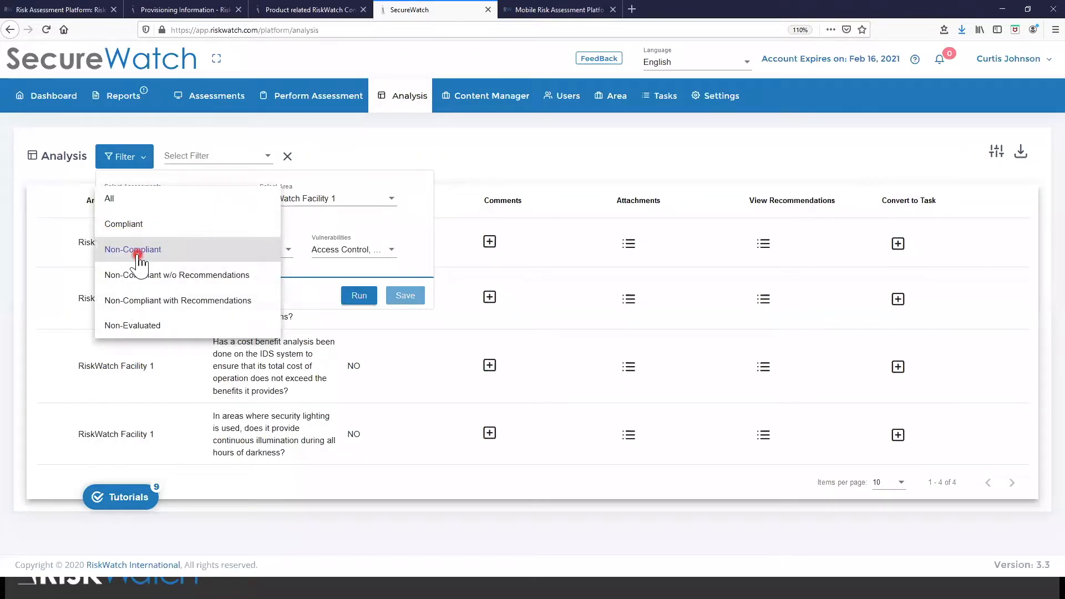
{"action": "left_click", "coordinate": [132, 249]}
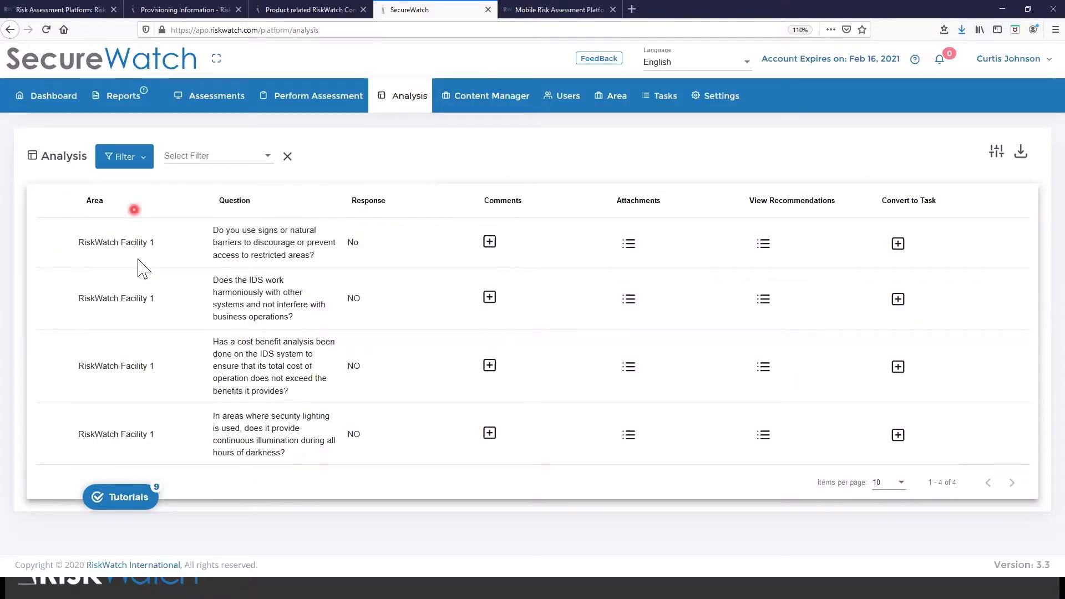
{"action": "double_click", "coordinate": [116, 243]}
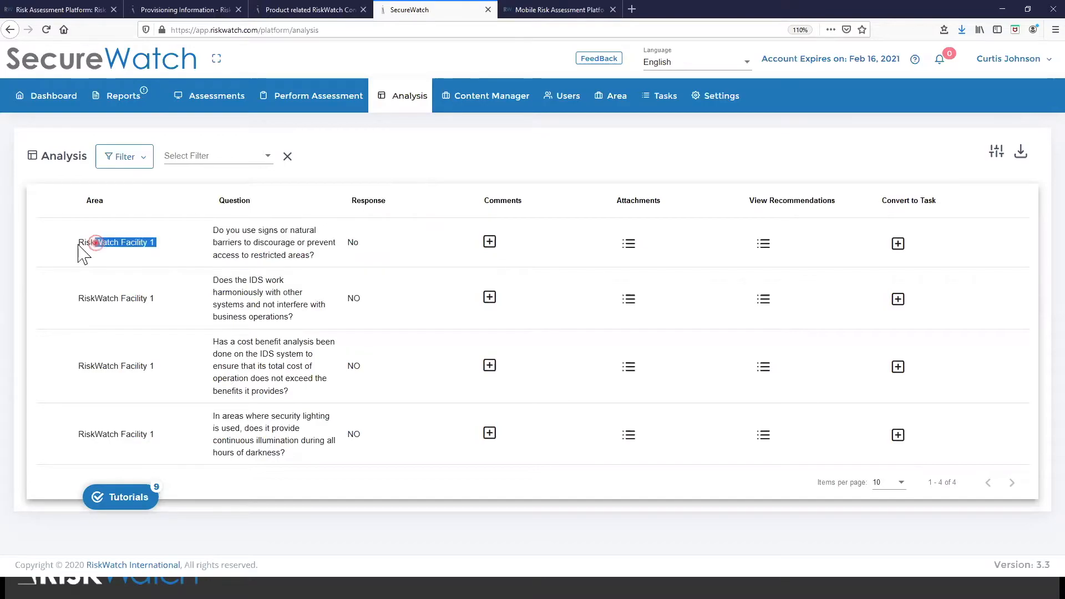
{"action": "double_click", "coordinate": [115, 242]}
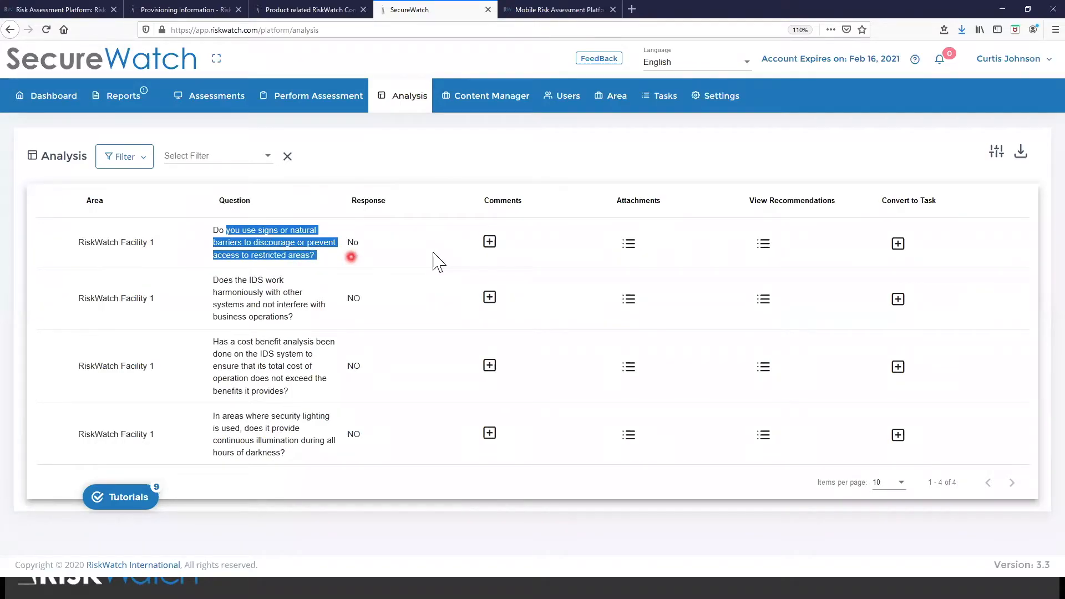
{"action": "left_click", "coordinate": [489, 241]}
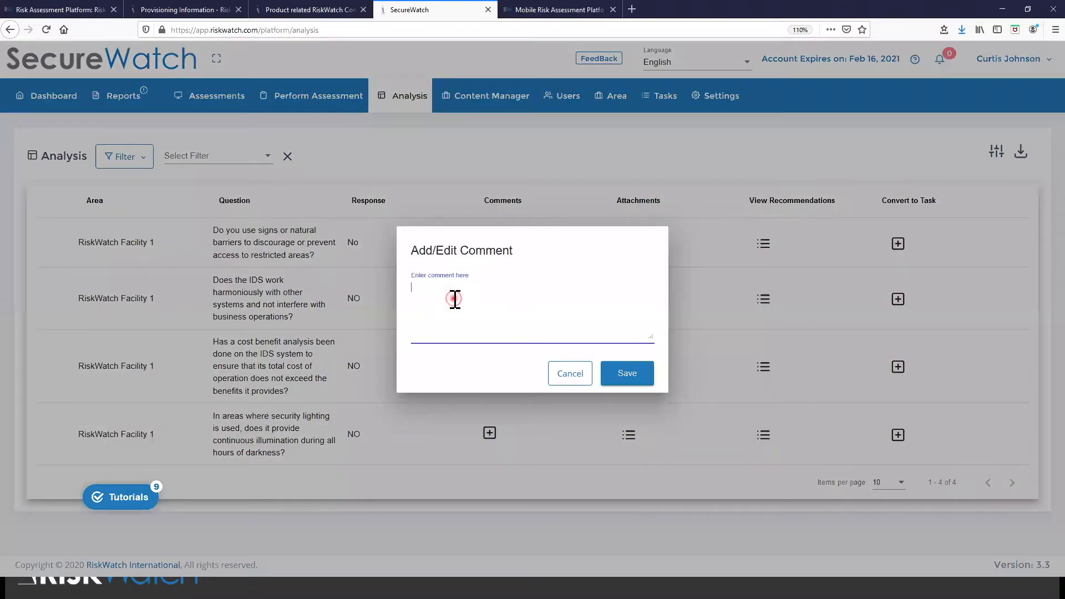
Save the placeholder comment 'adsfasdf asdf' on the signs-and-barriers question and view its recommendations
{"action": "type", "text": "adsfasdf"}
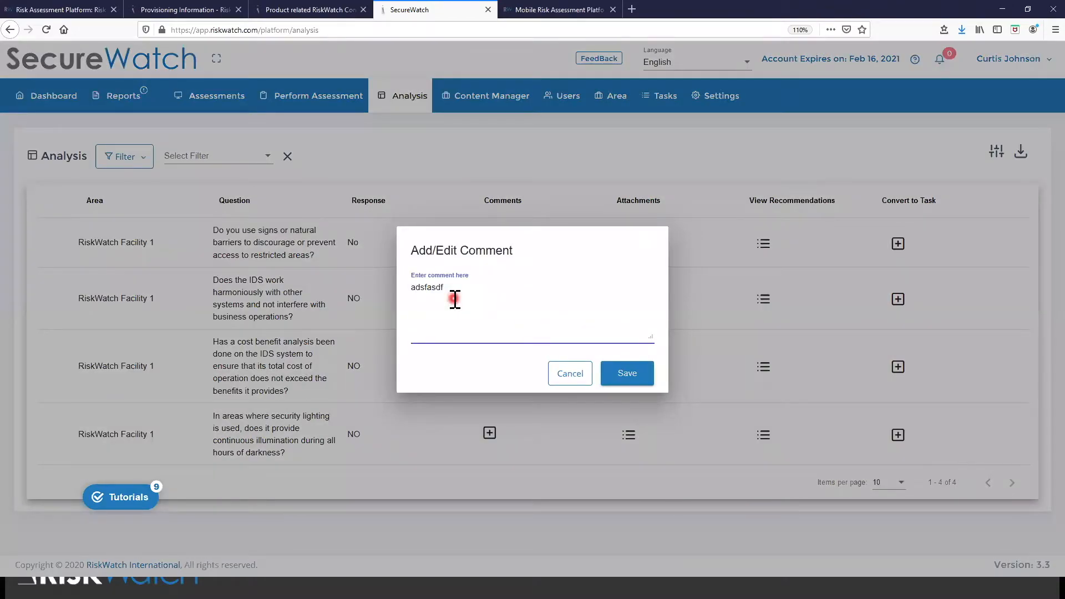
{"action": "type", "text": "asdf"}
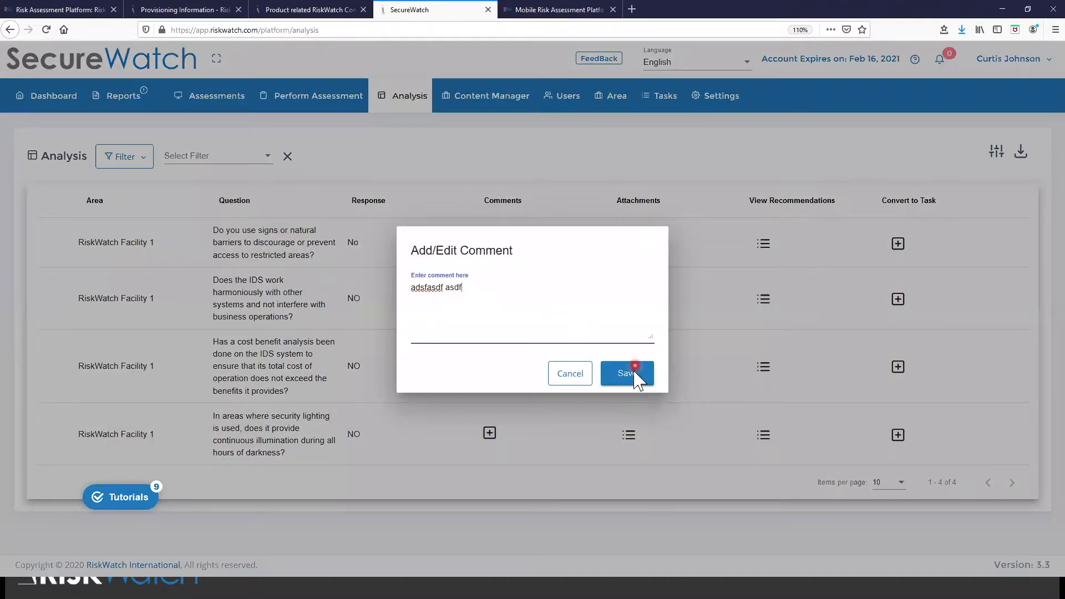
{"action": "left_click", "coordinate": [624, 373]}
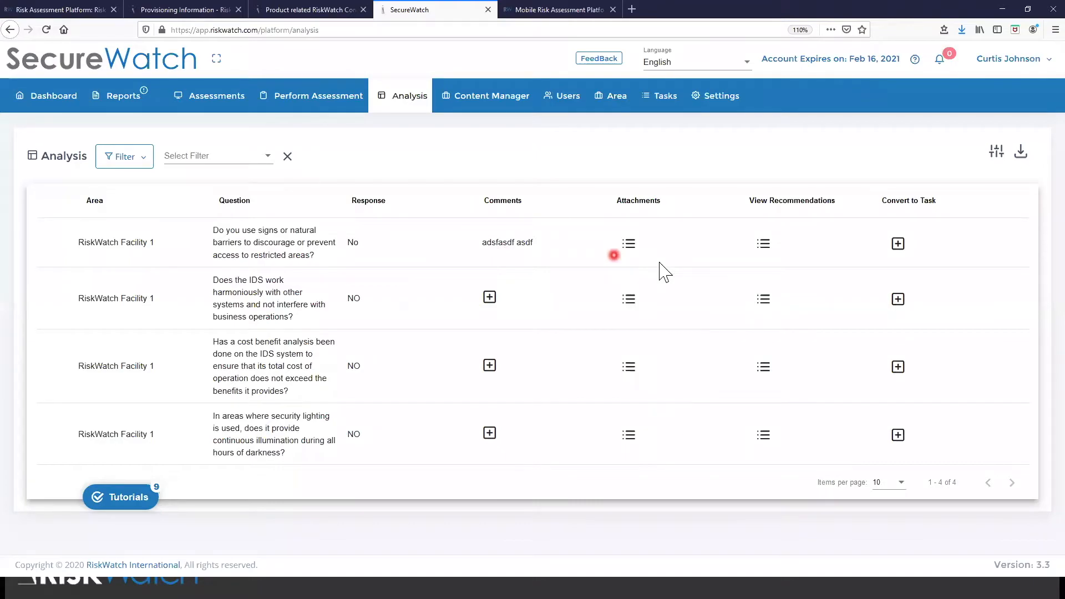
{"action": "mouse_move", "coordinate": [714, 243]}
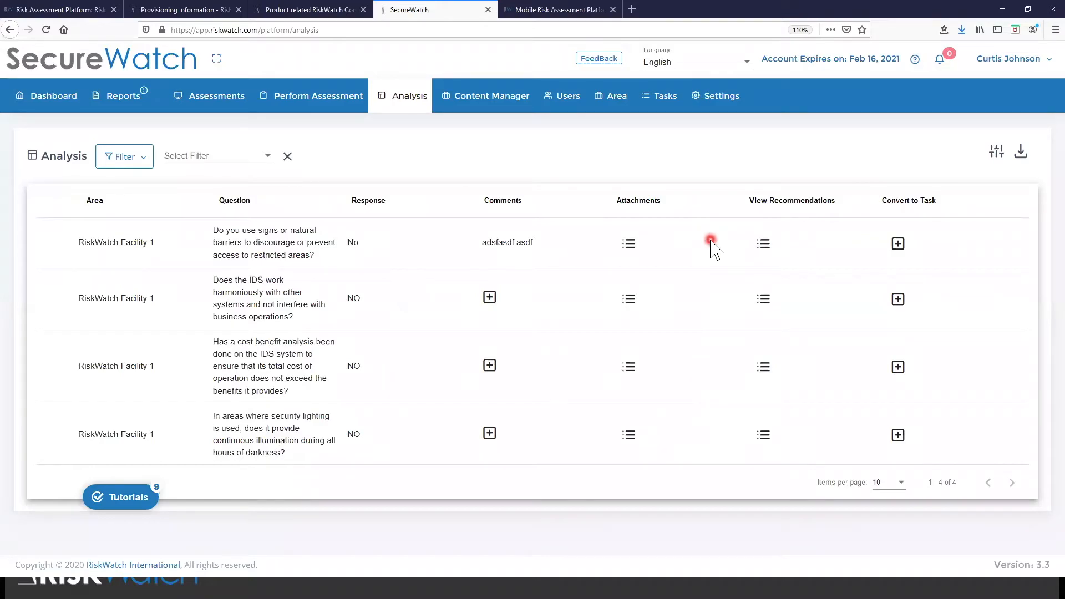
{"action": "mouse_move", "coordinate": [711, 254]}
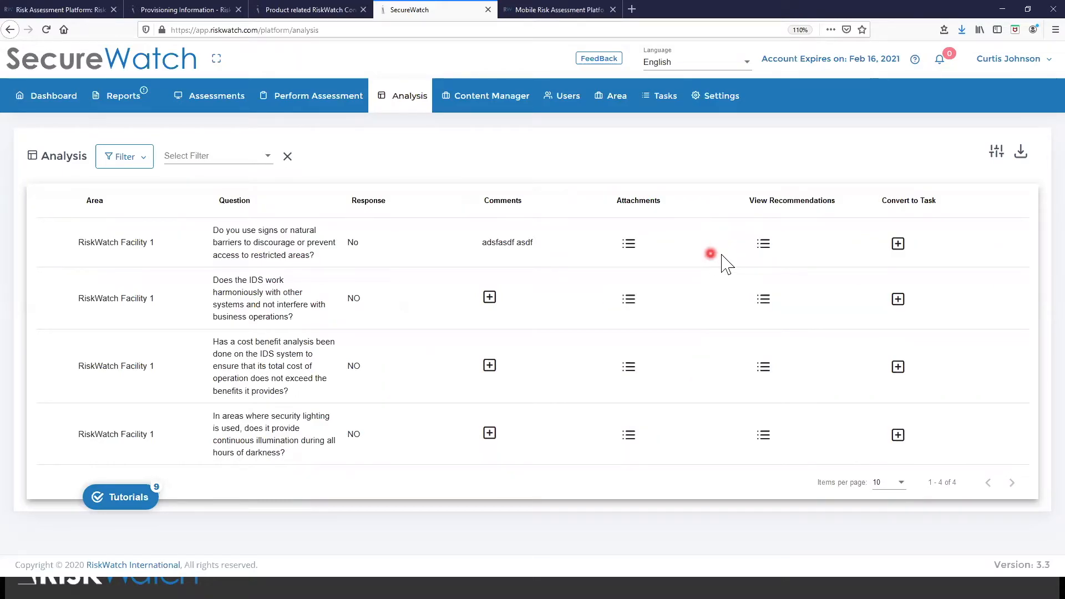
{"action": "mouse_move", "coordinate": [763, 243]}
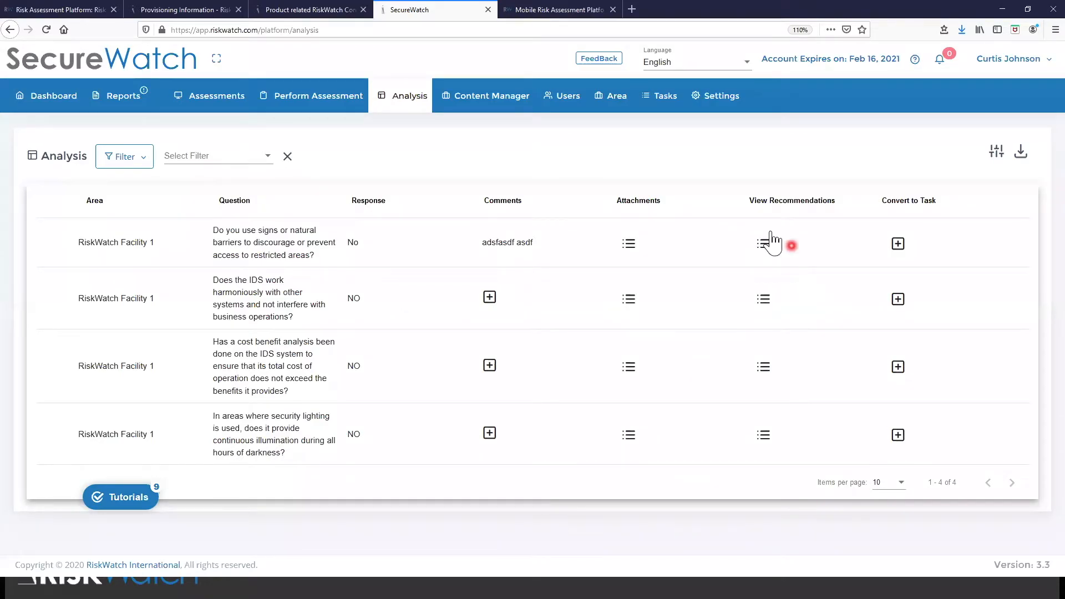
{"action": "left_click", "coordinate": [763, 243]}
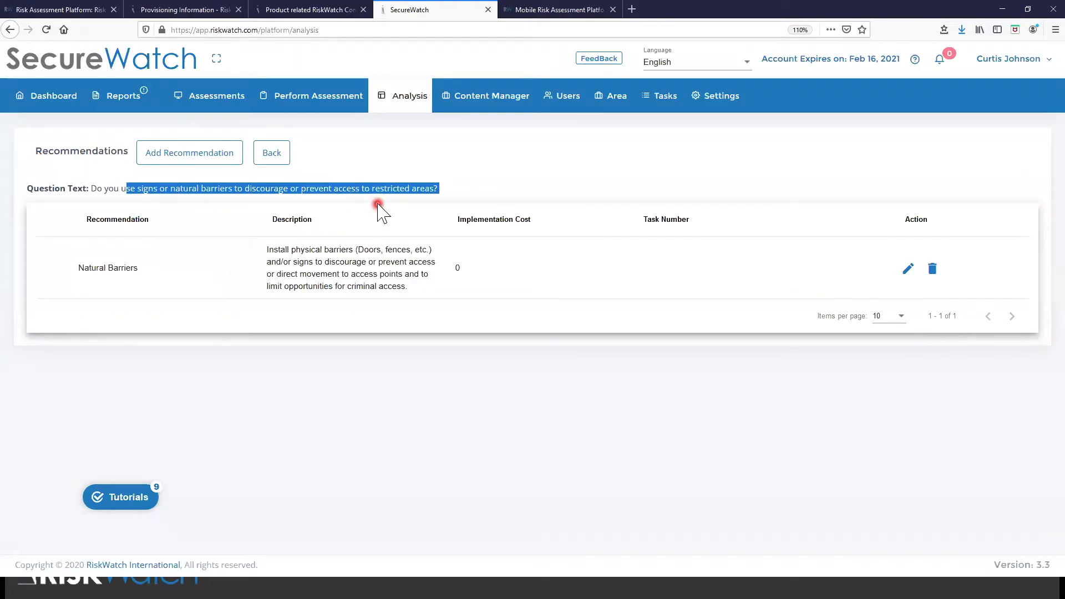
{"action": "mouse_move", "coordinate": [392, 212]}
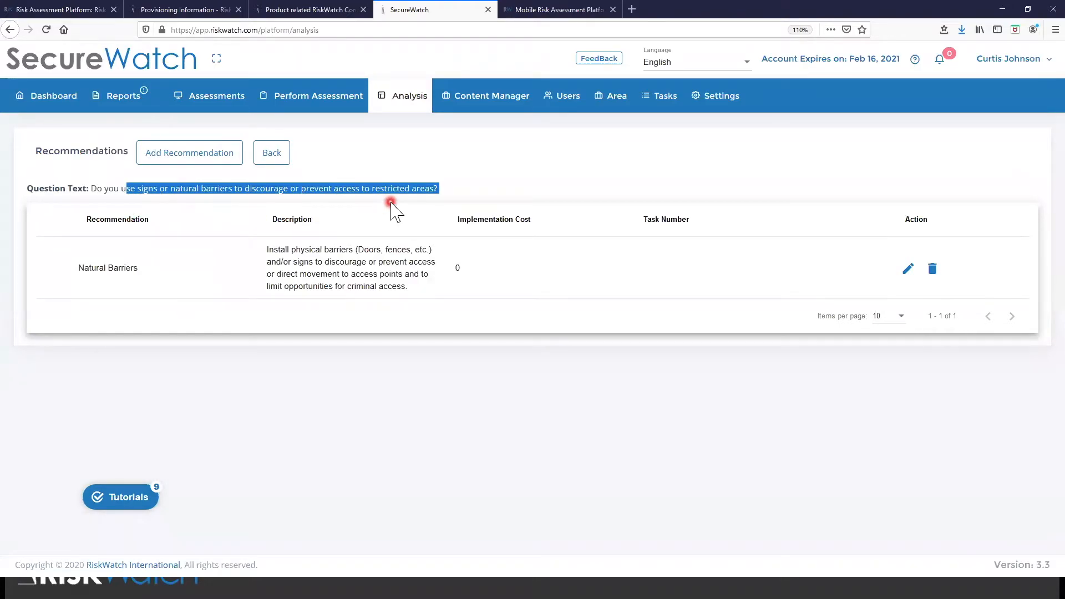
Review the Natural Barriers recommendation description and open it for editing
{"action": "left_click", "coordinate": [287, 249]}
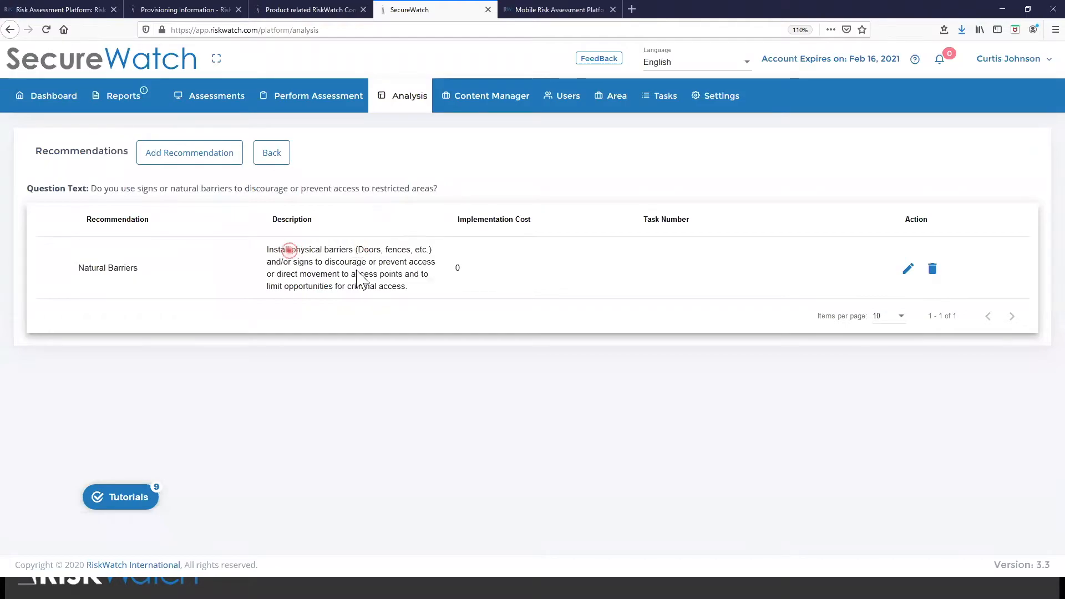
{"action": "left_click_drag", "start_coordinate": [288, 249], "coordinate": [406, 287]}
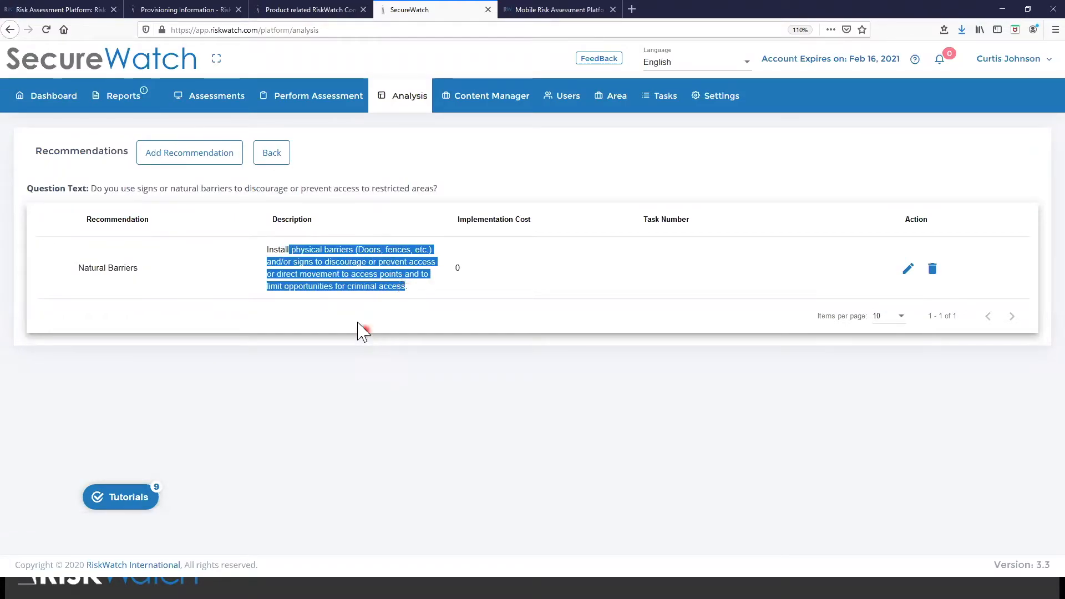
{"action": "left_click", "coordinate": [357, 324]}
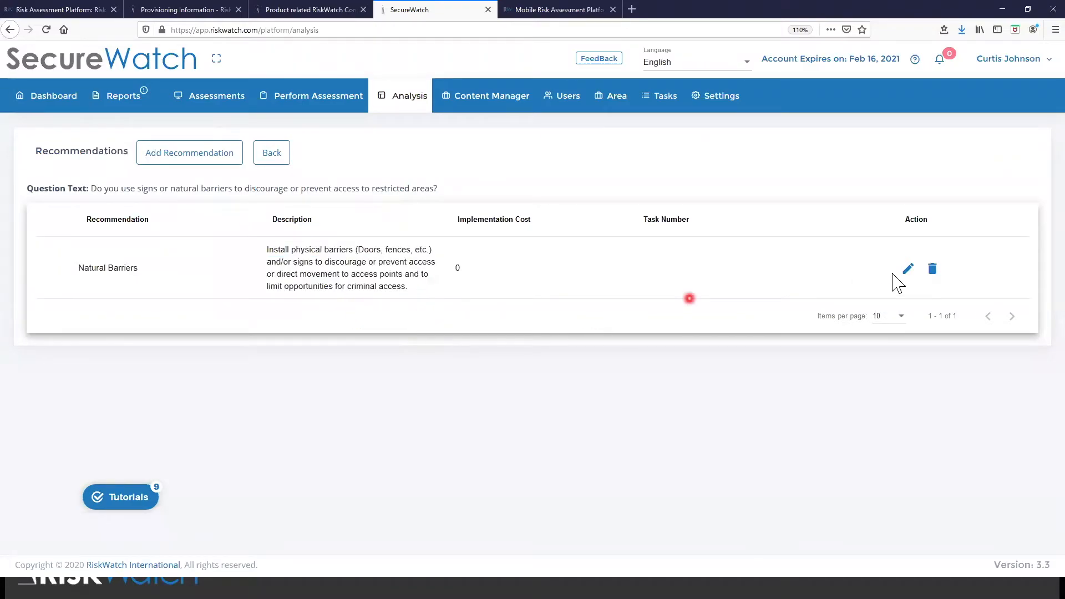
{"action": "left_click", "coordinate": [908, 269]}
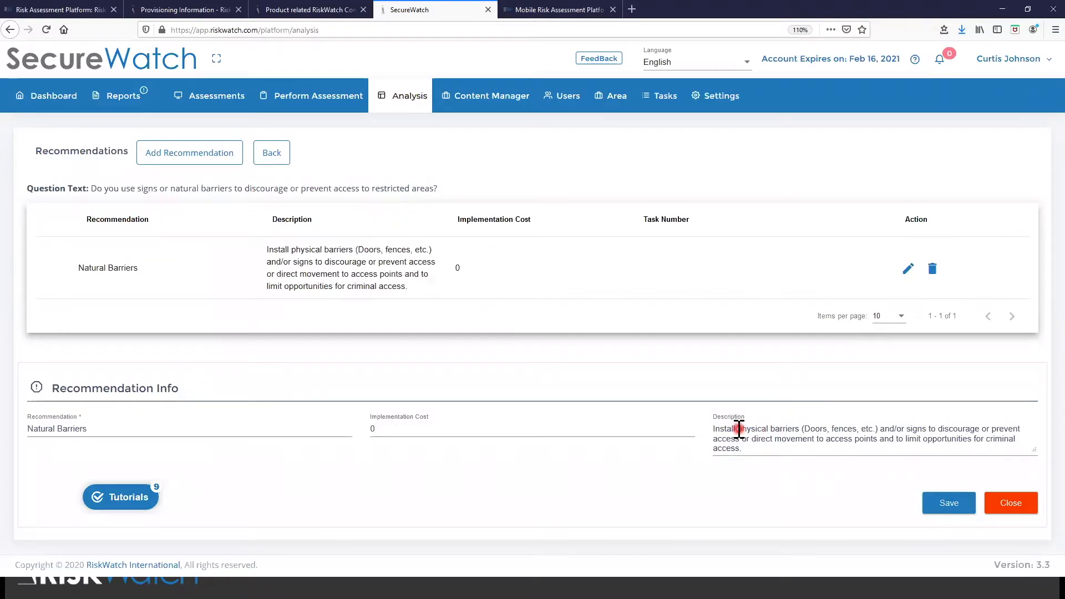
{"action": "type", "text": "asd"}
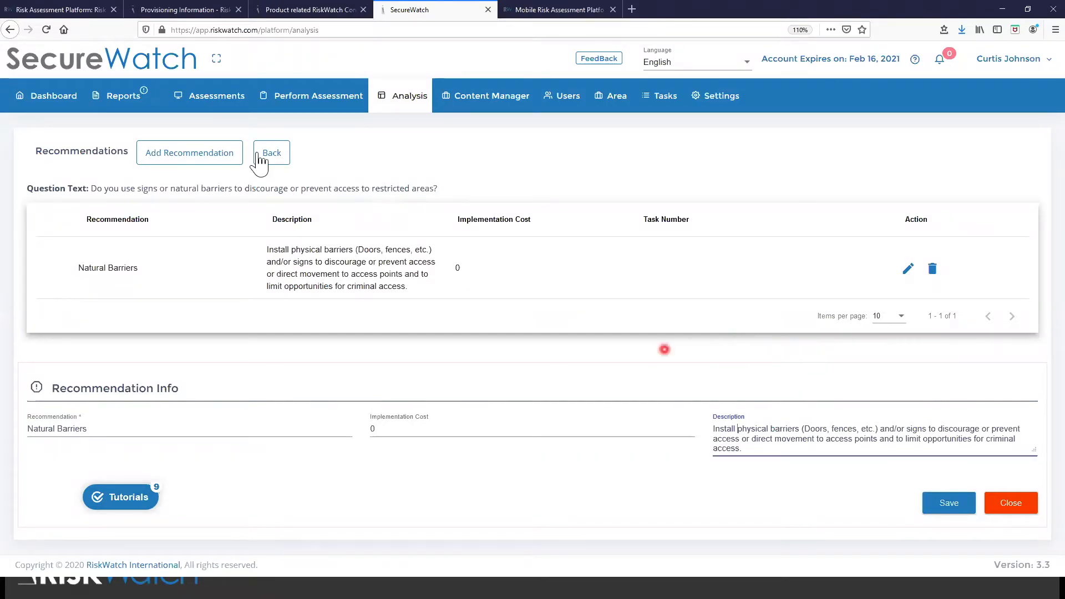
Return to the analysis results and convert the signs-and-barriers question into a Natural Barriers task
{"action": "left_click", "coordinate": [270, 152]}
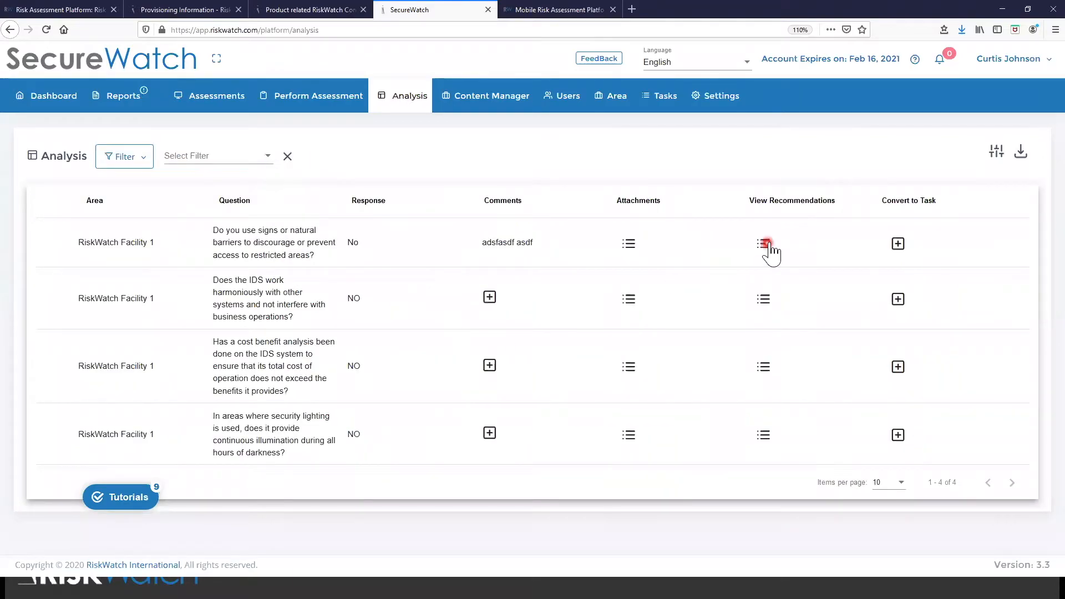
{"action": "mouse_move", "coordinate": [739, 272]}
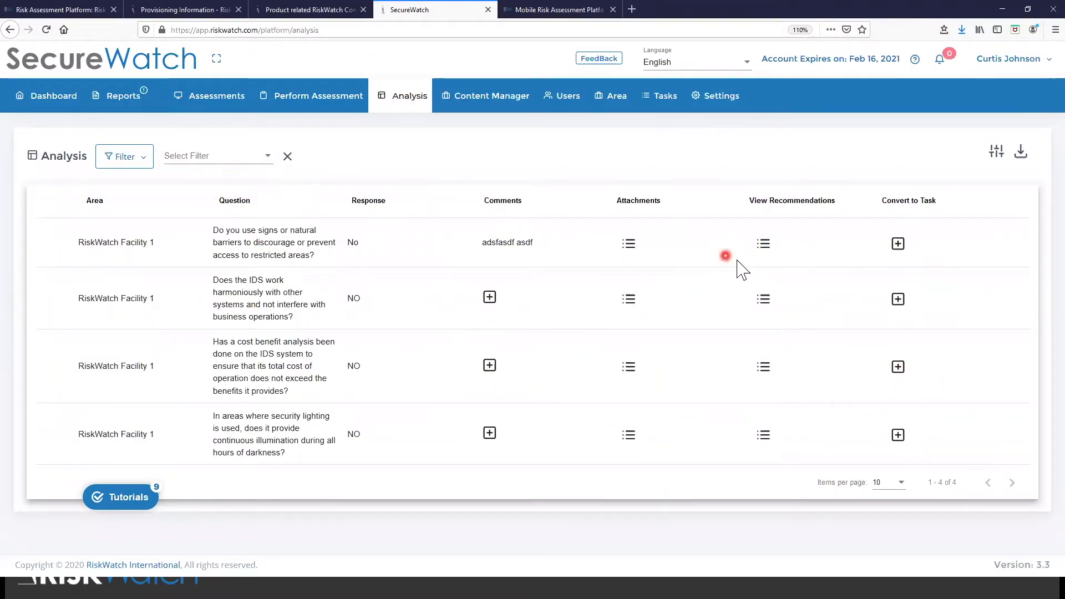
{"action": "mouse_move", "coordinate": [898, 243]}
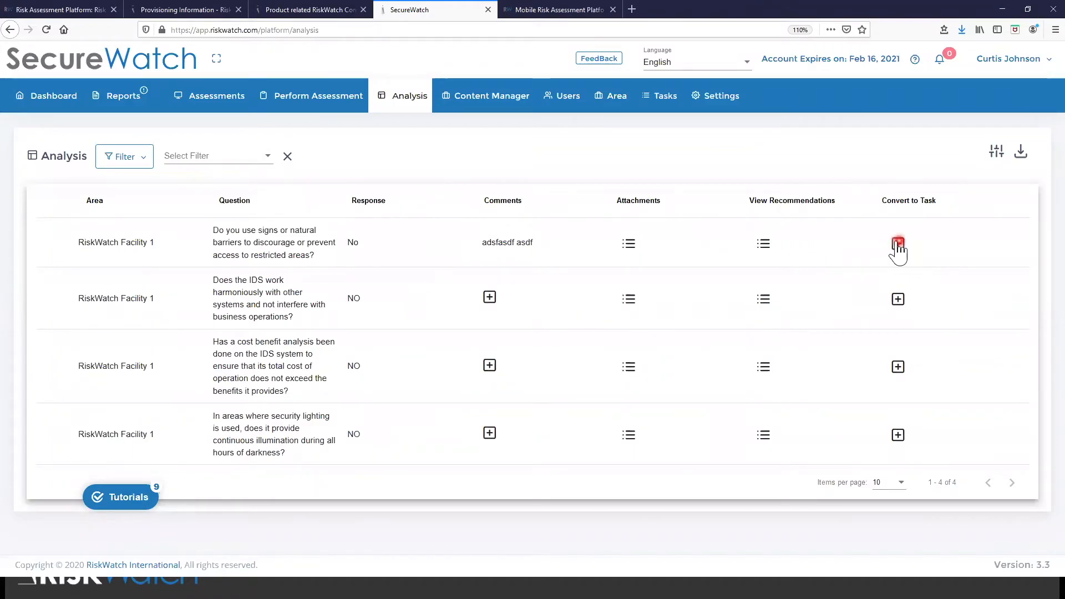
{"action": "left_click", "coordinate": [898, 243]}
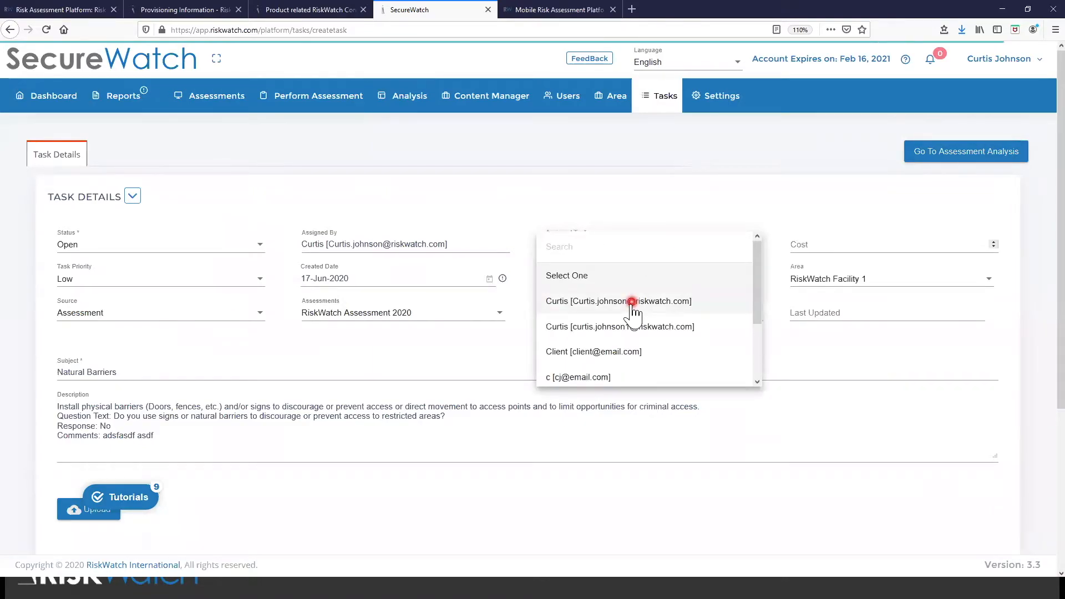
Assign the Natural Barriers task to Curtis, due 30 June 2020, and review its description
{"action": "left_click", "coordinate": [618, 300]}
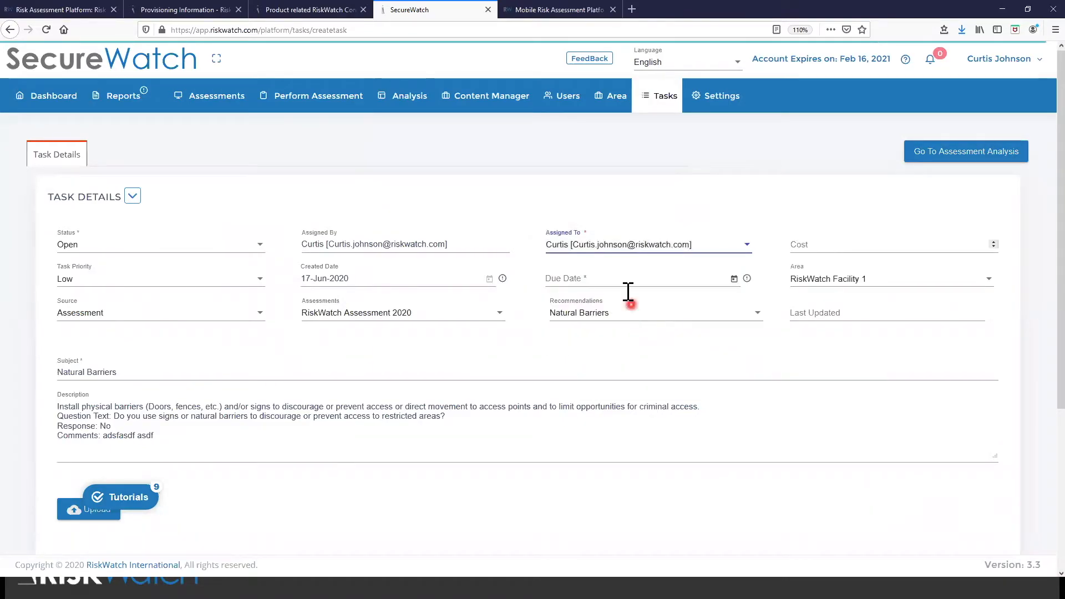
{"action": "left_click", "coordinate": [639, 278]}
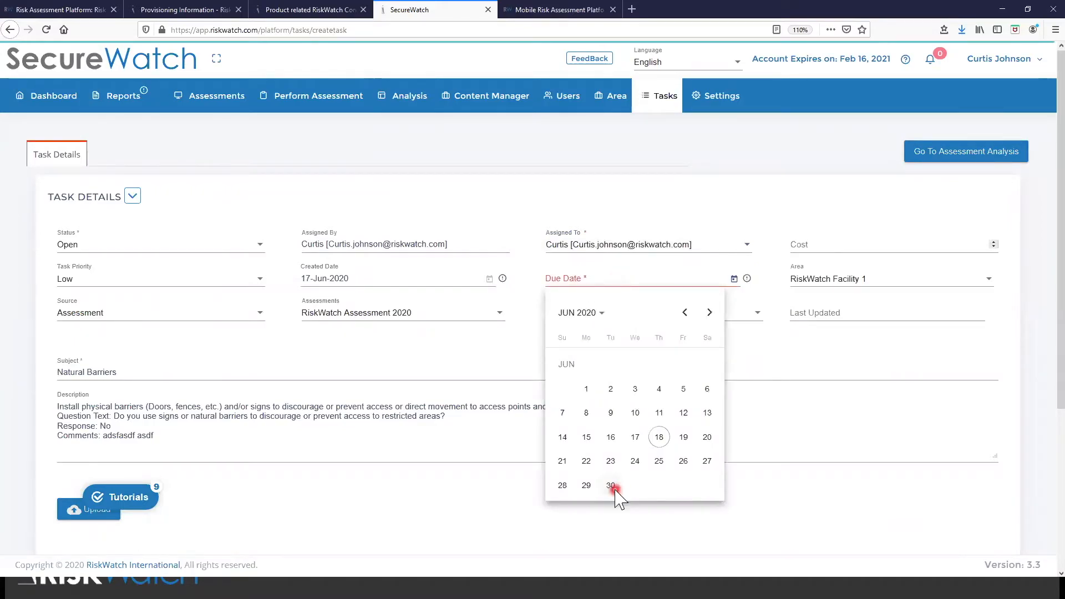
{"action": "left_click", "coordinate": [610, 484]}
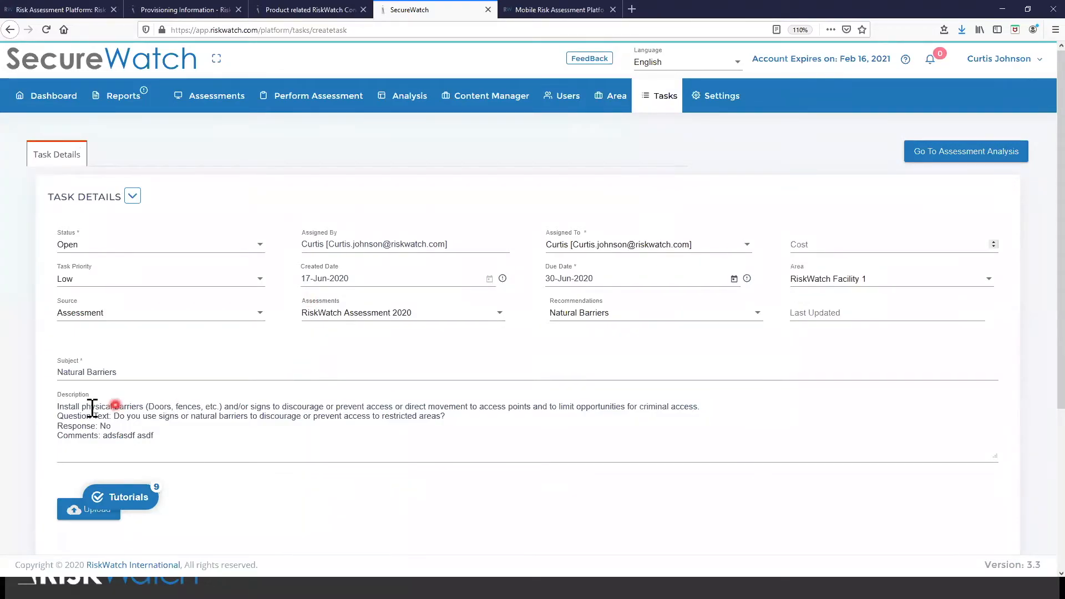
{"action": "left_click_drag", "start_coordinate": [91, 406], "coordinate": [652, 407]}
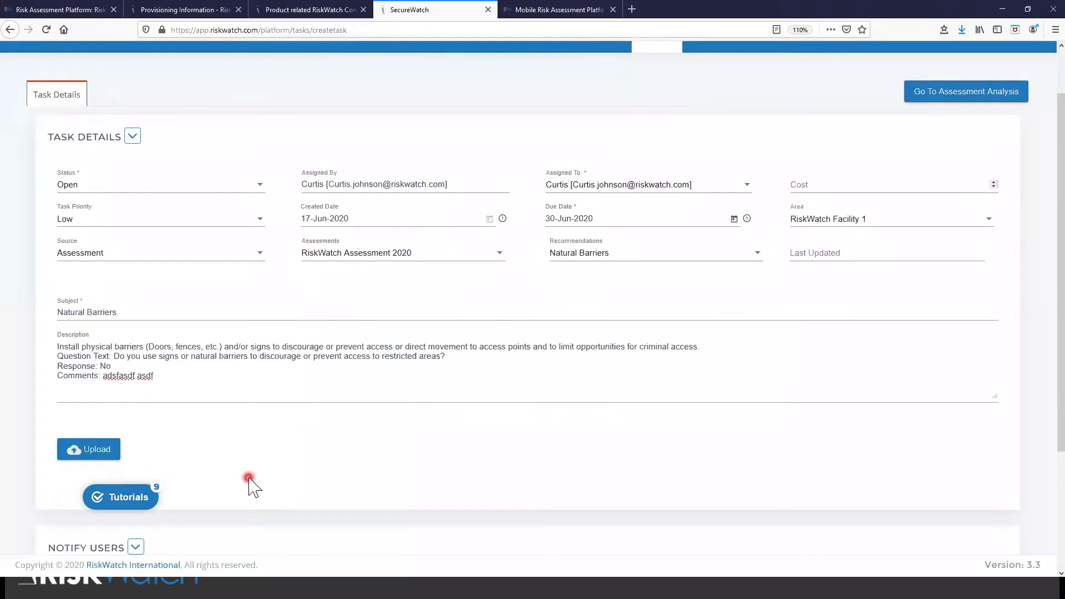
{"action": "scroll", "scroll_direction": "down", "scroll_amount": 3}
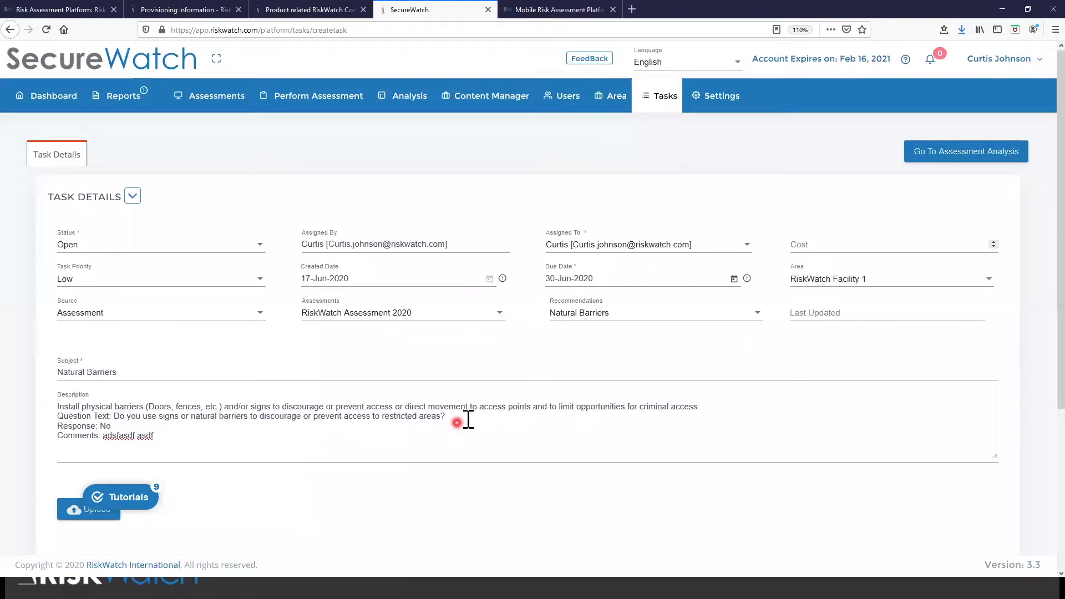
{"action": "scroll", "scroll_direction": "down", "scroll_amount": 3}
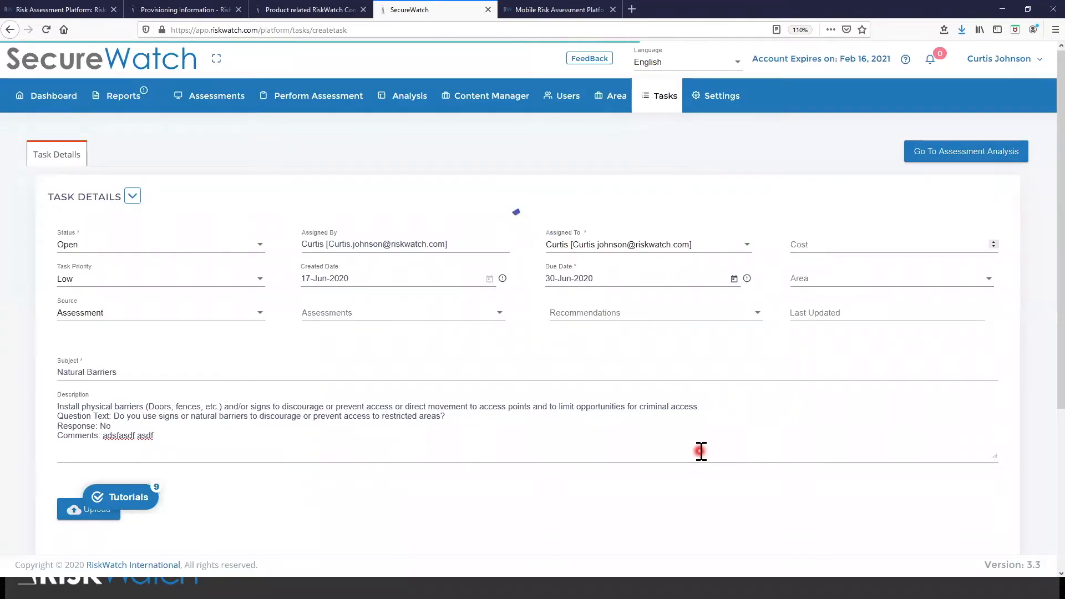
{"action": "left_click", "coordinate": [965, 151]}
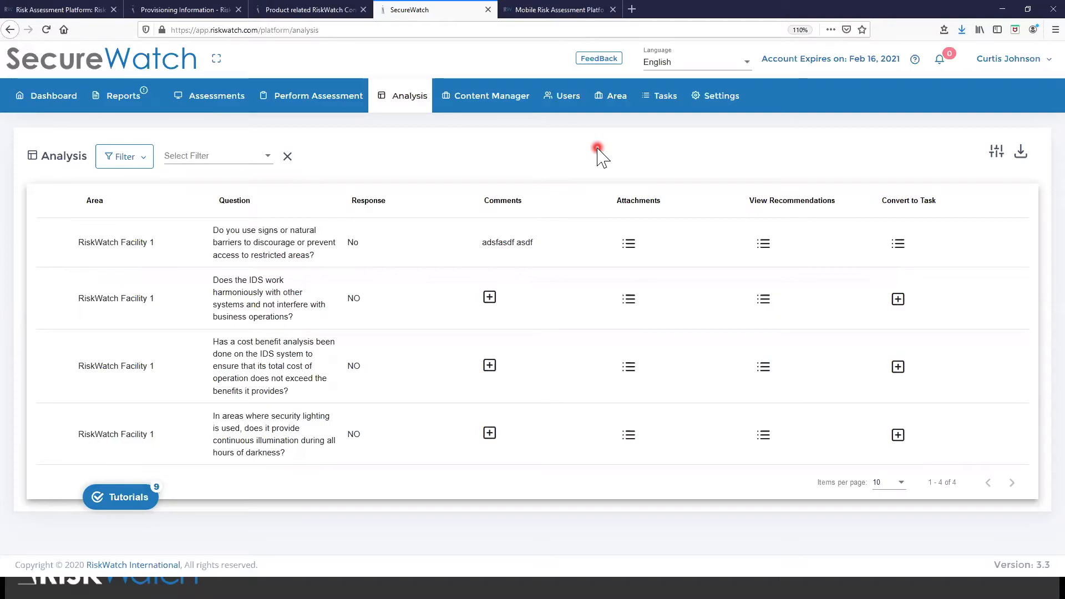
{"action": "mouse_move", "coordinate": [129, 115]}
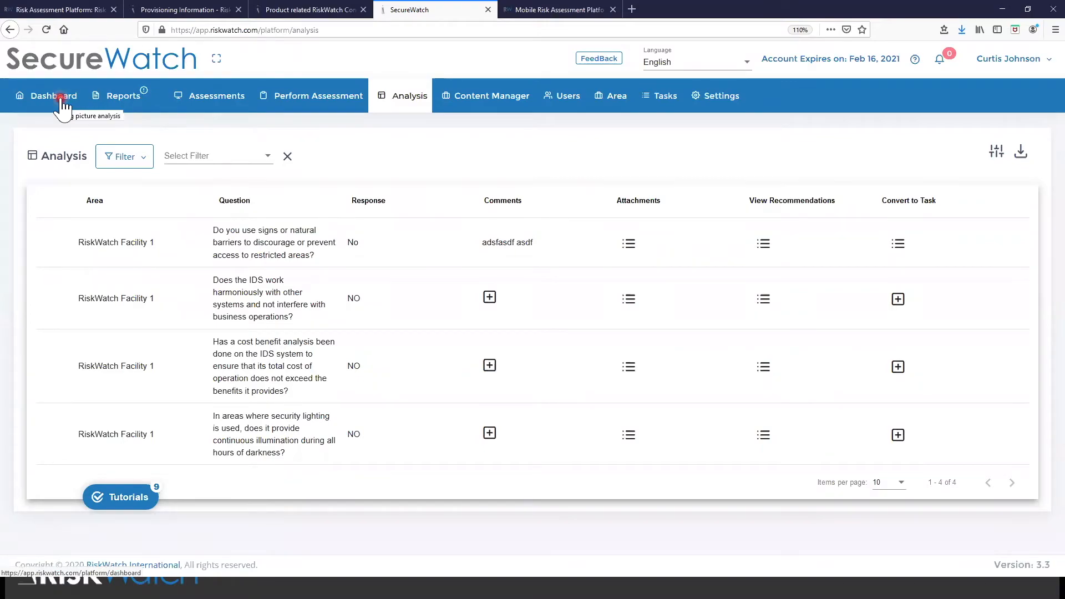
{"action": "mouse_move", "coordinate": [440, 143]}
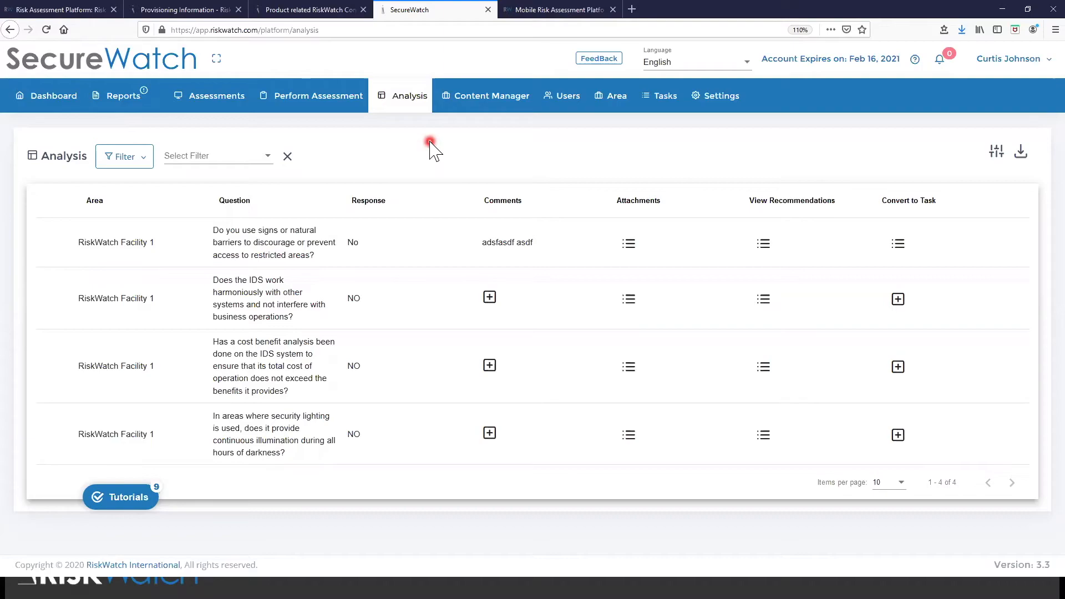
{"action": "mouse_move", "coordinate": [346, 149]}
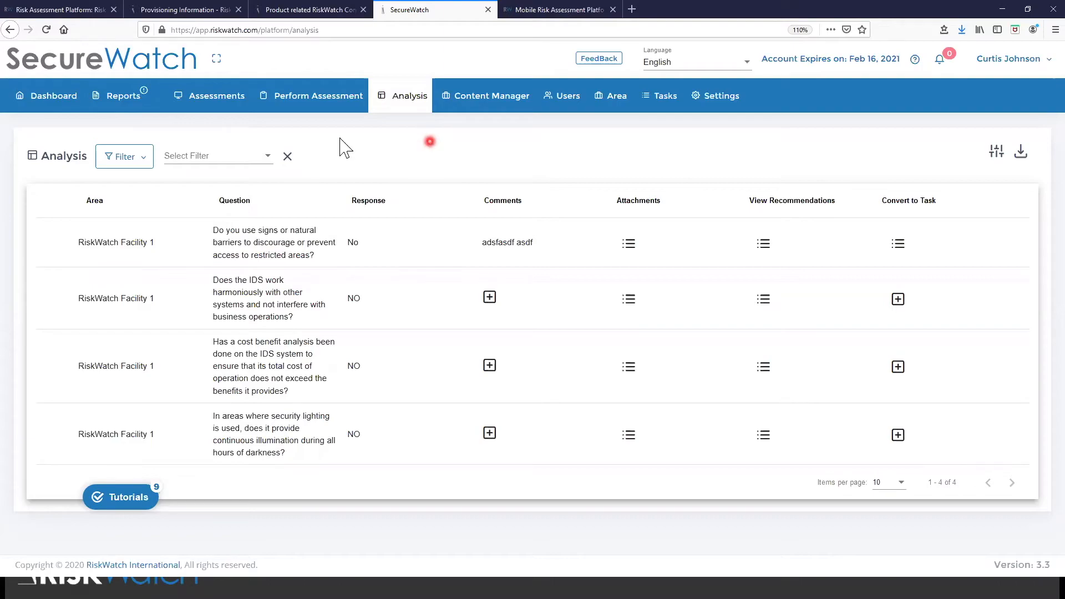
Open the Default Report template from Reports and type 'asdf' after the Executive Summary heading
{"action": "left_click", "coordinate": [123, 95]}
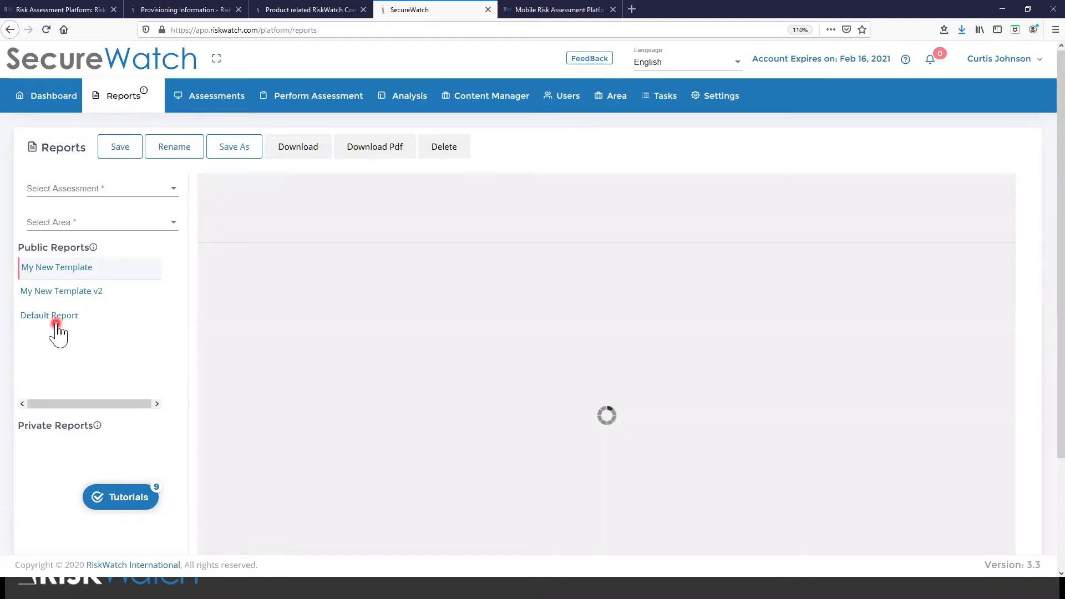
{"action": "left_click", "coordinate": [49, 315]}
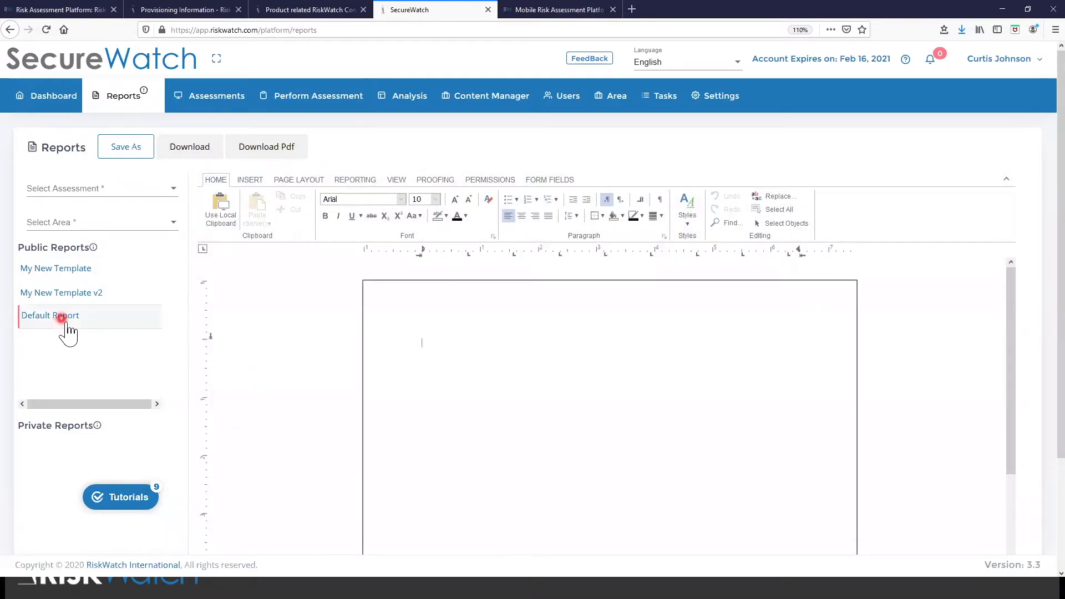
{"action": "left_click", "coordinate": [50, 315]}
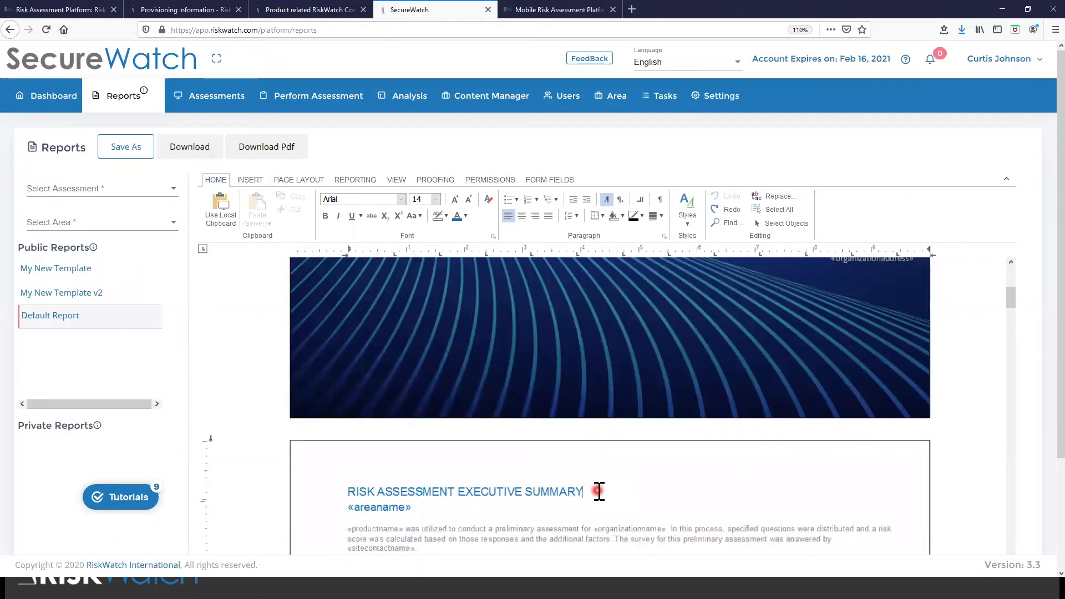
{"action": "type", "text": "asdf"}
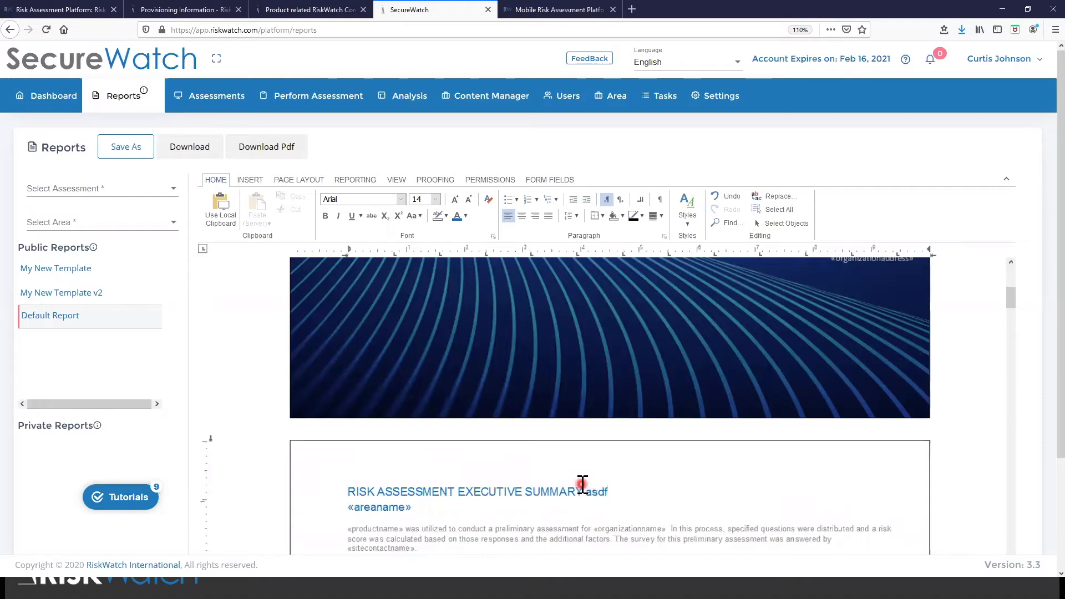
{"action": "scroll", "scroll_direction": "down", "scroll_amount": 3}
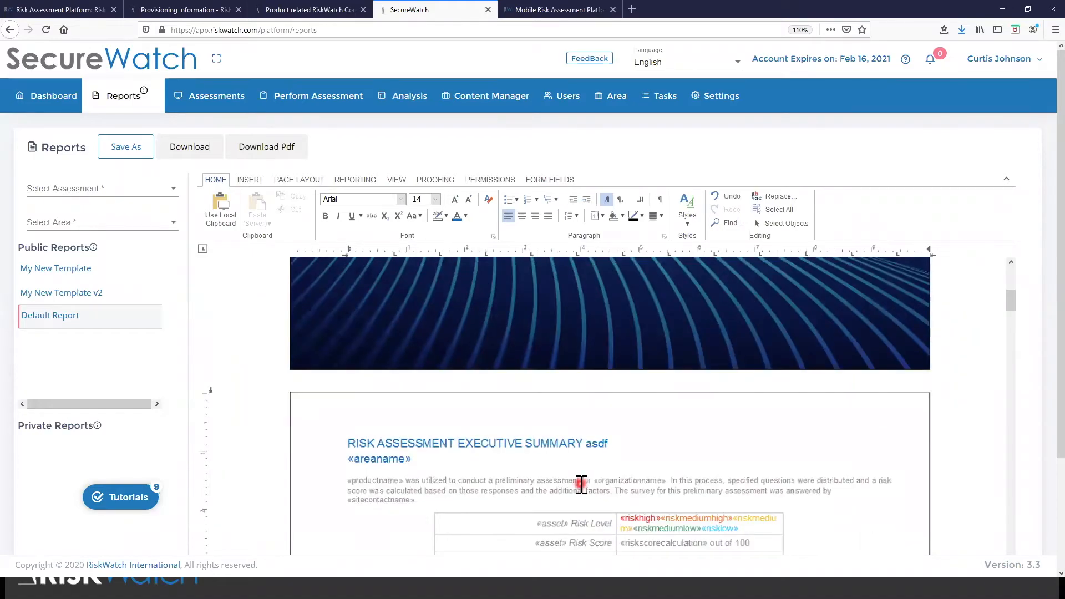
{"action": "scroll", "scroll_direction": "down", "scroll_amount": 3}
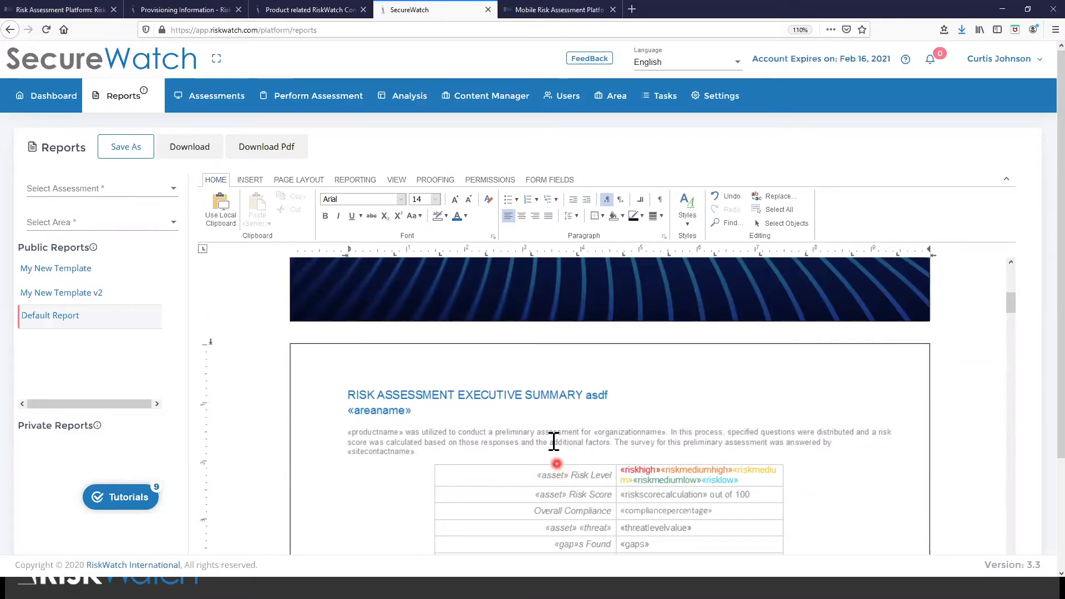
{"action": "left_click", "coordinate": [554, 440]}
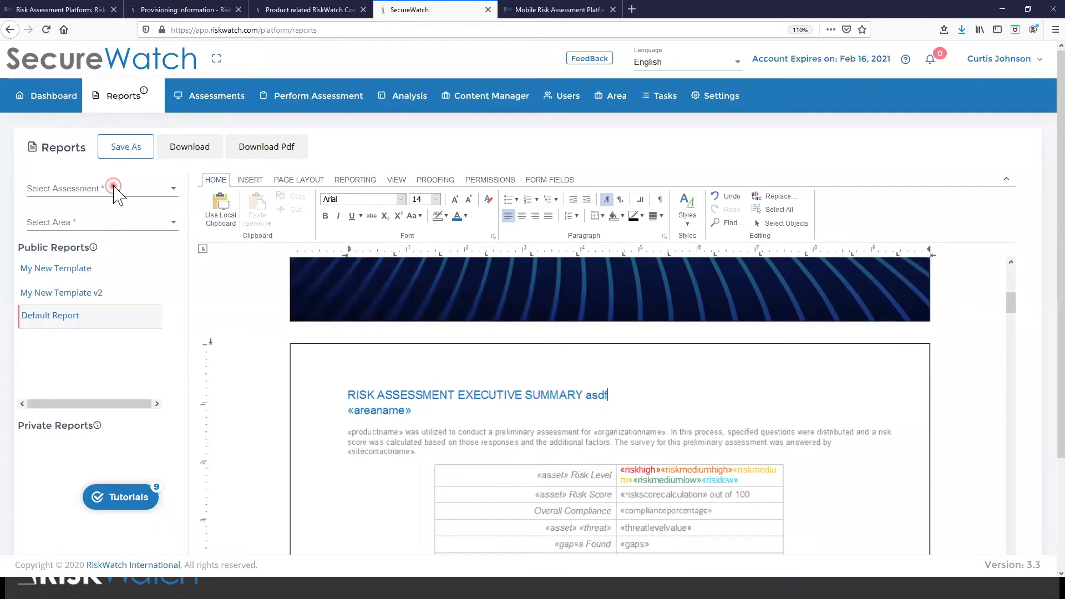
Set the report to RiskWatch Assessment 2020 and RiskWatch Facility 1, and download it as Word
{"action": "left_click", "coordinate": [81, 188]}
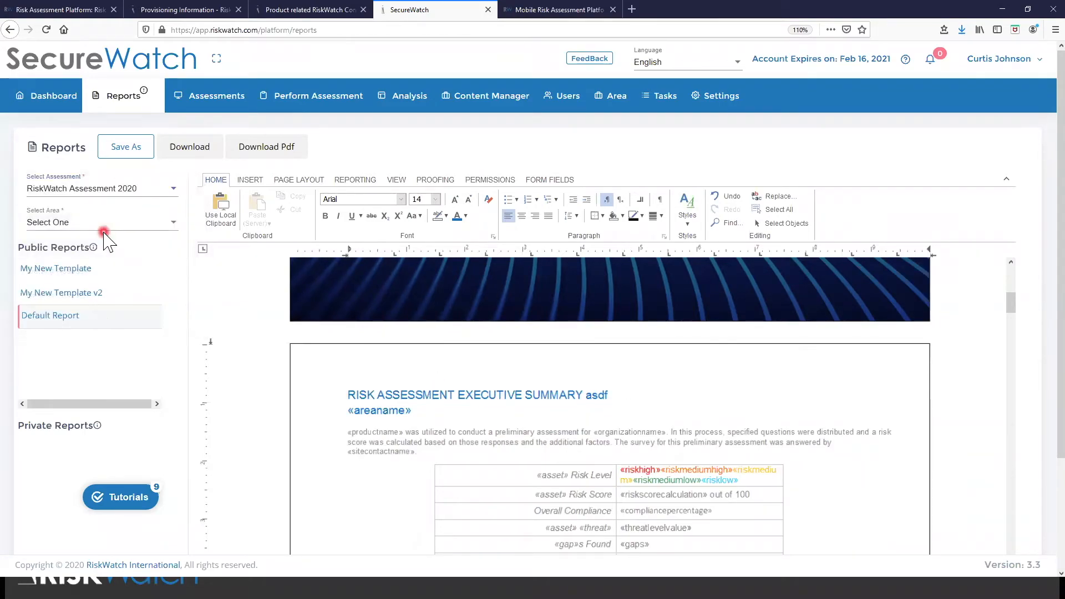
{"action": "left_click", "coordinate": [102, 222]}
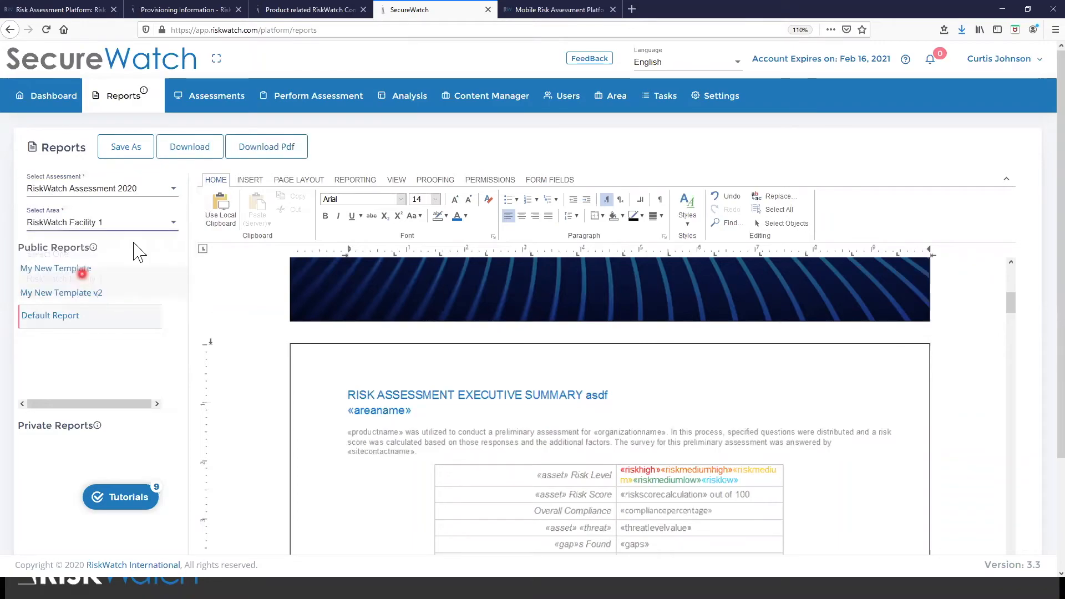
{"action": "left_click", "coordinate": [190, 147]}
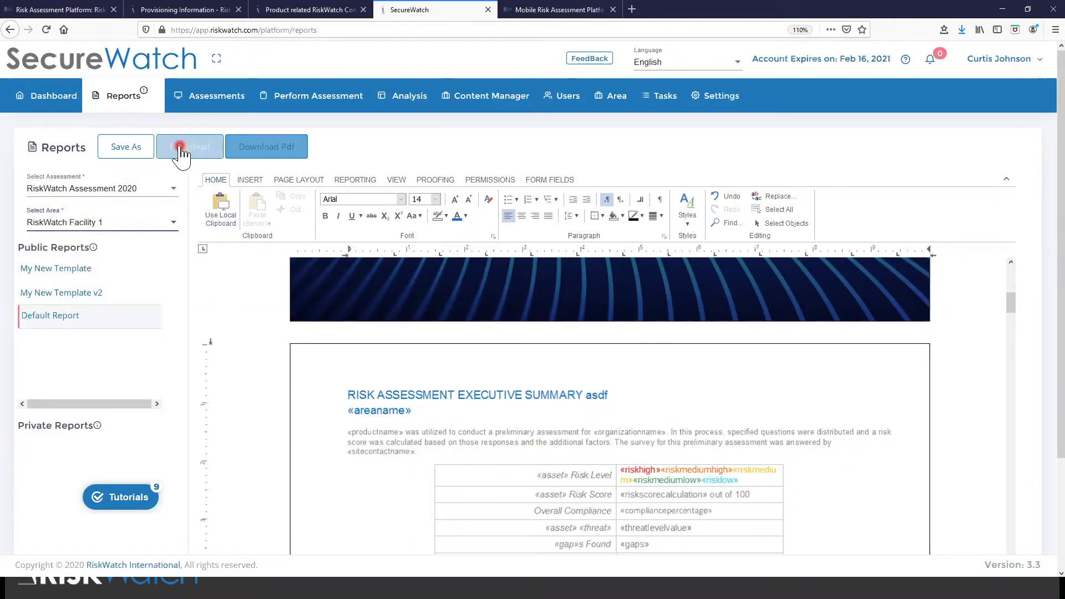
{"action": "left_click", "coordinate": [189, 146]}
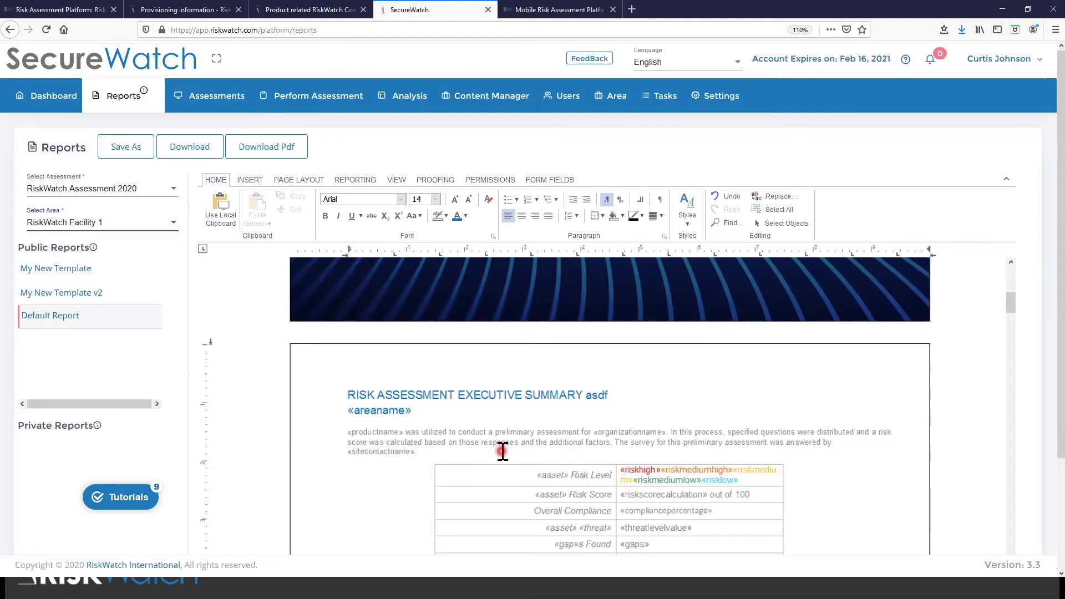
{"action": "scroll", "scroll_direction": "down", "scroll_amount": 3}
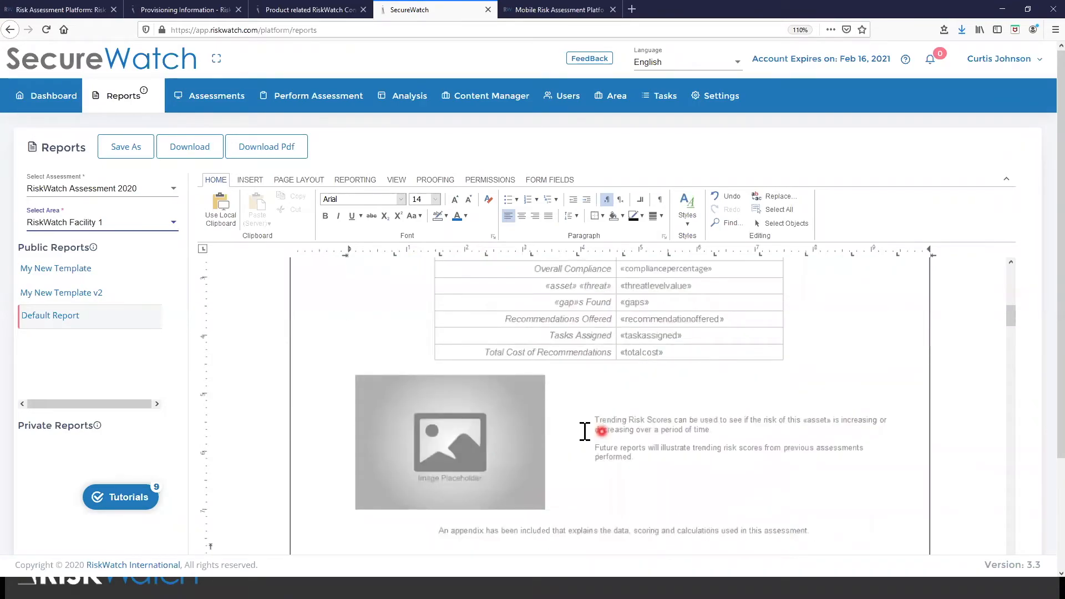
{"action": "scroll", "scroll_direction": "down", "scroll_amount": 3}
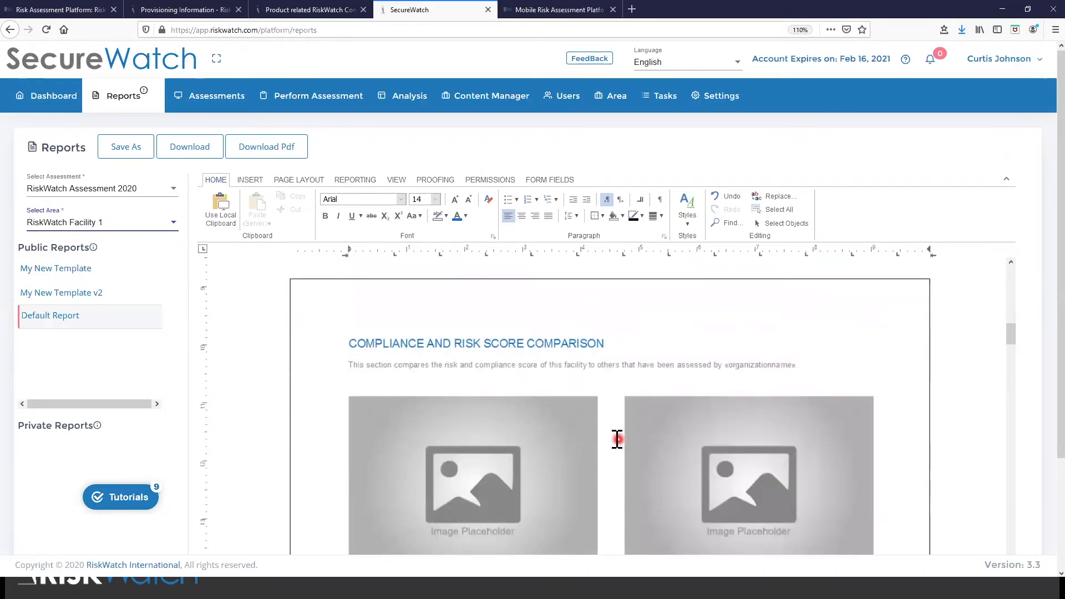
{"action": "scroll", "scroll_direction": "down", "scroll_amount": 3}
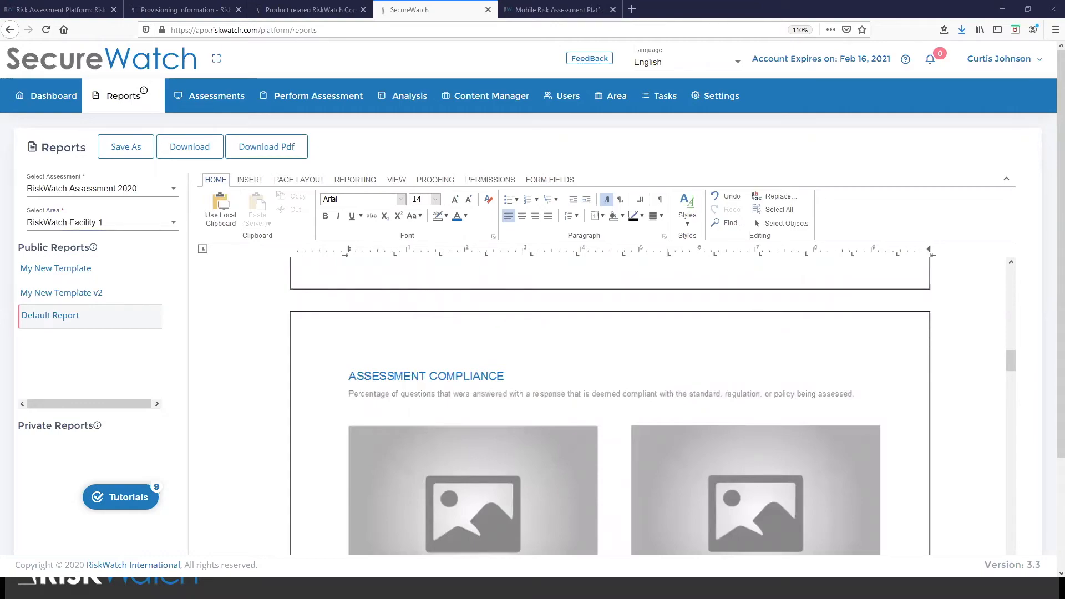
{"action": "mouse_move", "coordinate": [869, 369]}
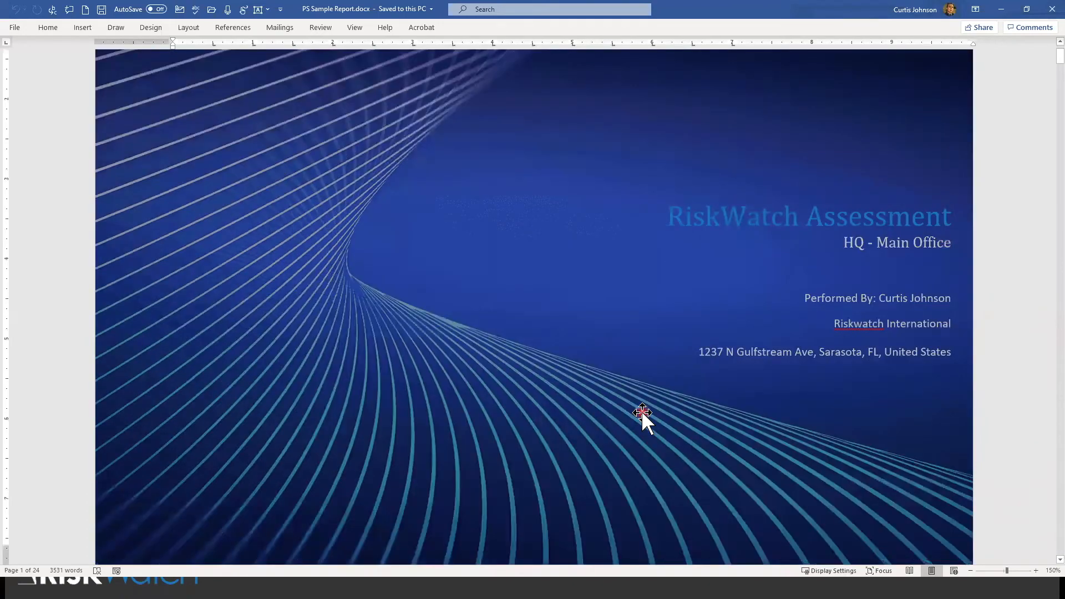
Scroll the Word report past the score comparison charts to the Assessment Compliance pie charts
{"action": "scroll", "scroll_direction": "down", "scroll_amount": 3}
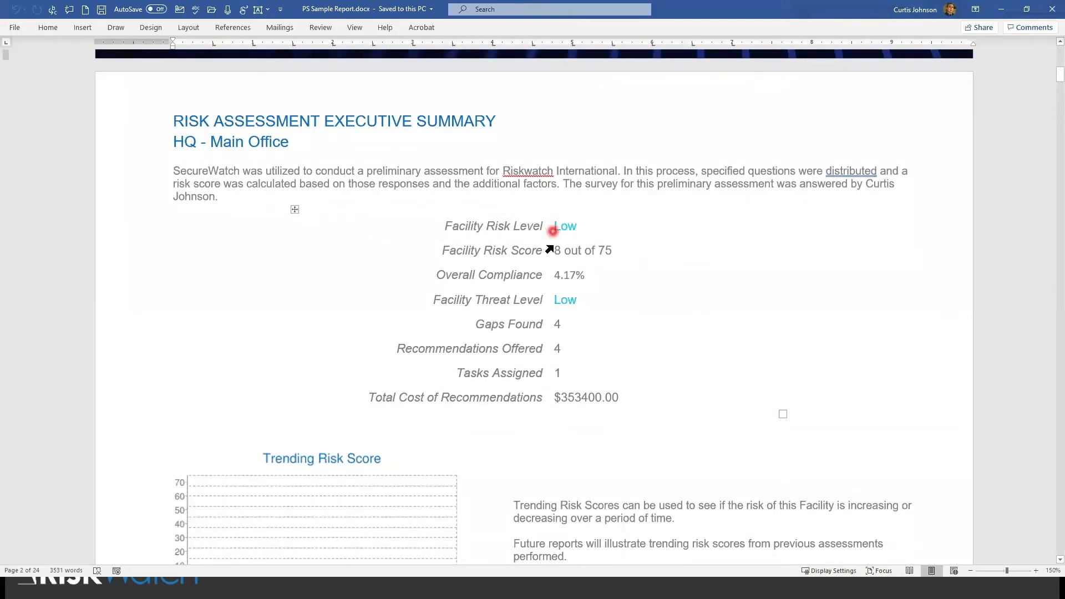
{"action": "mouse_move", "coordinate": [562, 281]}
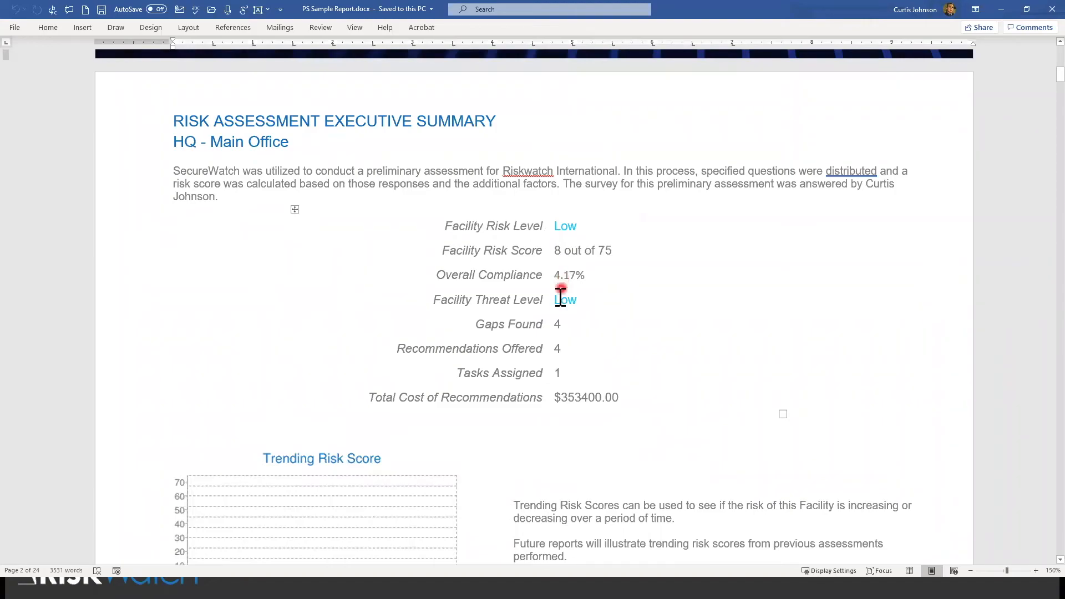
{"action": "mouse_move", "coordinate": [562, 342]}
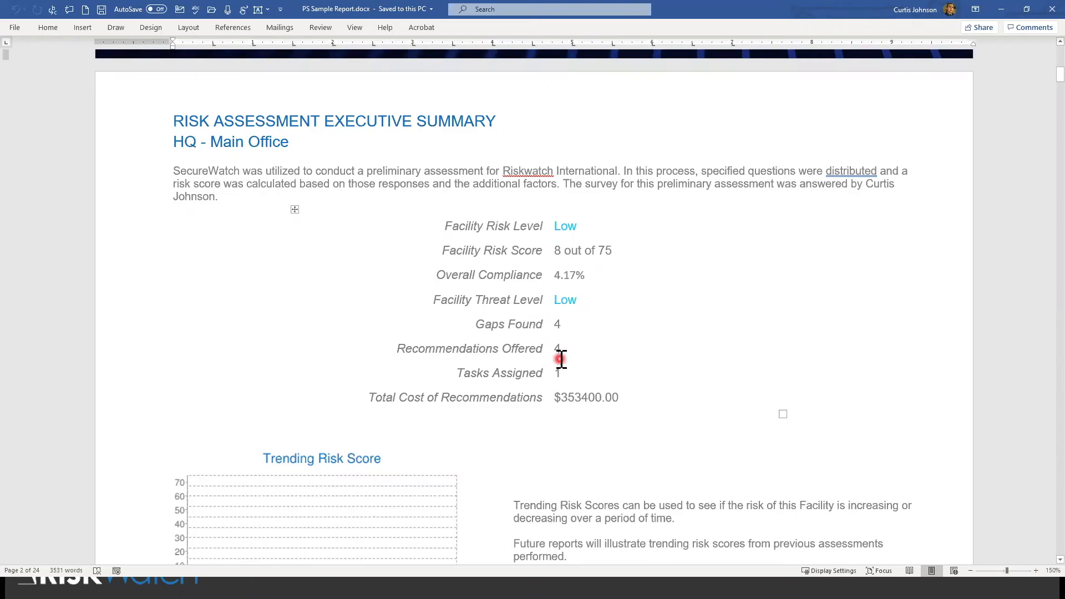
{"action": "scroll", "scroll_direction": "down", "scroll_amount": 3}
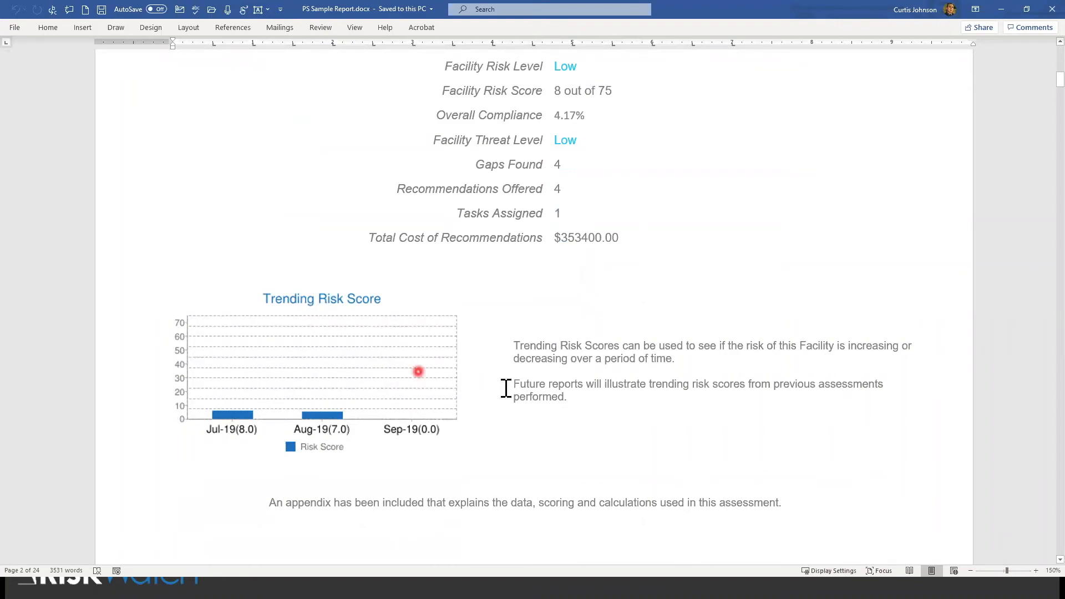
{"action": "scroll", "scroll_direction": "down", "scroll_amount": 3}
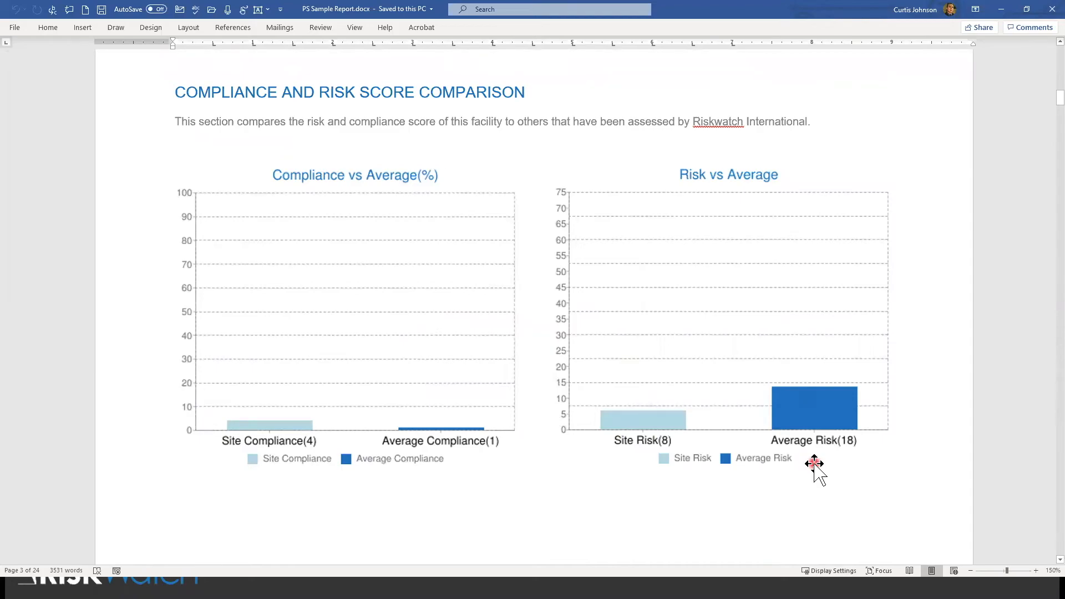
{"action": "scroll", "scroll_direction": "down", "scroll_amount": 3}
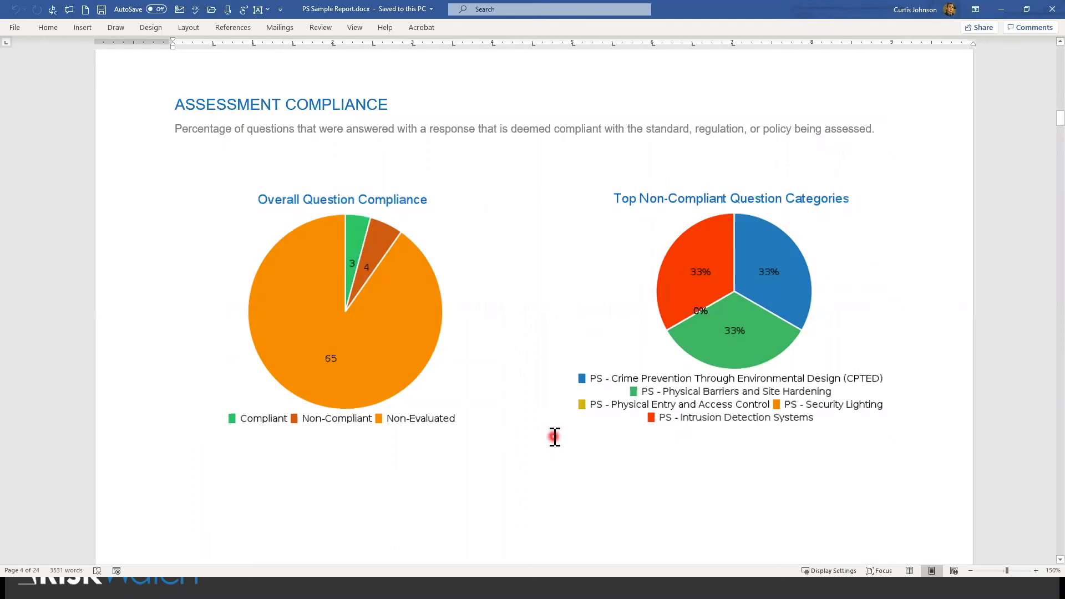
{"action": "scroll", "scroll_direction": "down", "scroll_amount": 3}
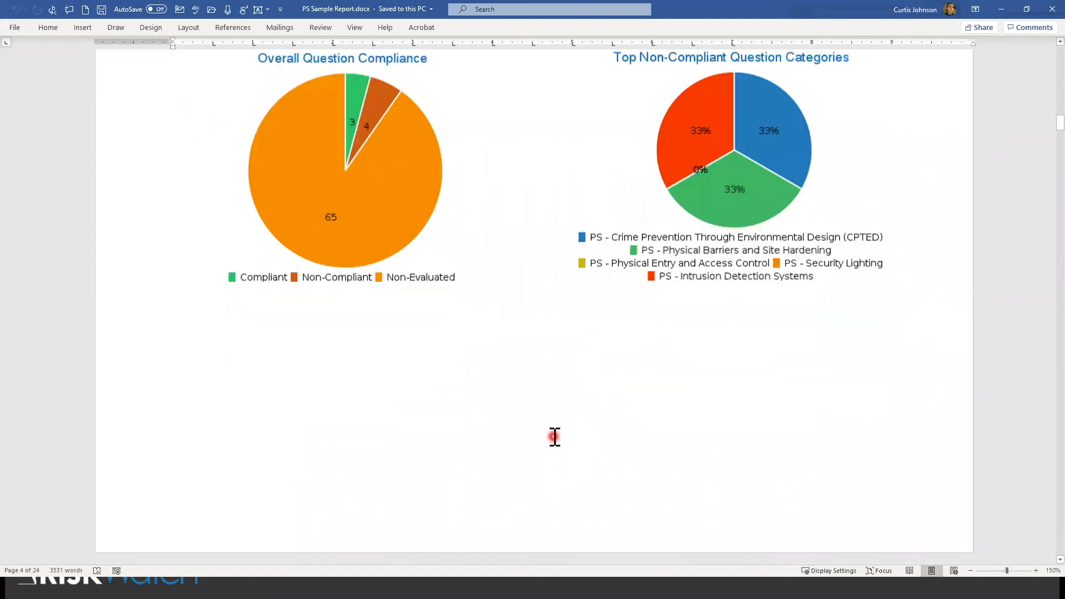
{"action": "scroll", "scroll_direction": "down", "scroll_amount": 3}
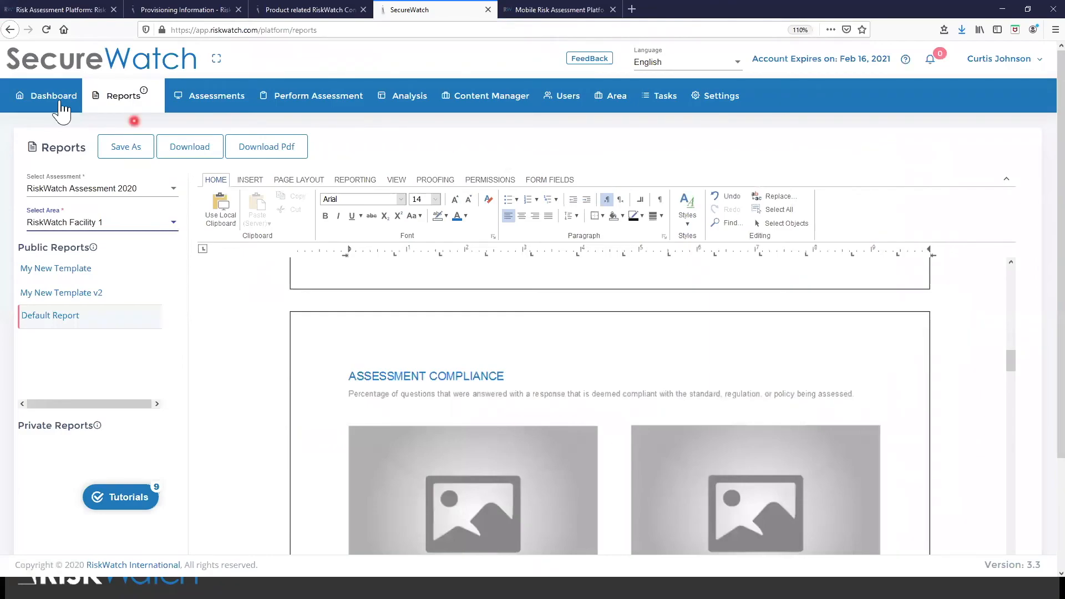
Return to the dashboard and drill into June 2020's critical assessments list
{"action": "left_click", "coordinate": [53, 95]}
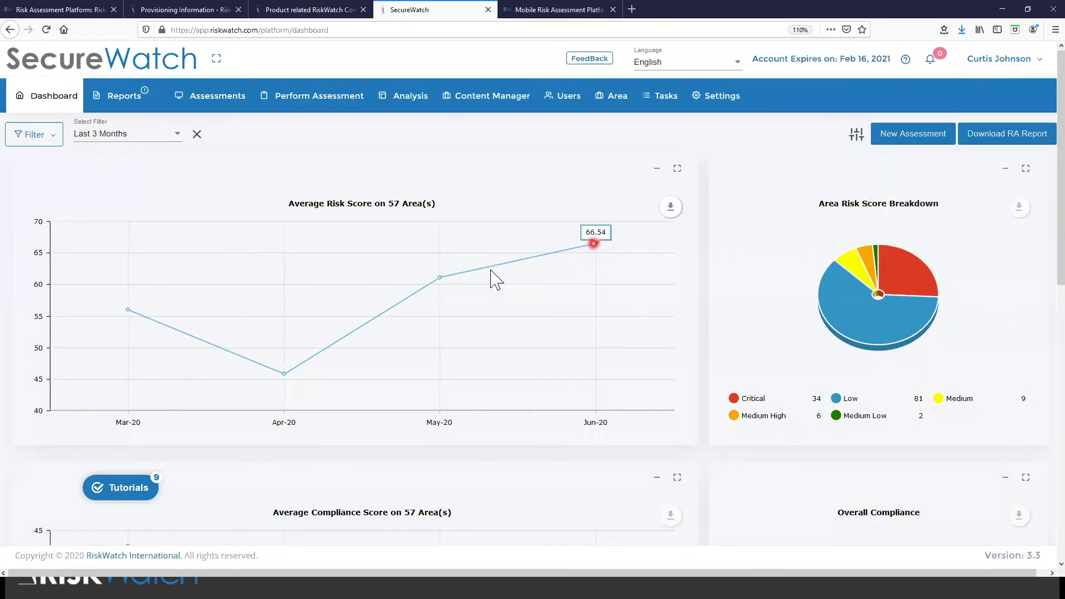
{"action": "mouse_move", "coordinate": [596, 246]}
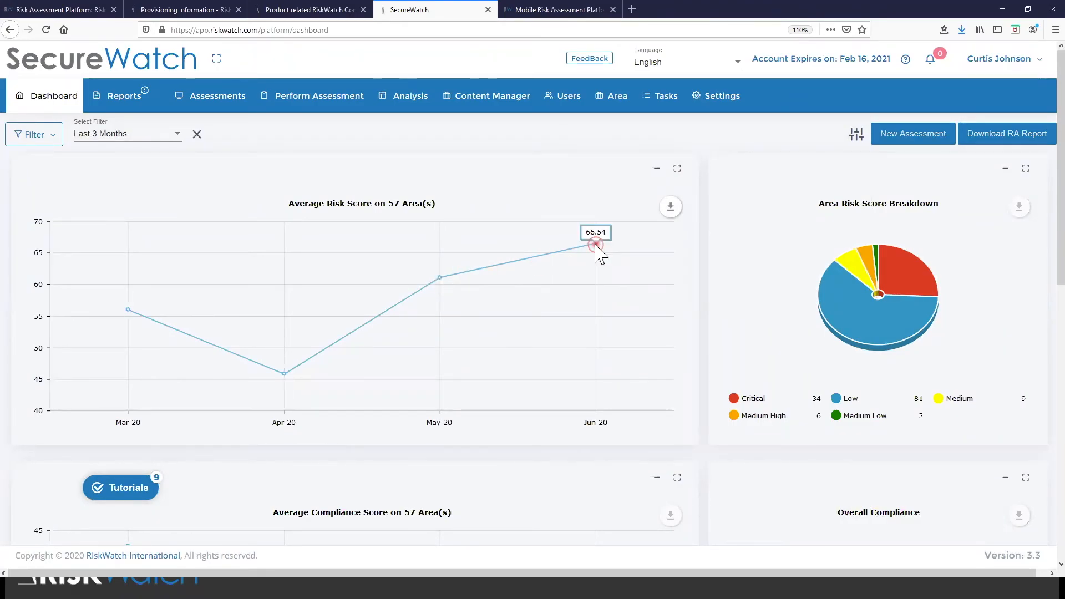
{"action": "left_click", "coordinate": [596, 244]}
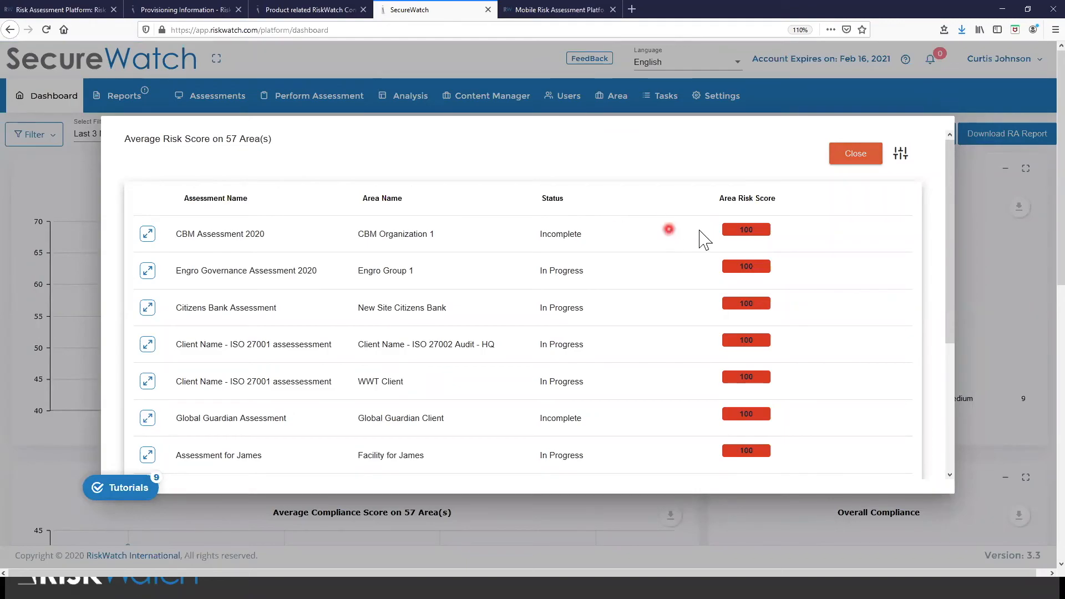
{"action": "left_click", "coordinate": [854, 153]}
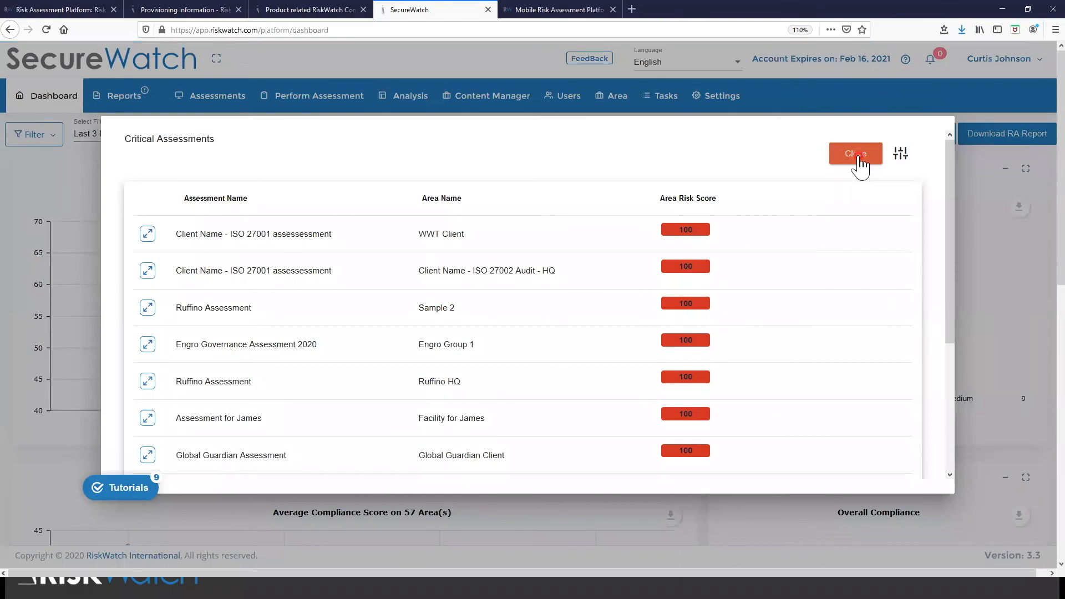
Add the Impact and Finding Score columns to the critical list, then close it
{"action": "left_click", "coordinate": [900, 153]}
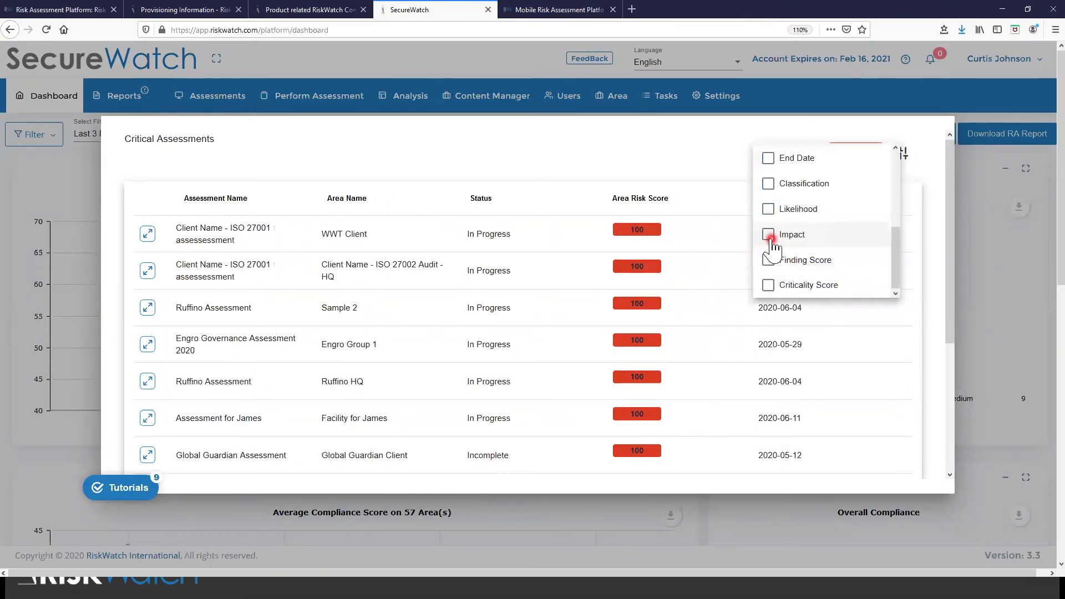
{"action": "left_click", "coordinate": [769, 234]}
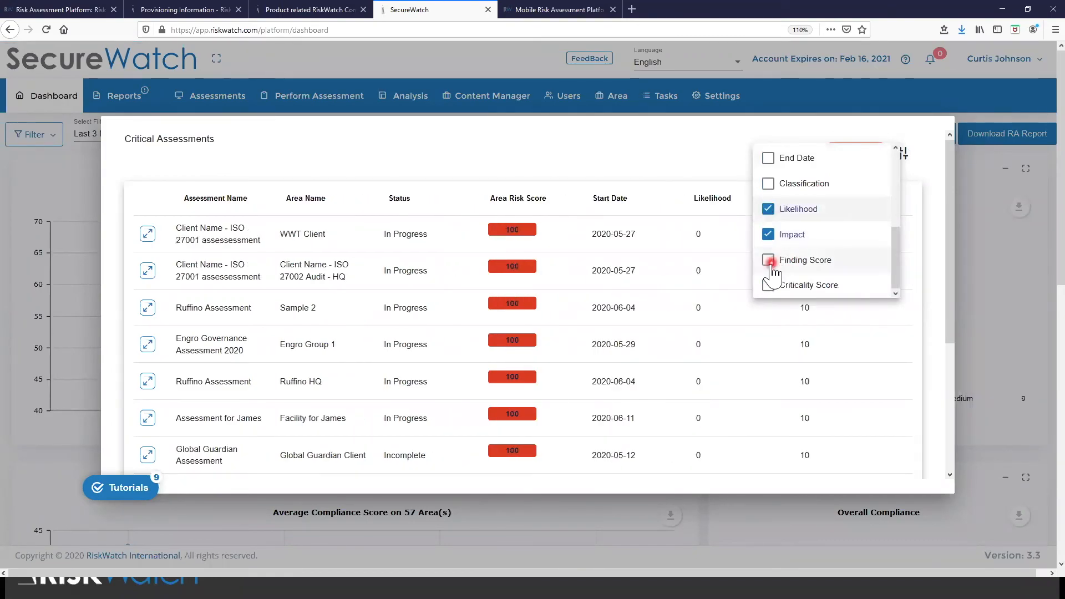
{"action": "left_click", "coordinate": [767, 260]}
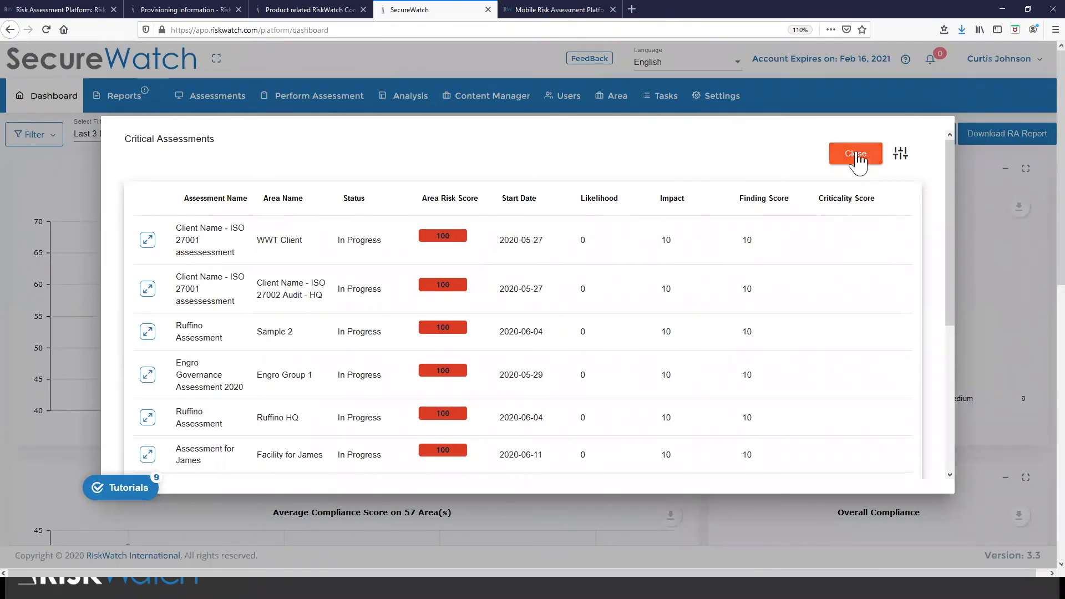
{"action": "left_click", "coordinate": [855, 153]}
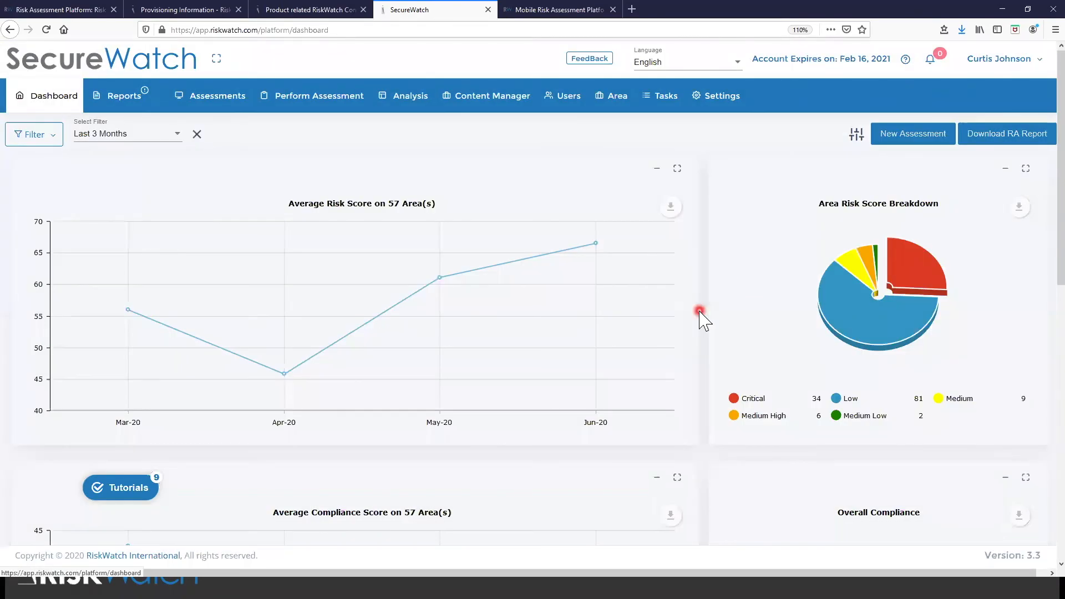
{"action": "scroll", "scroll_direction": "down", "scroll_amount": 3}
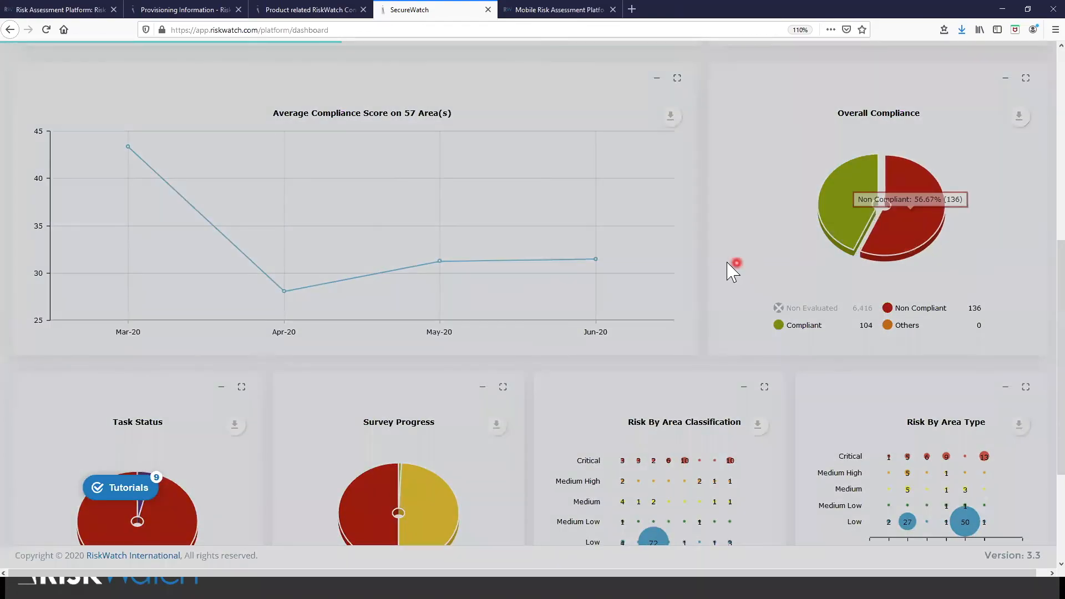
{"action": "left_click", "coordinate": [878, 204]}
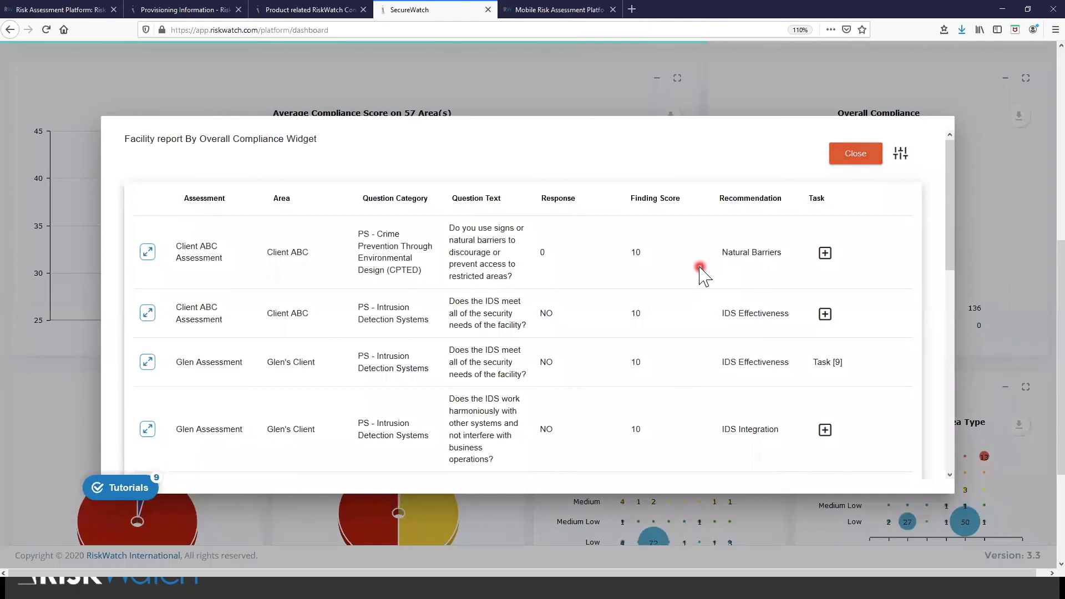
{"action": "mouse_move", "coordinate": [694, 267]}
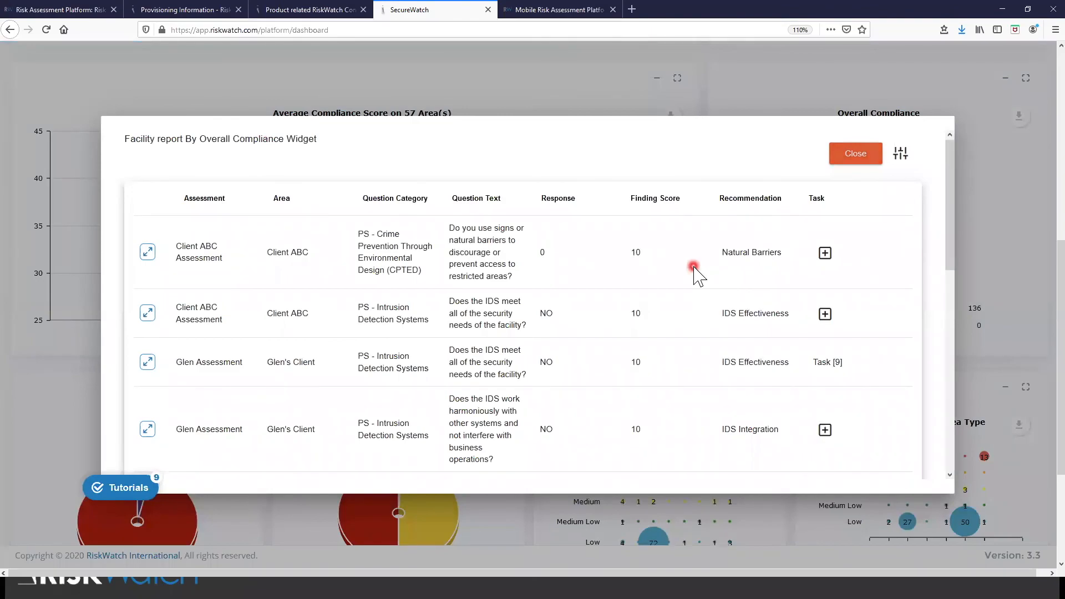
{"action": "left_click", "coordinate": [654, 197]}
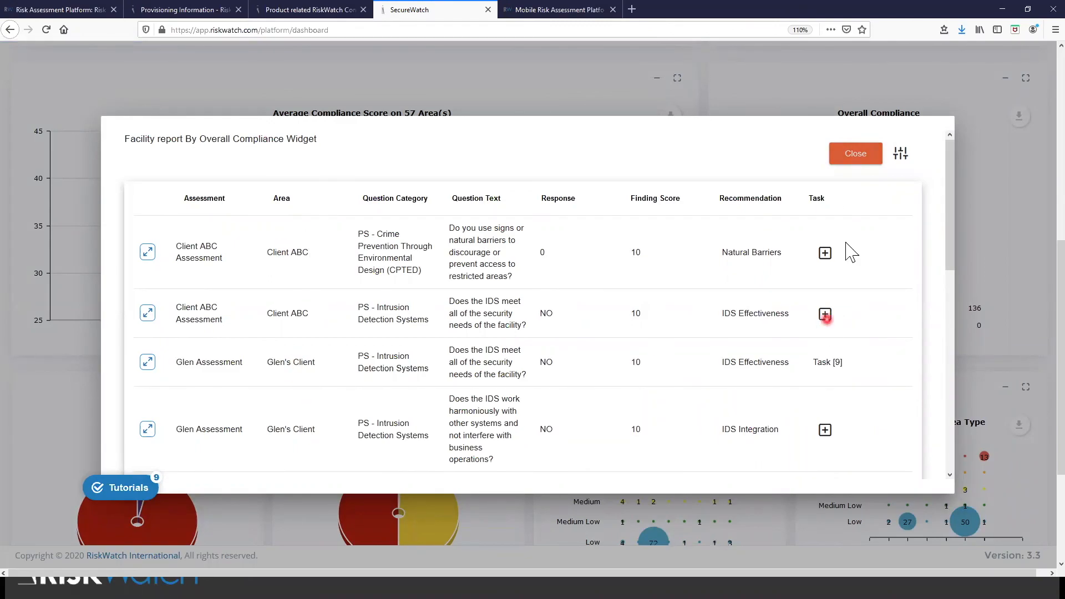
{"action": "left_click", "coordinate": [854, 153]}
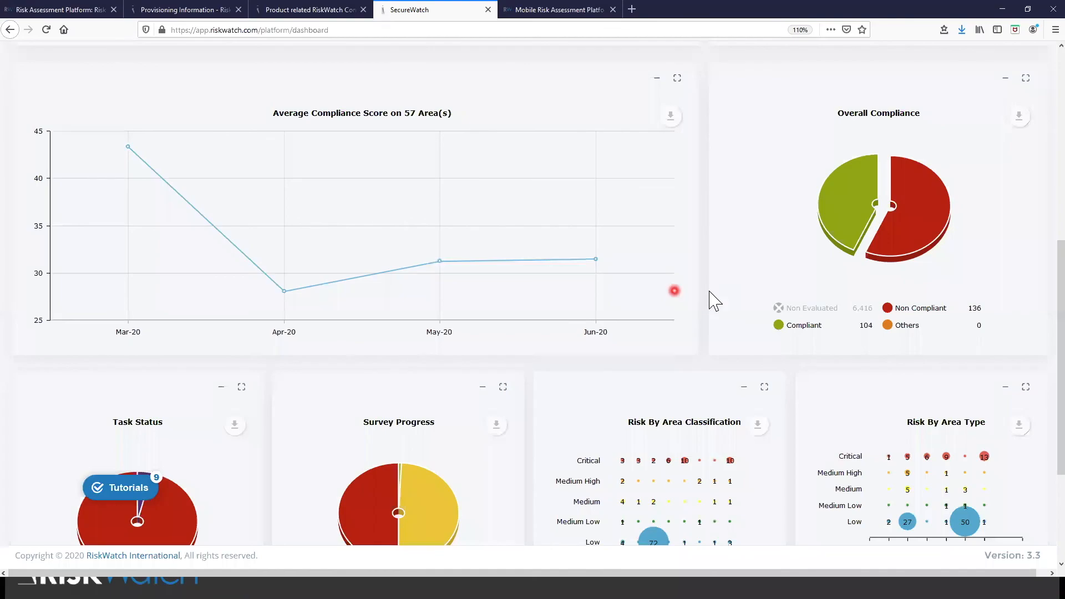
{"action": "scroll", "scroll_direction": "down", "scroll_amount": 3}
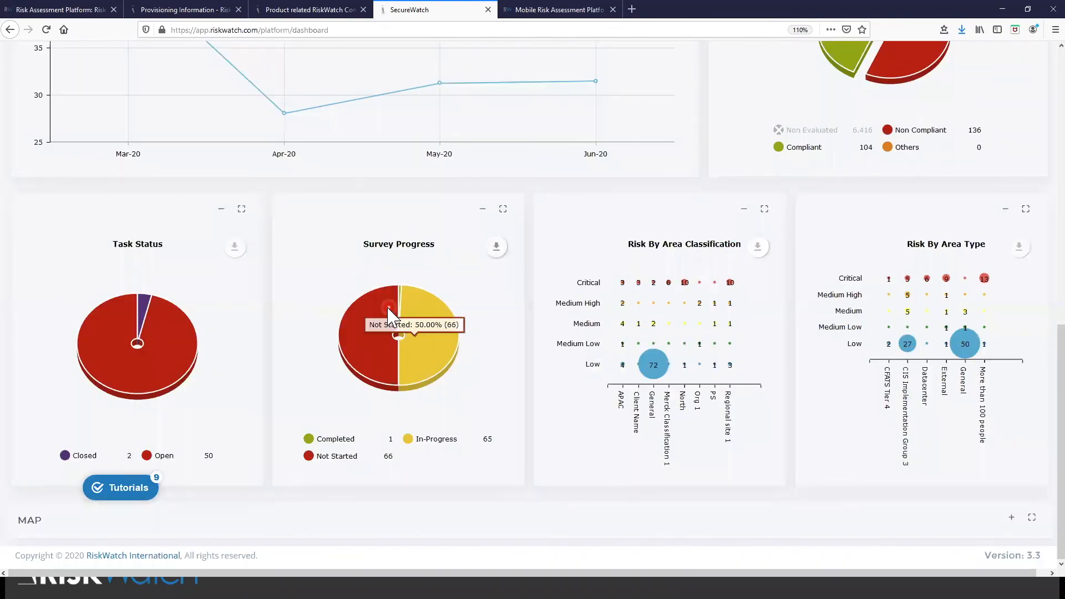
{"action": "mouse_move", "coordinate": [424, 343]}
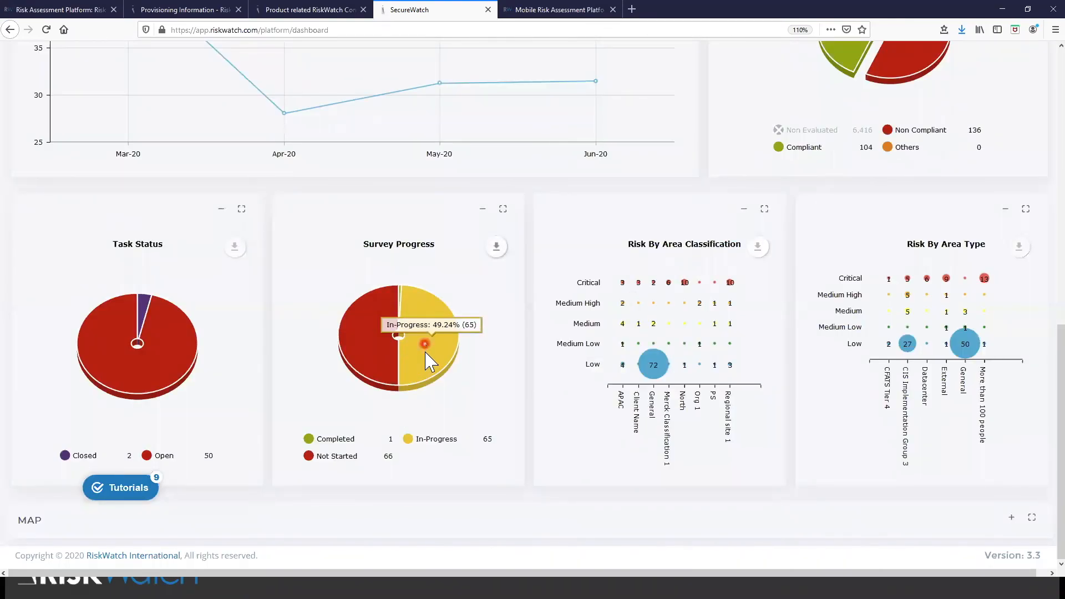
{"action": "mouse_move", "coordinate": [124, 370]}
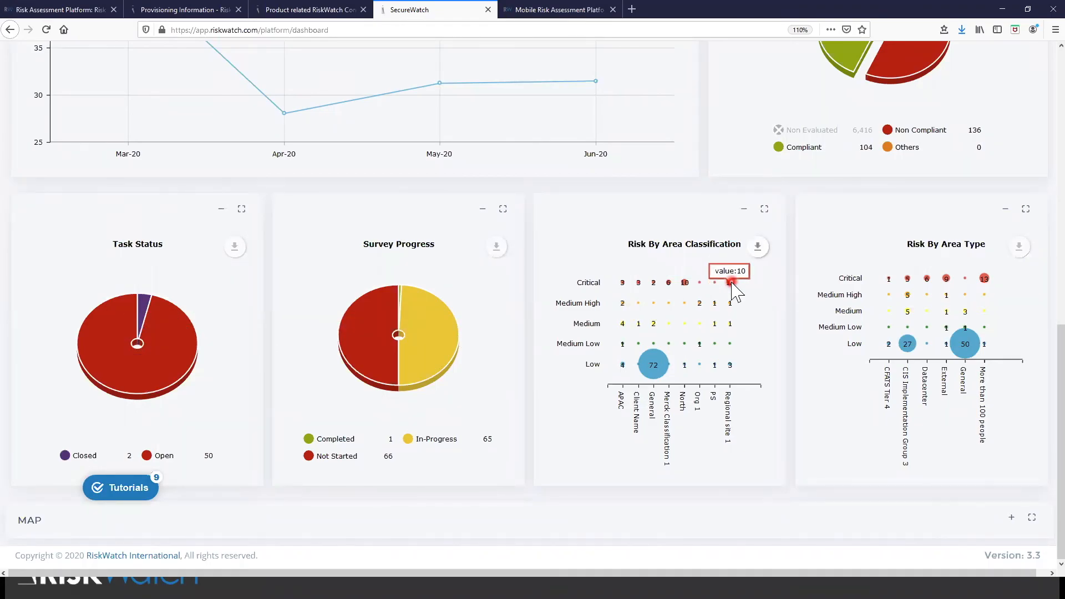
{"action": "mouse_move", "coordinate": [625, 379]}
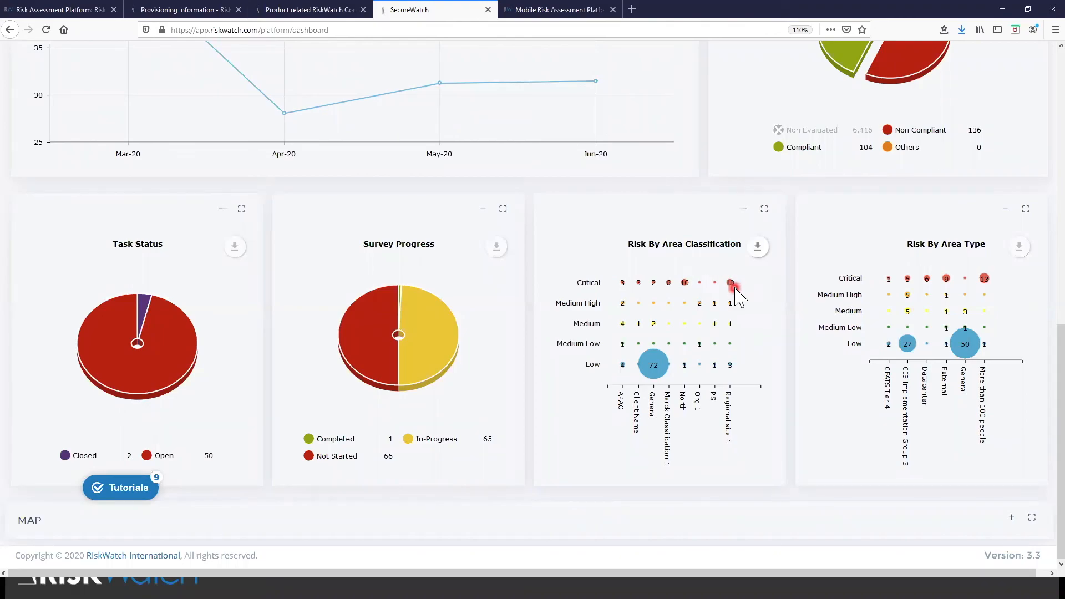
{"action": "mouse_move", "coordinate": [792, 330]}
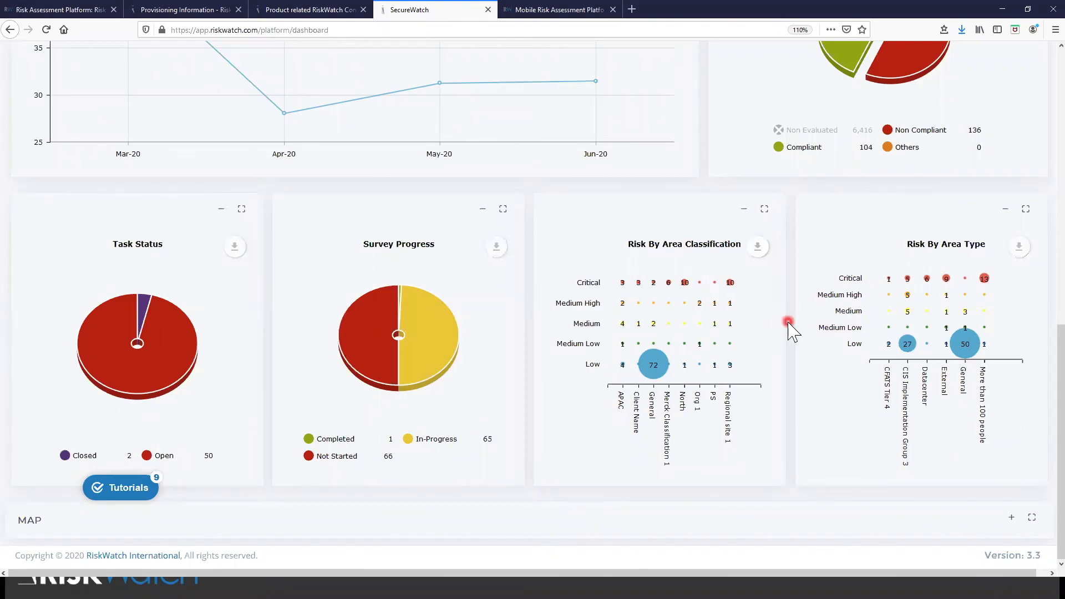